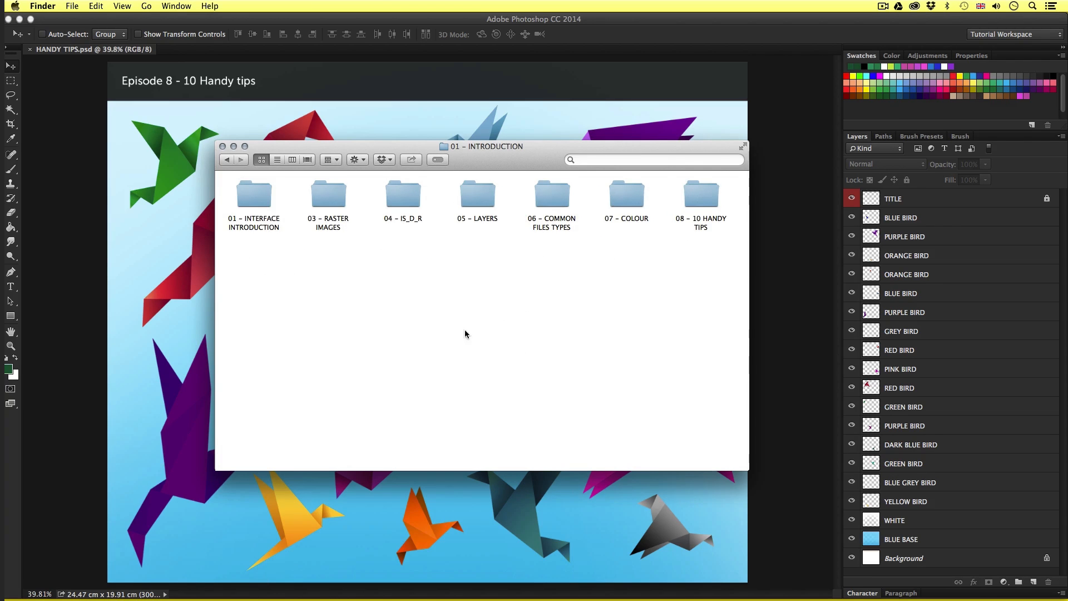
- Dismiss the episode folder window so the HANDY TIPS.psd birds document shows fully
double_click(700, 193)
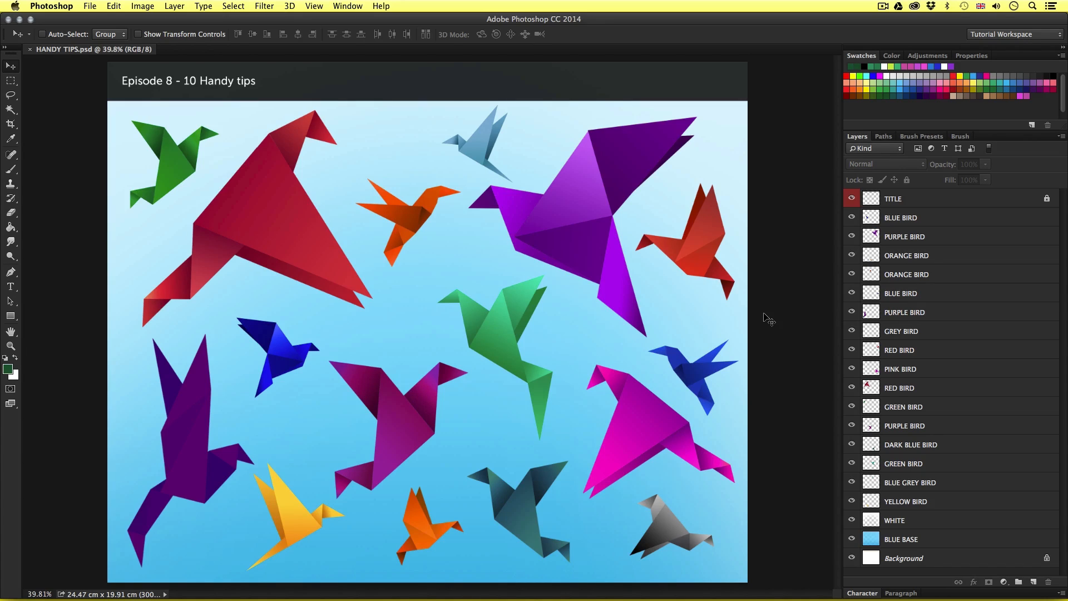
mouse_move(503, 324)
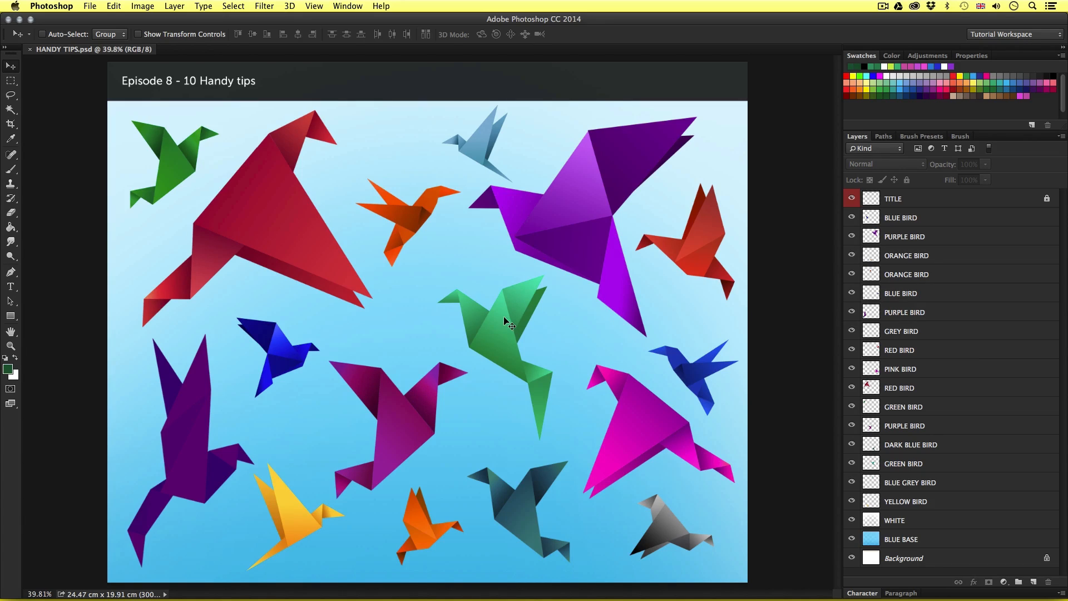
mouse_move(457, 394)
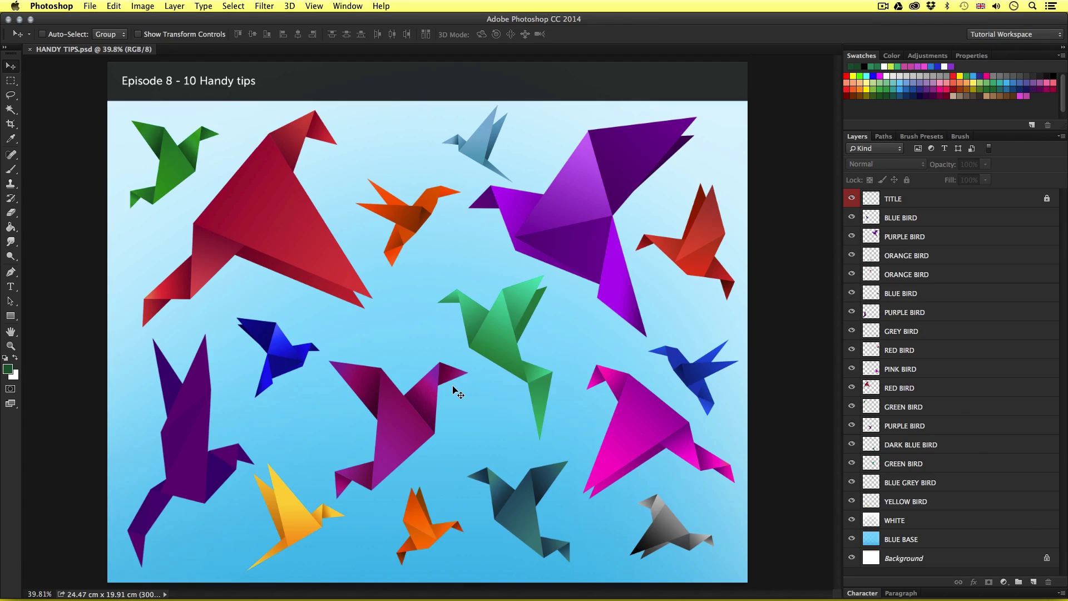
mouse_move(905, 372)
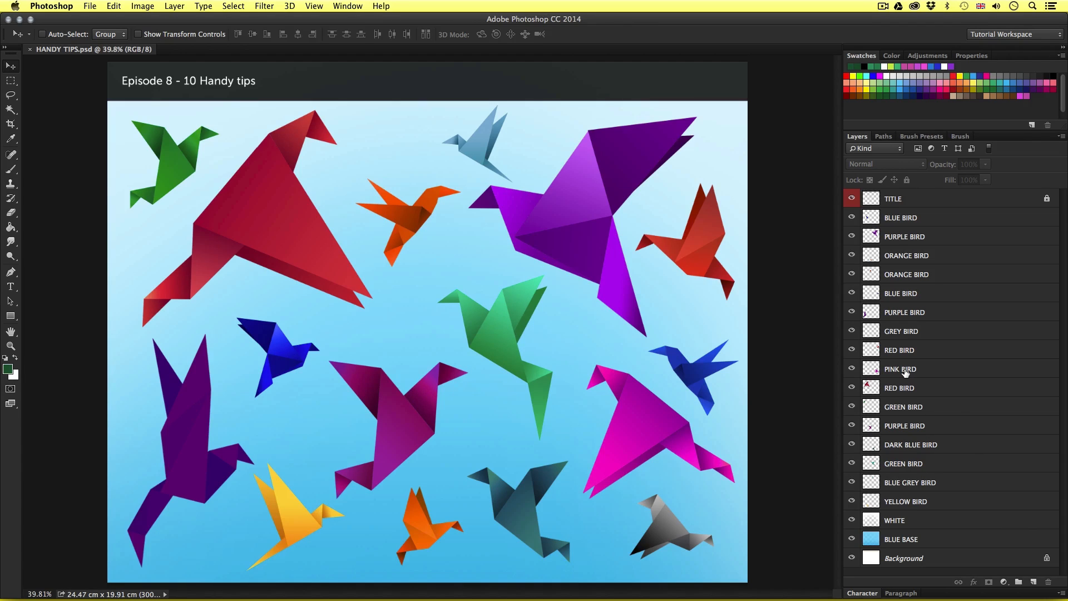
- Move the pink bird toward the canvas centre and the yellow bird up to the top edge
left_click(900, 369)
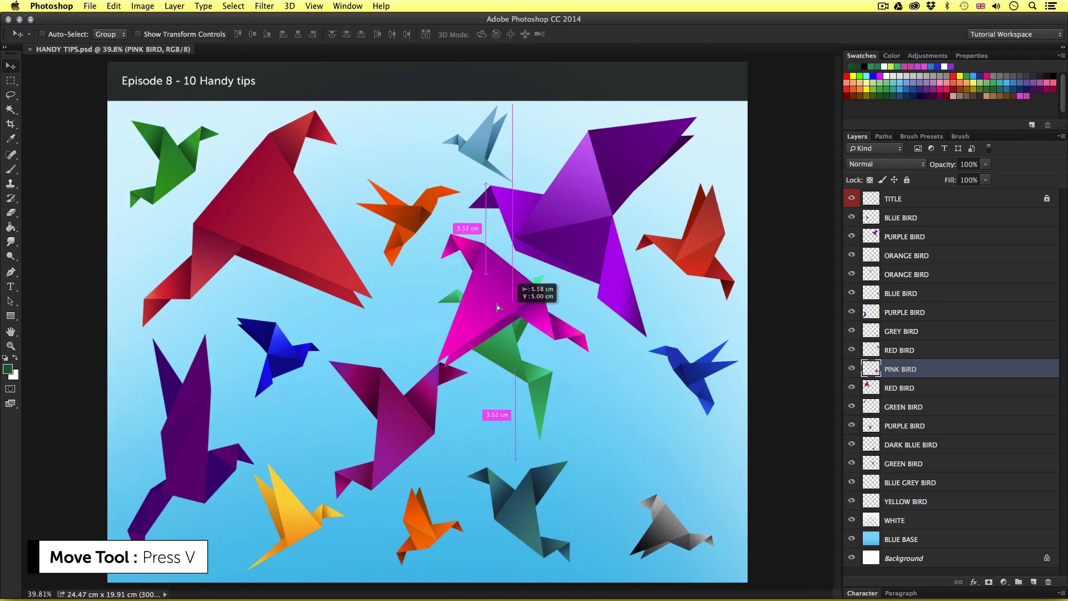
left_click_drag(477, 306, 255, 340)
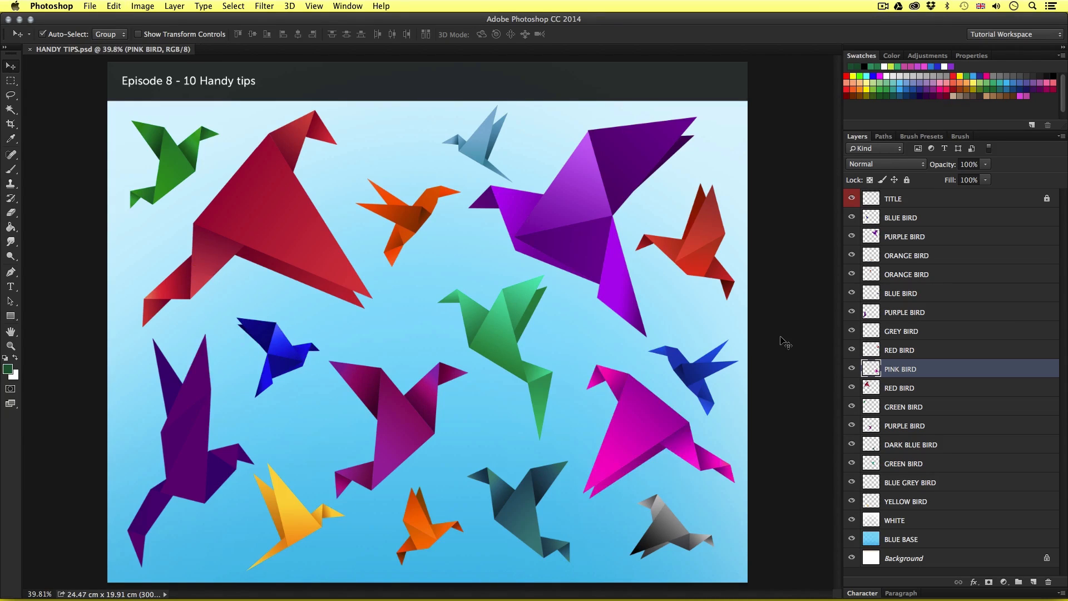
mouse_move(658, 425)
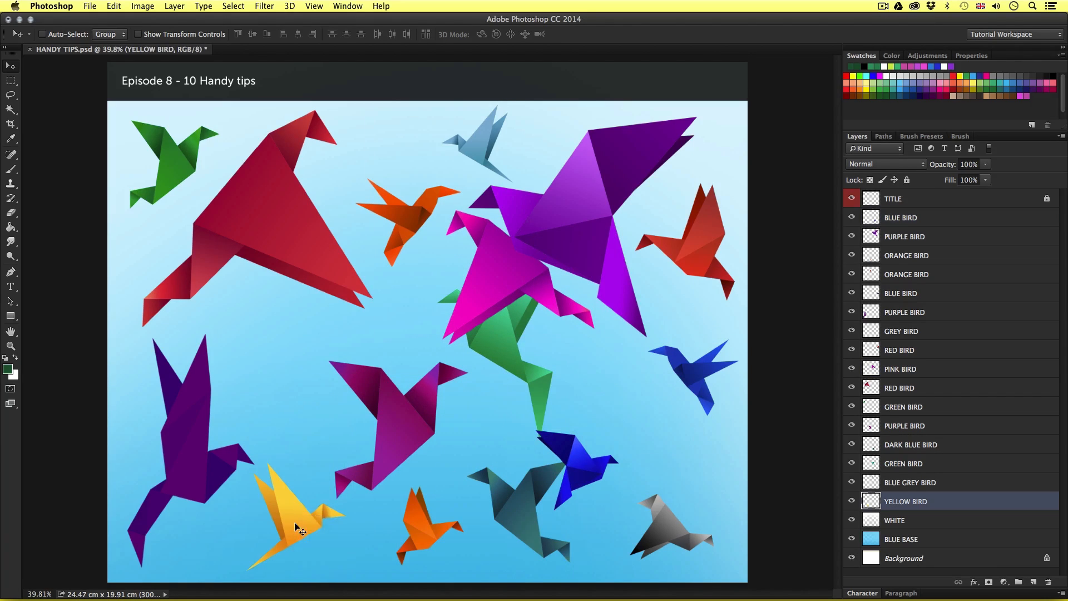
left_click_drag(300, 518, 341, 143)
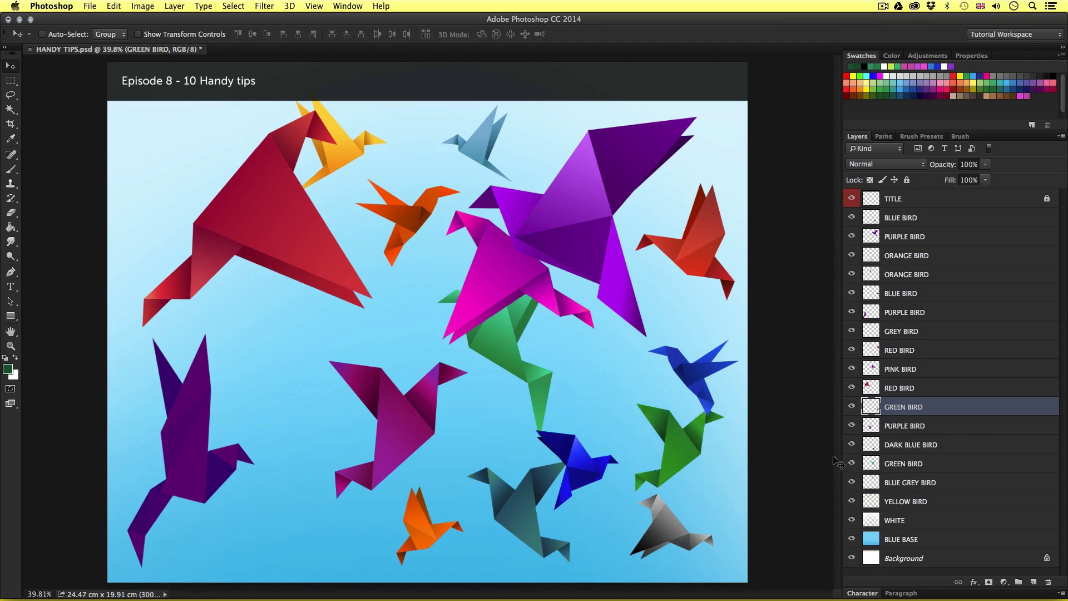
mouse_move(791, 412)
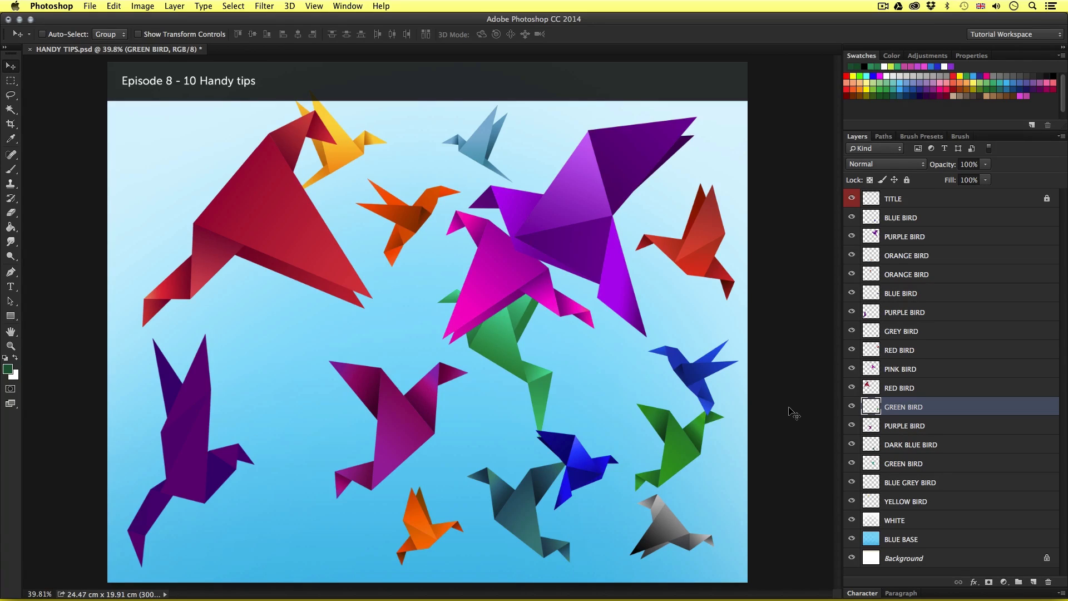
- Select another bird layer in the Layers panel for the next move
left_click(41, 34)
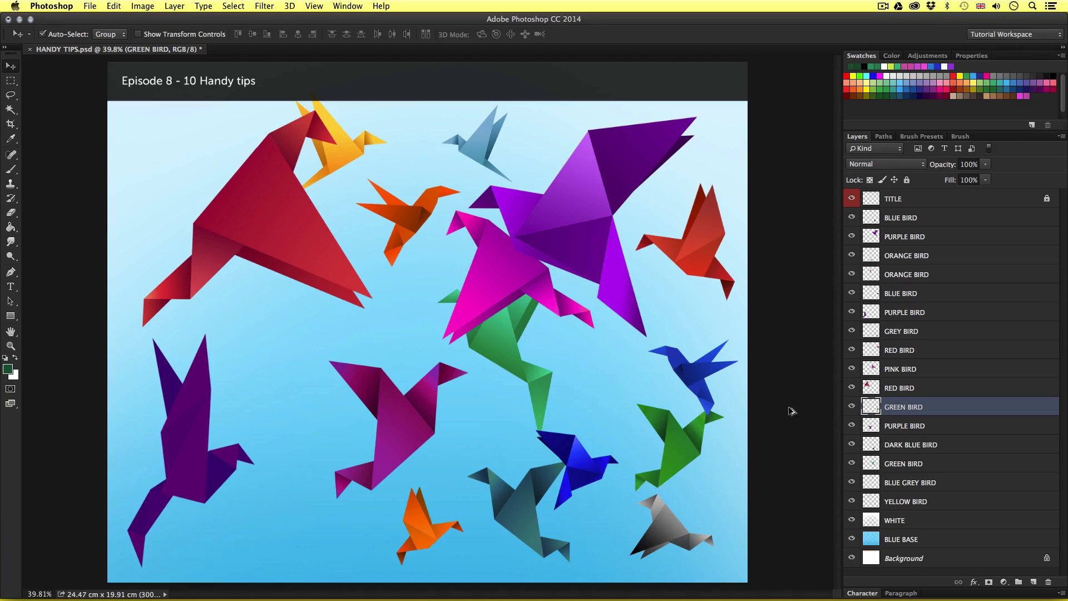
left_click(905, 500)
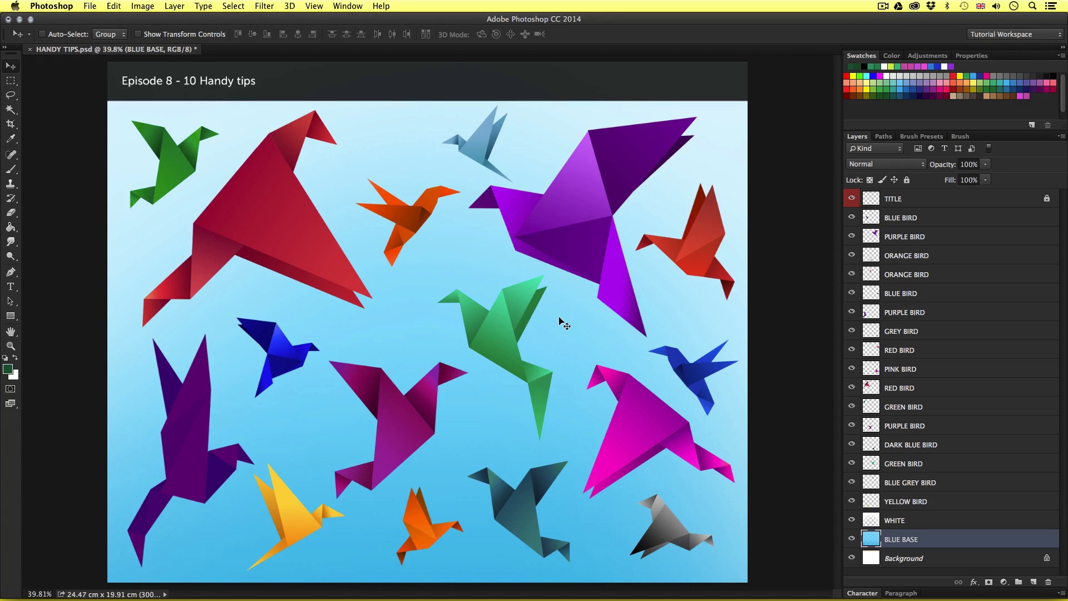
mouse_move(405, 325)
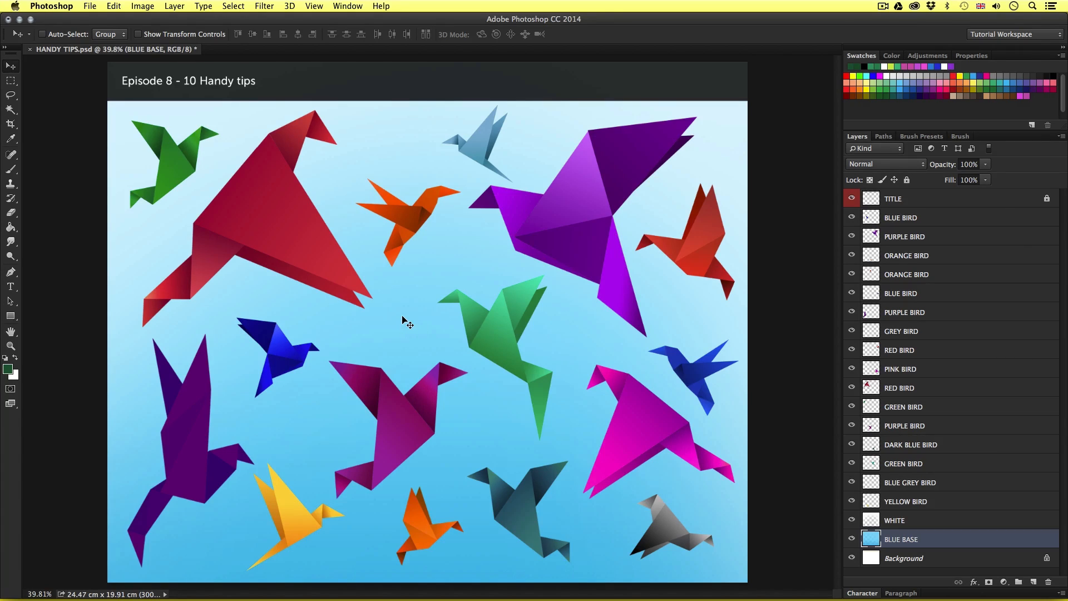
mouse_move(415, 321)
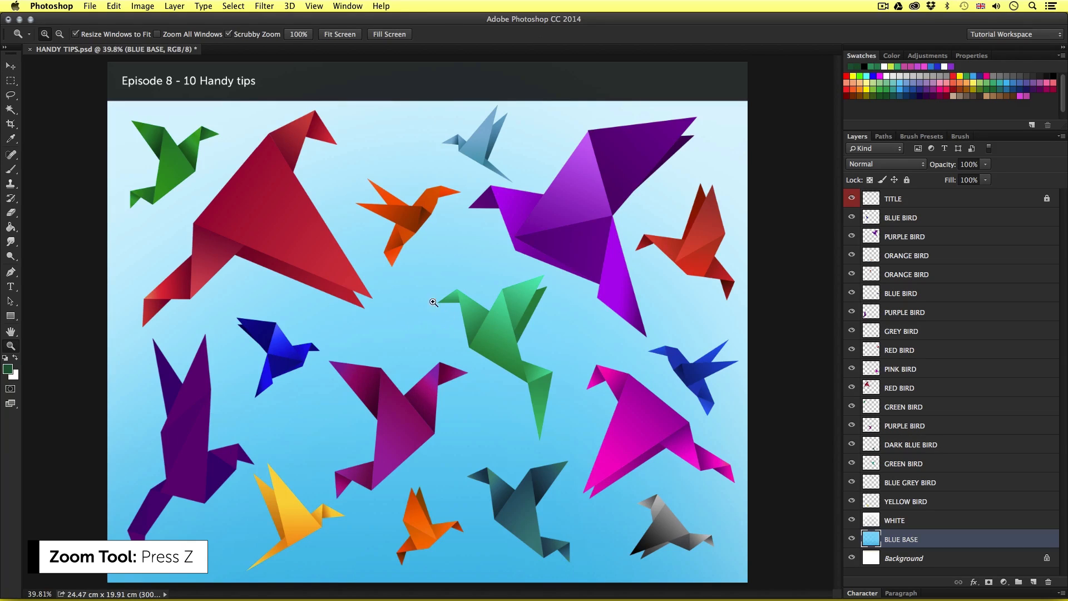
mouse_move(418, 323)
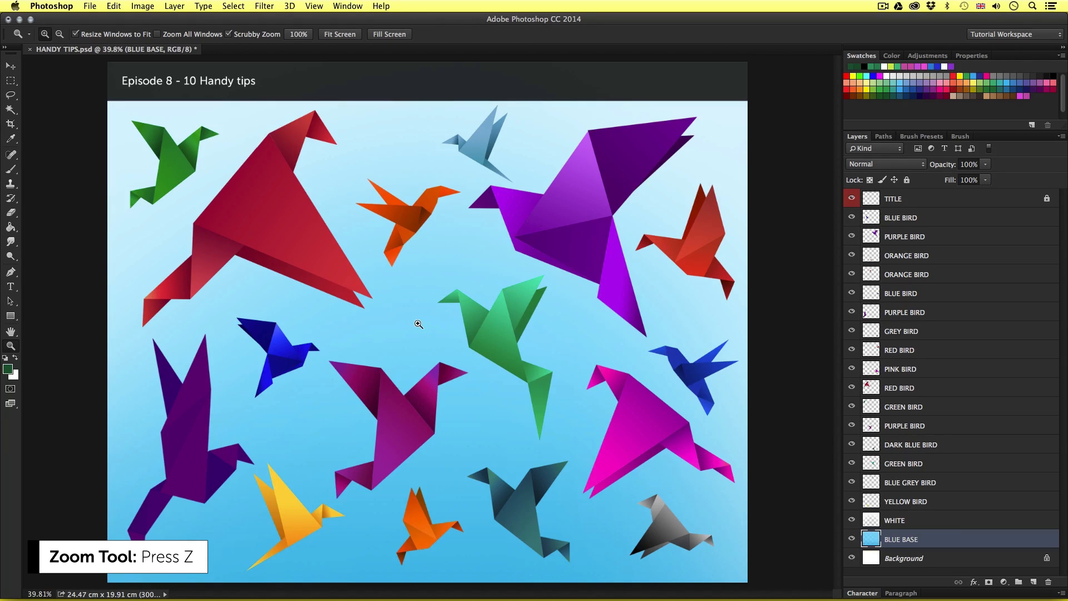
- Zoom in three steps on the birds artwork, then zoom back out one step
left_click(418, 324)
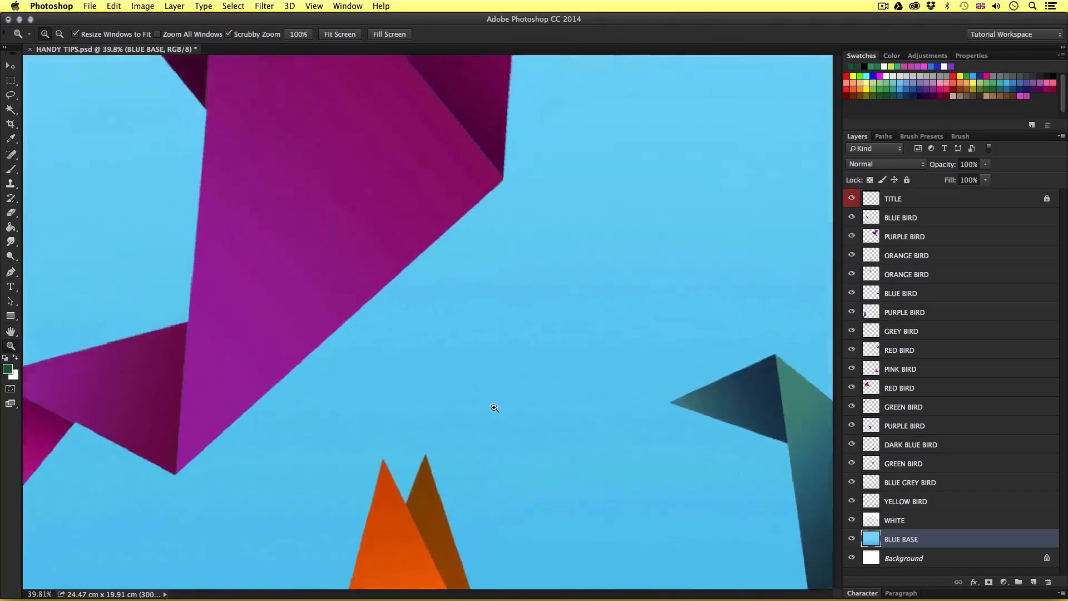
left_click(493, 409)
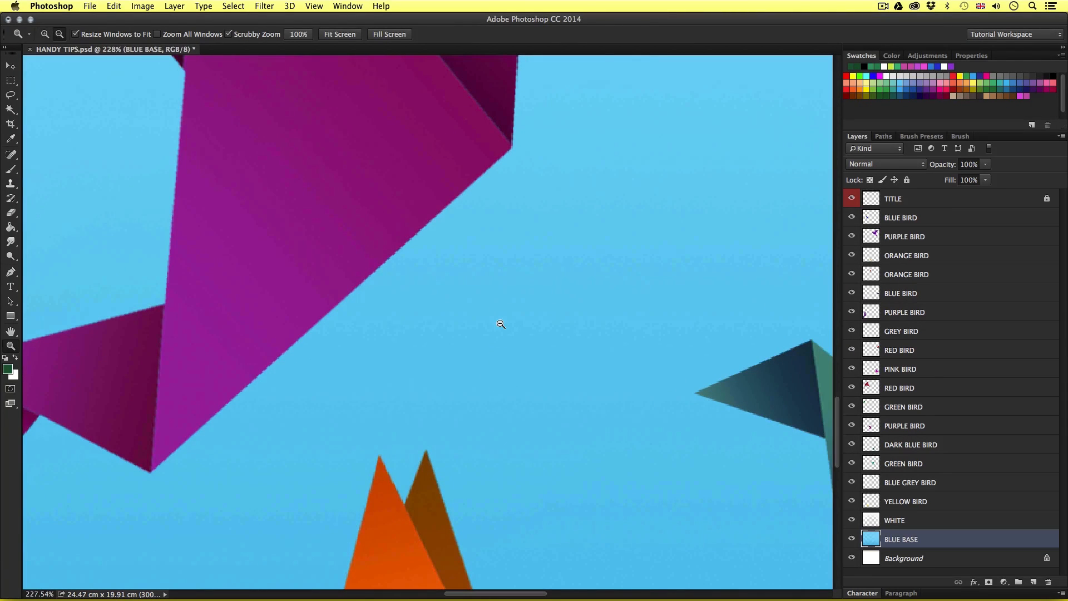
left_click(499, 324)
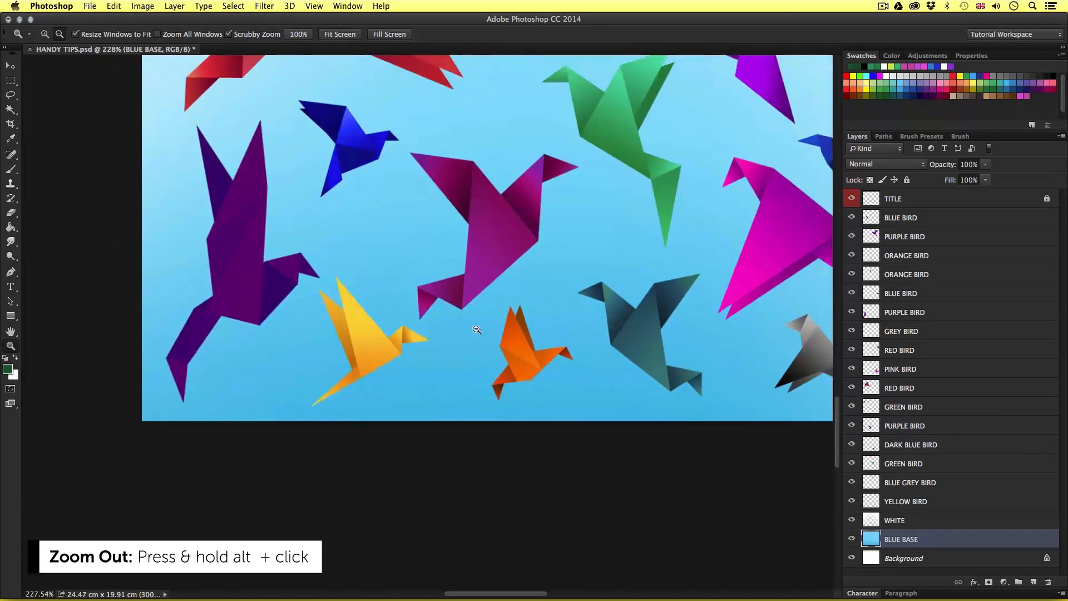
left_click(476, 330)
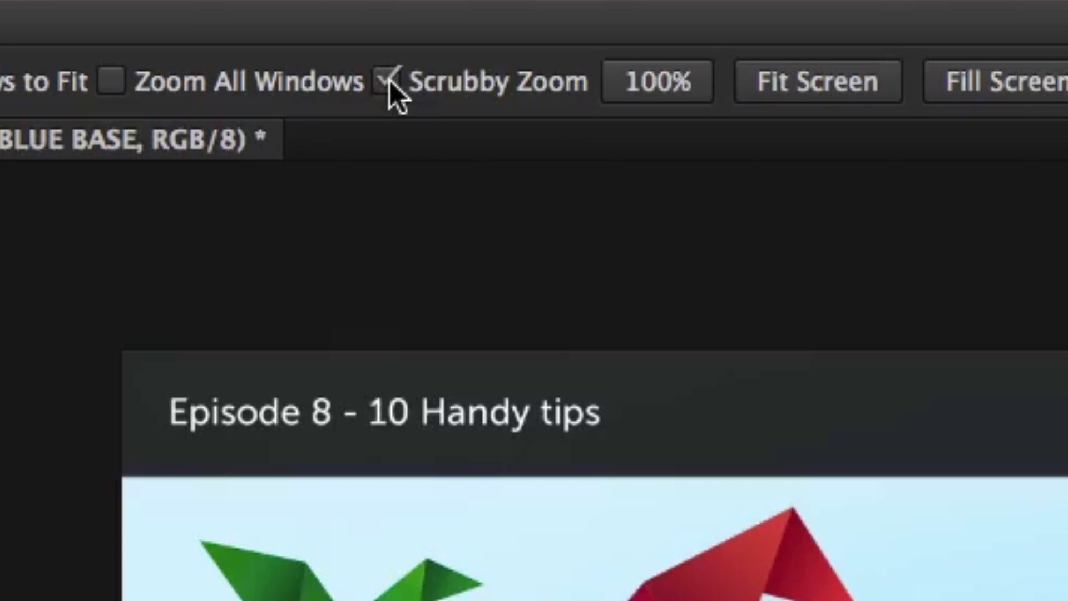
- Disable Scrubby Zoom and zoom the artwork by marquee drag and clicks with it off
left_click(386, 82)
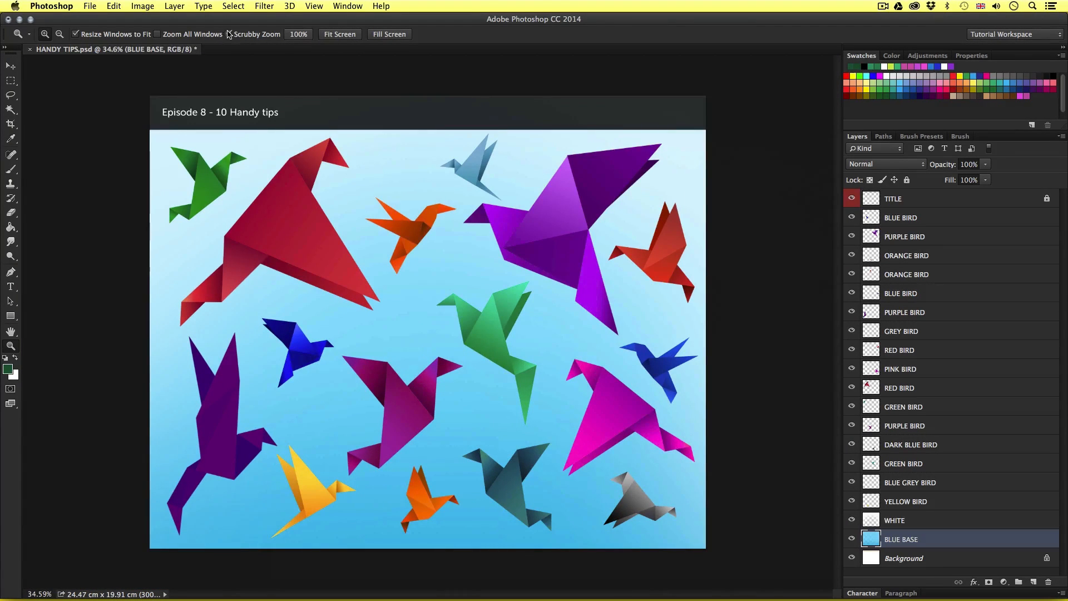
mouse_move(362, 280)
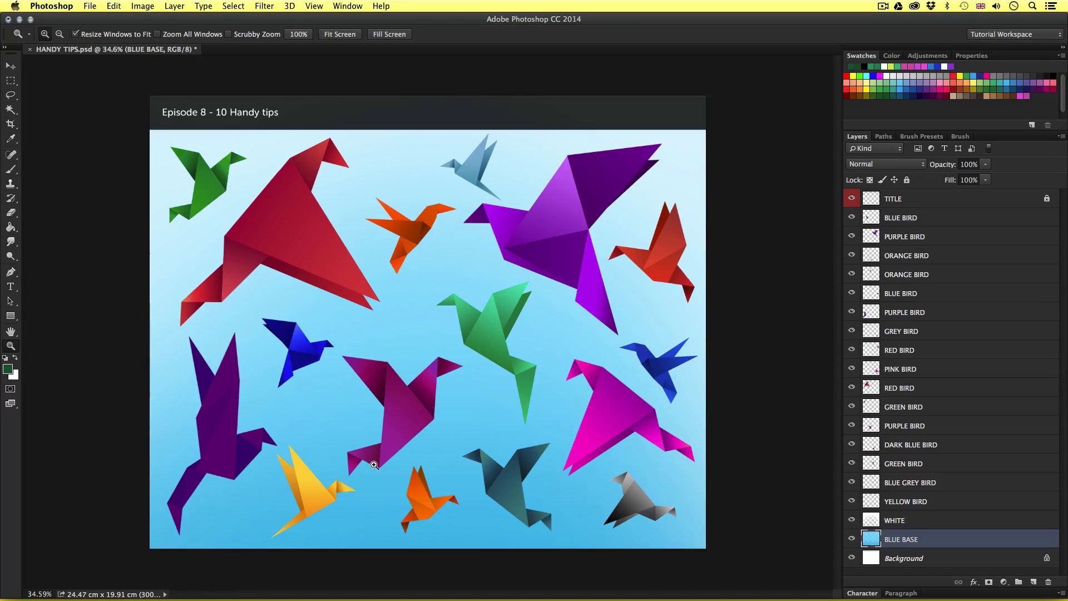
left_click_drag(364, 430, 463, 531)
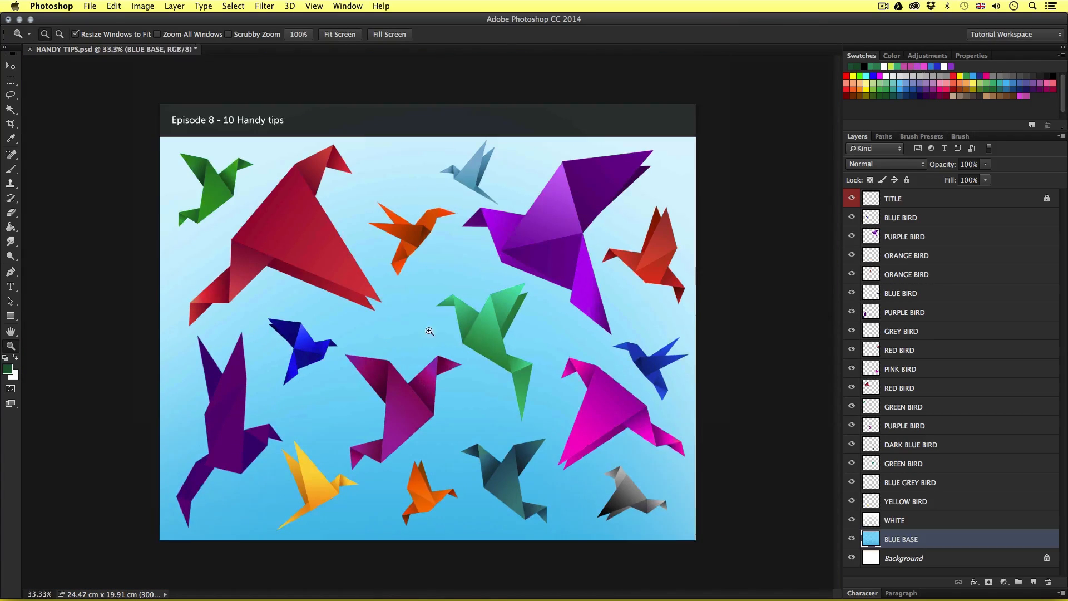
left_click(429, 330)
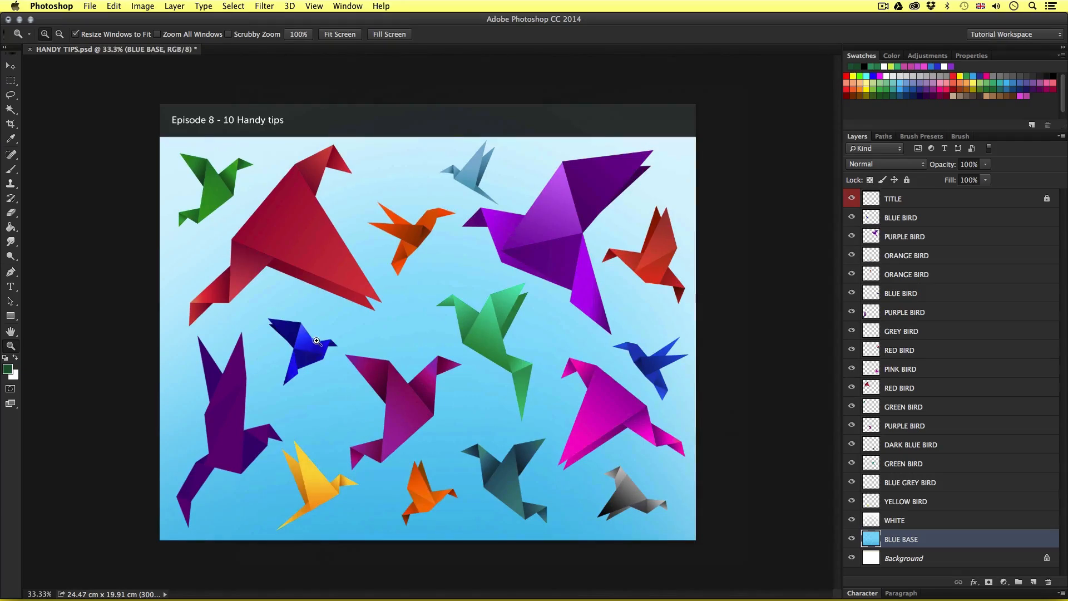
left_click(314, 342)
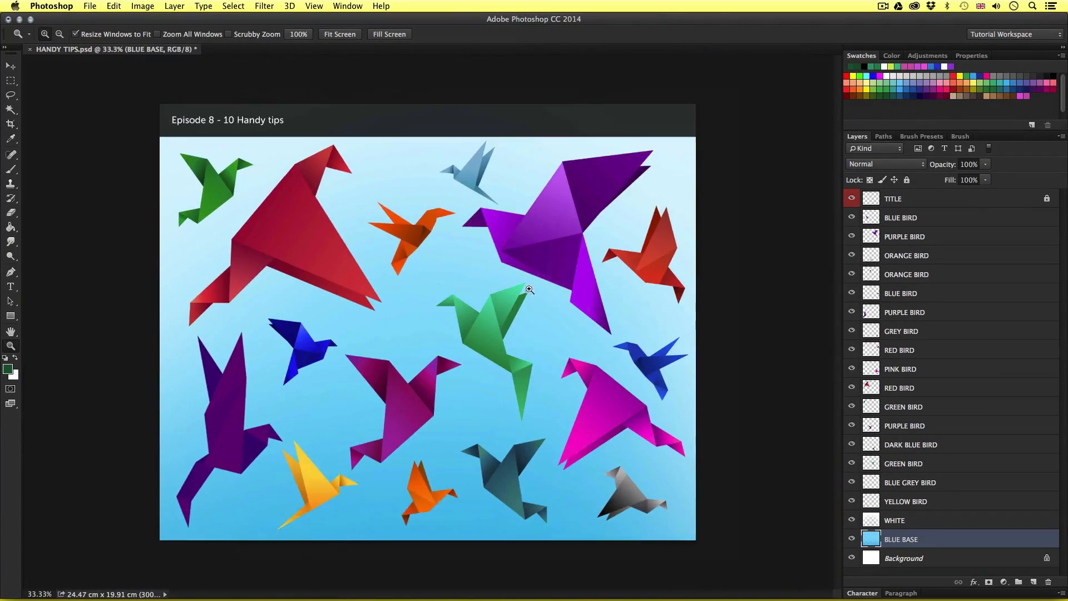
left_click(529, 289)
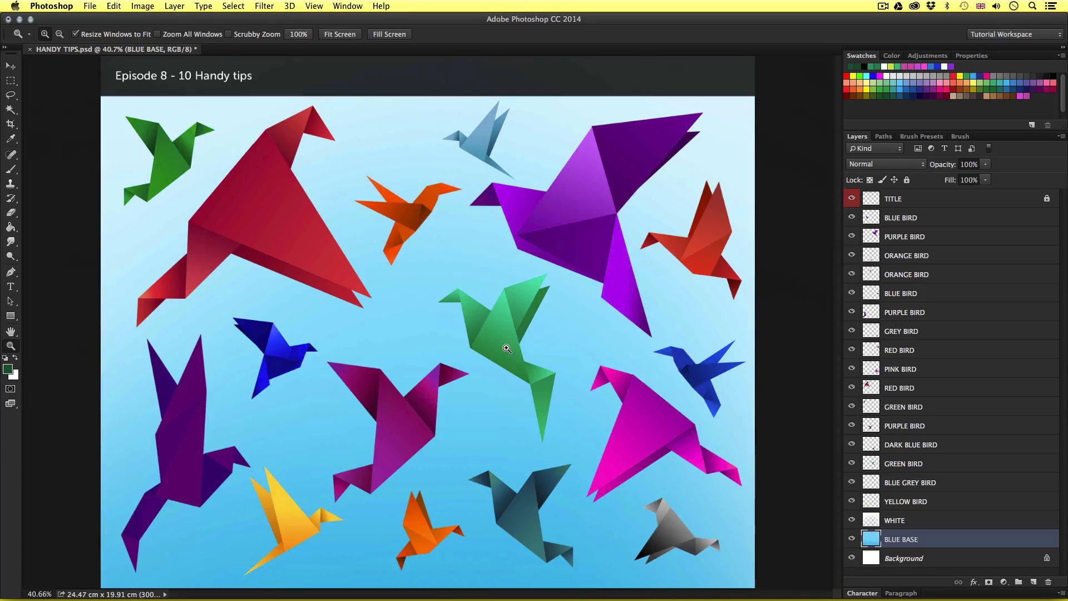
mouse_move(423, 352)
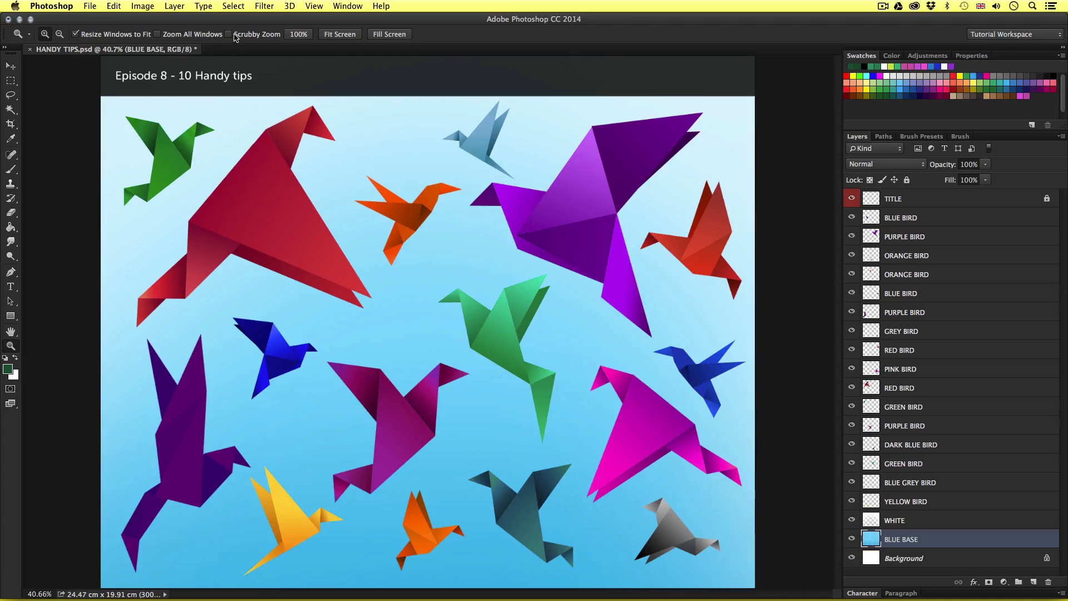
- Re-enable Scrubby Zoom, fit the document to the window, then view it at 100%
left_click(234, 34)
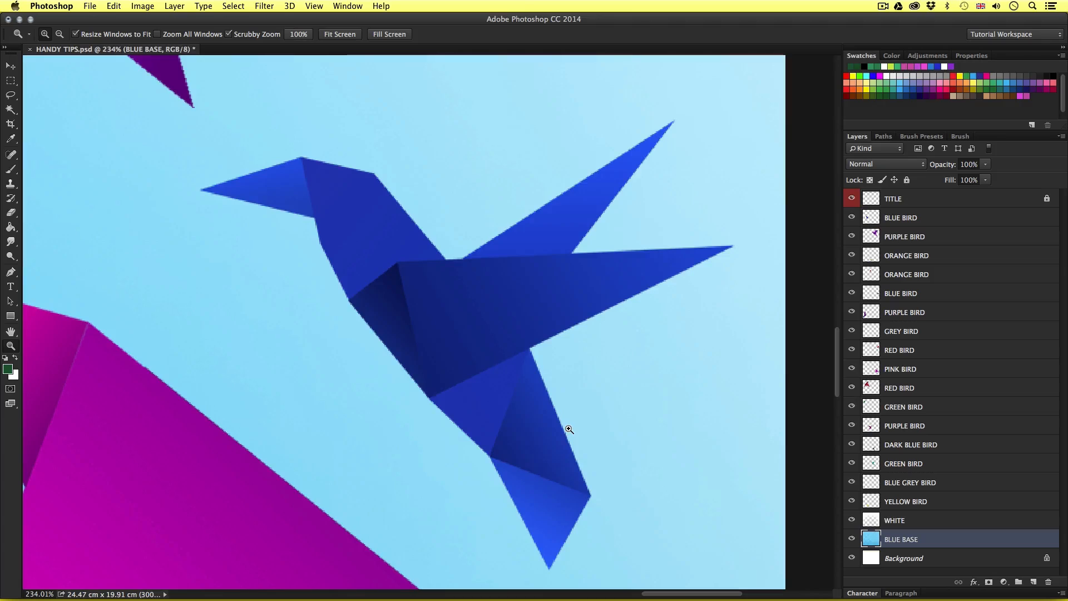
key("cmd+0")
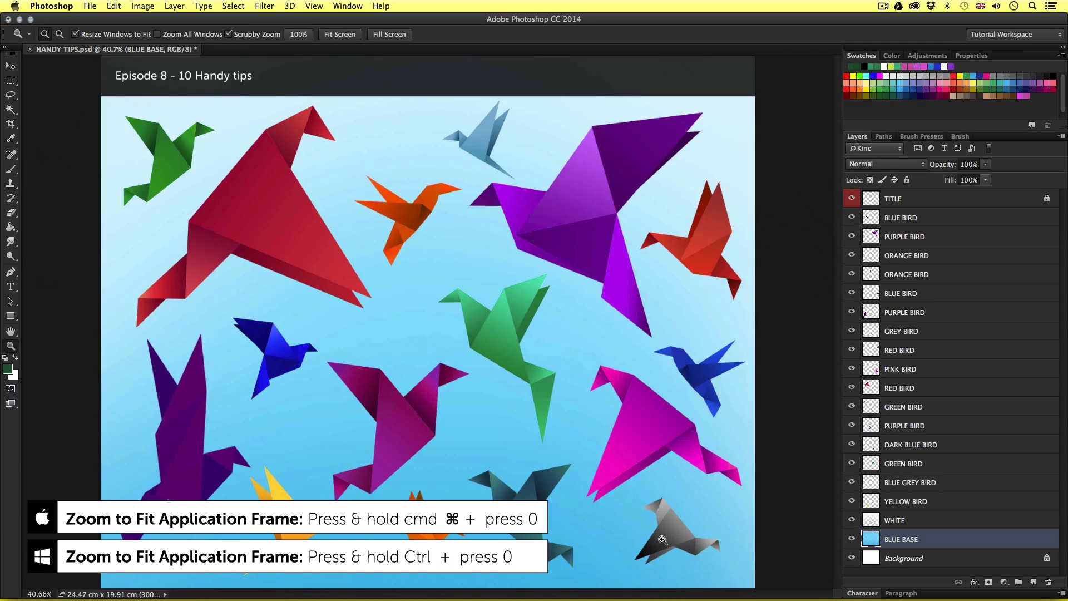
mouse_move(468, 302)
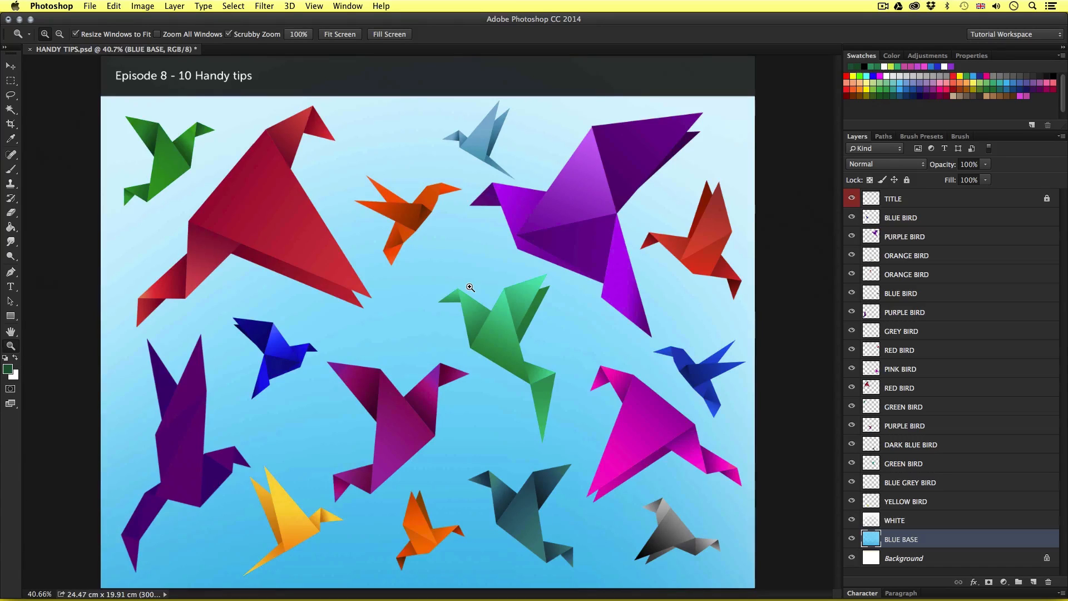
mouse_move(432, 234)
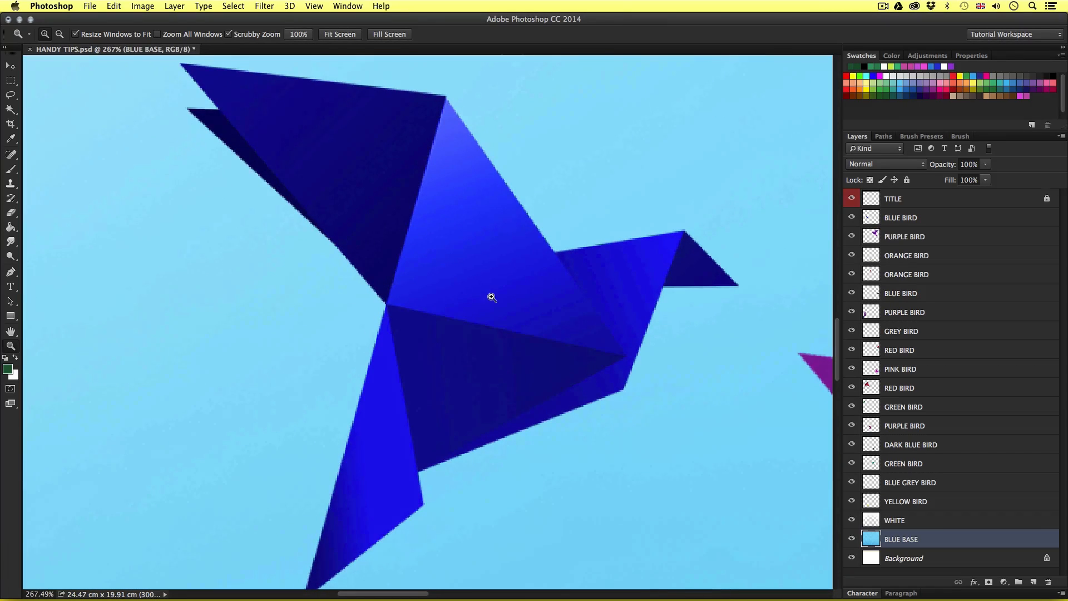
key("cmd+1")
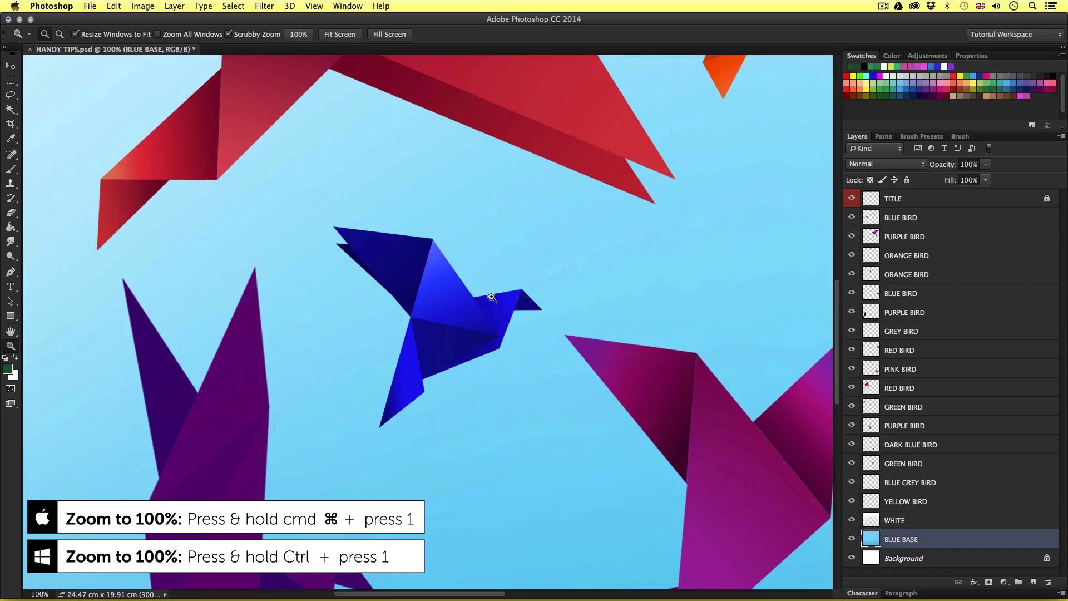
mouse_move(579, 262)
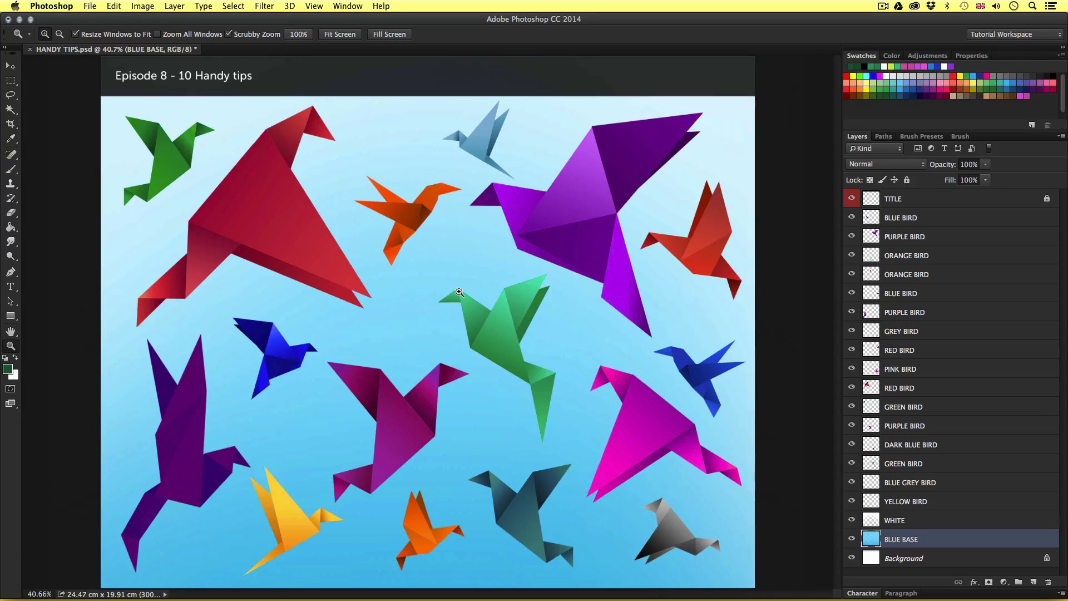
mouse_move(532, 282)
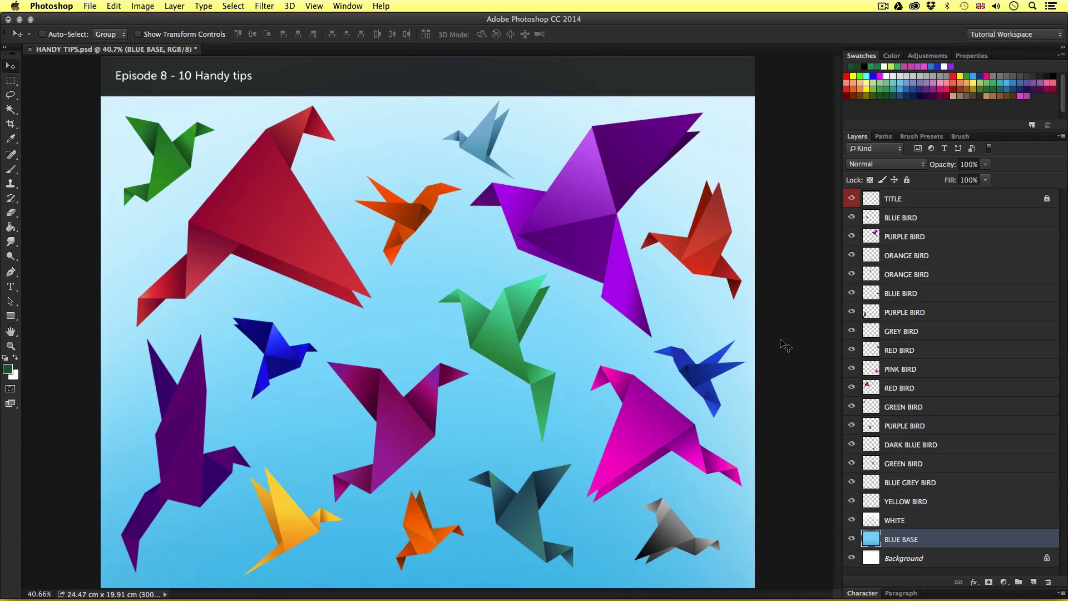
mouse_move(556, 323)
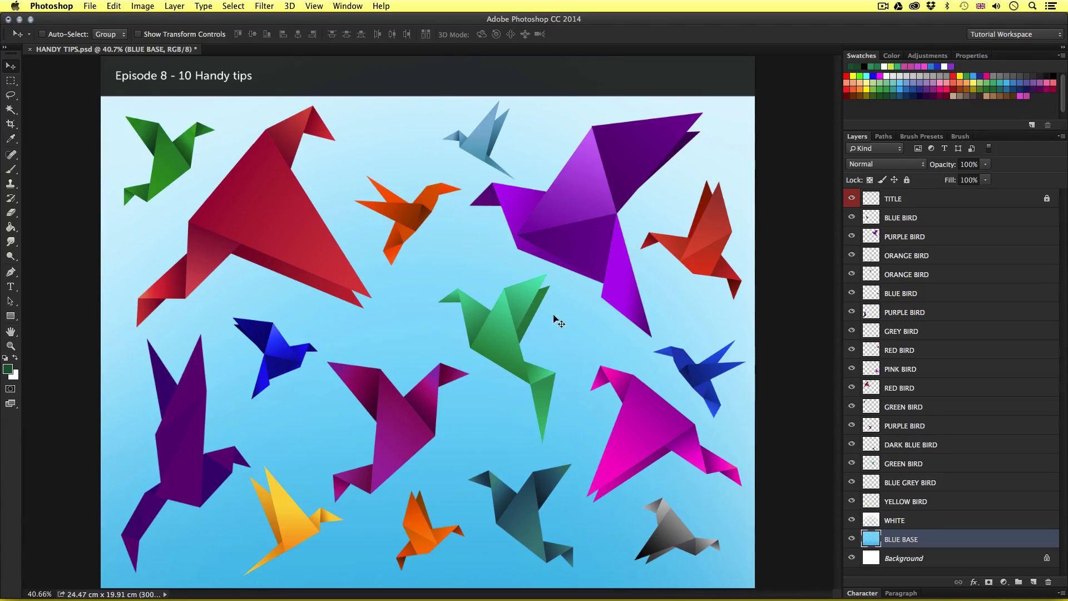
mouse_move(471, 335)
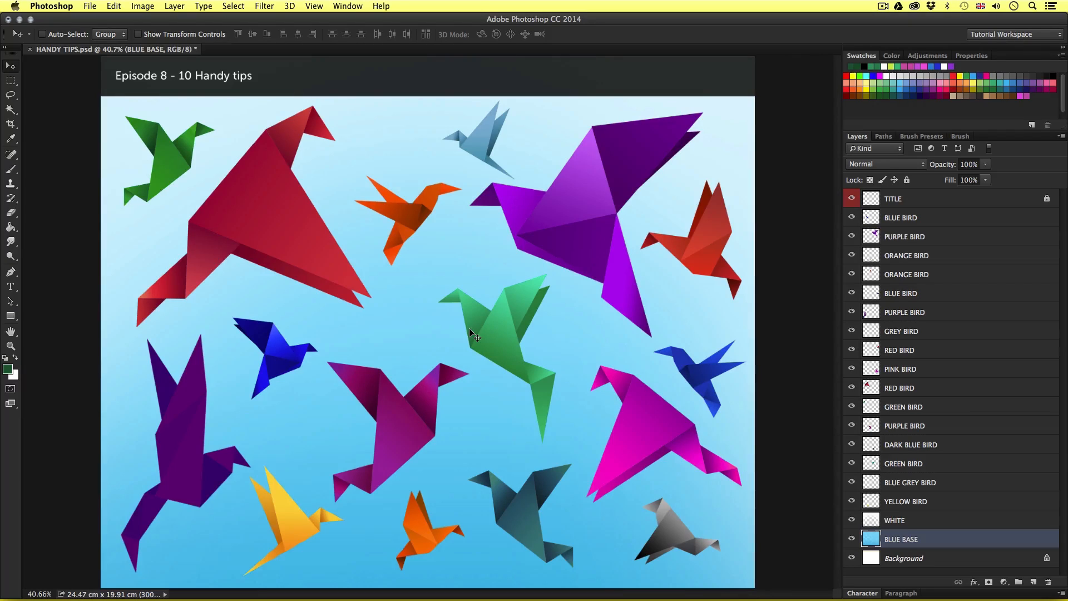
mouse_move(925, 427)
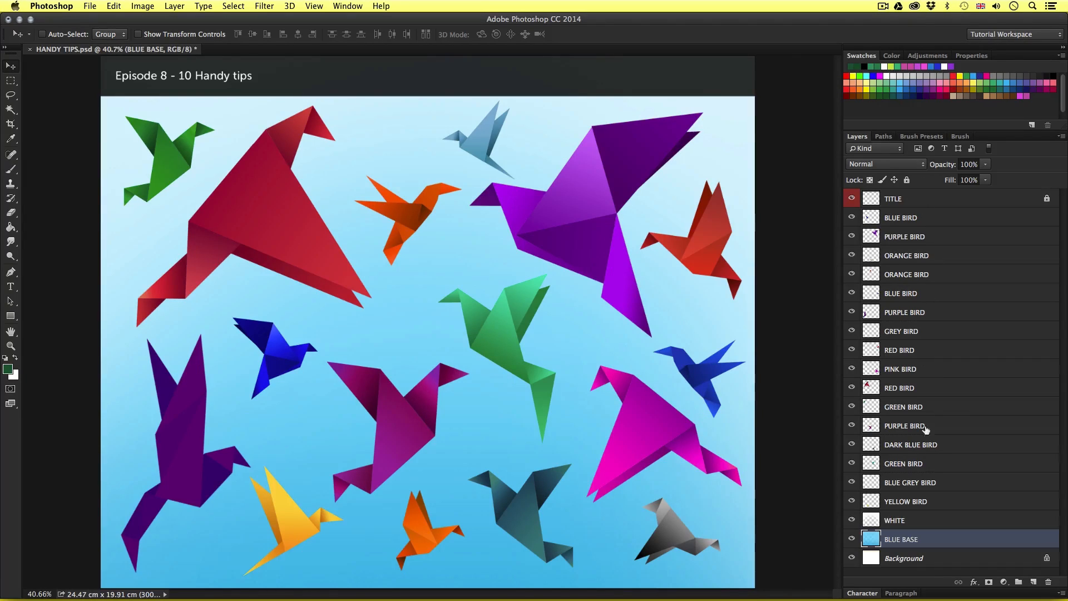
mouse_move(927, 479)
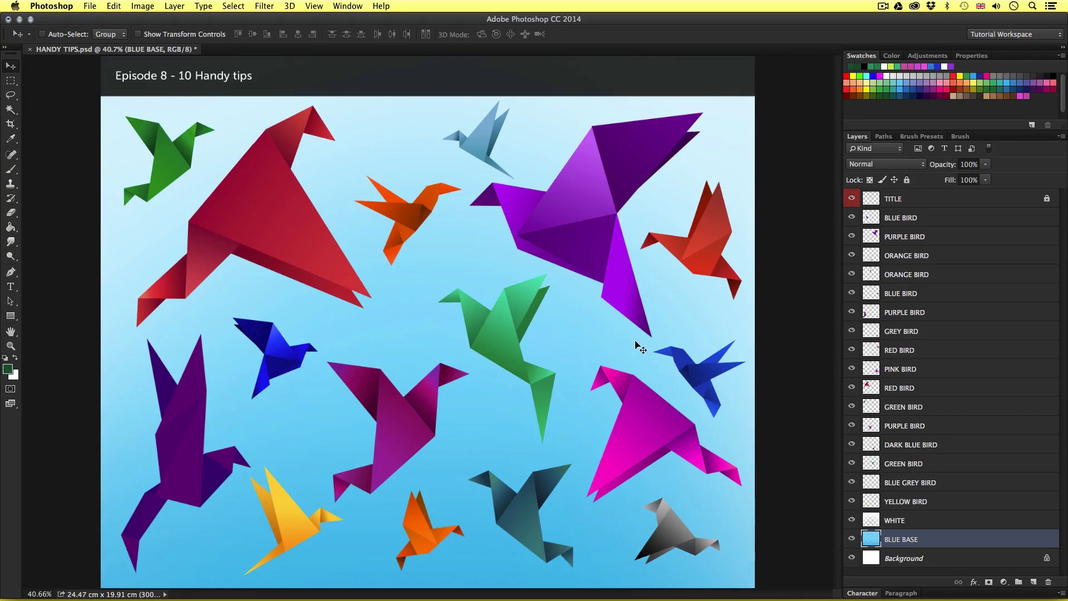
mouse_move(545, 429)
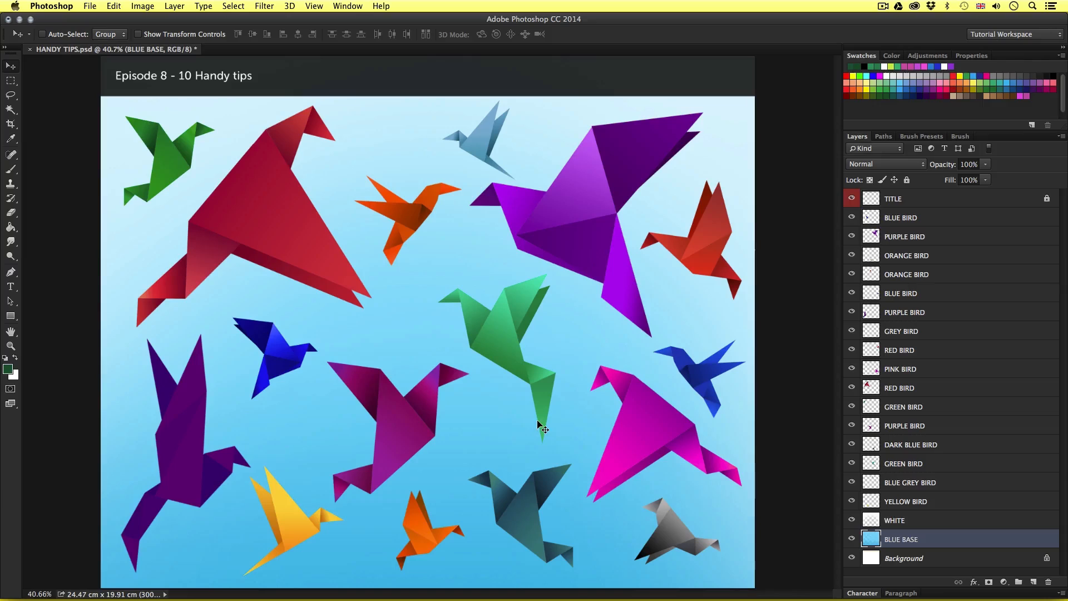
mouse_move(558, 424)
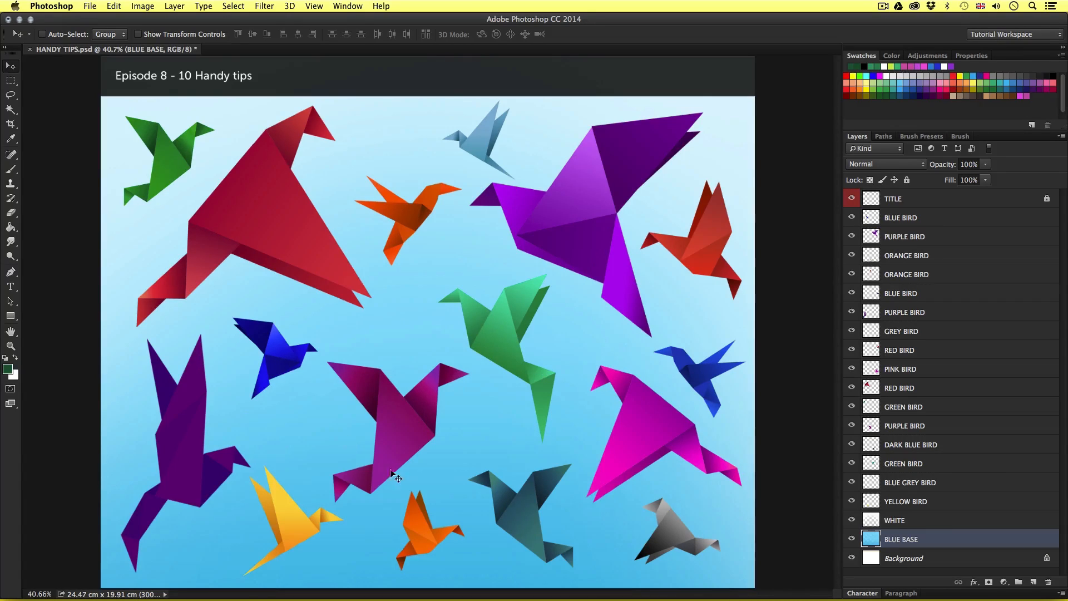
mouse_move(411, 474)
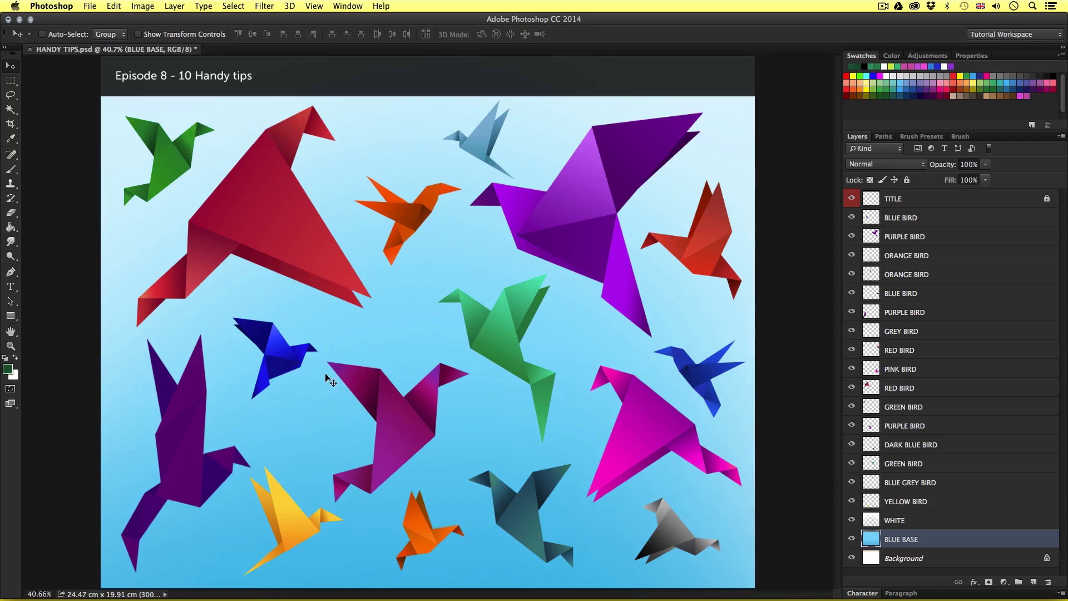
mouse_move(357, 337)
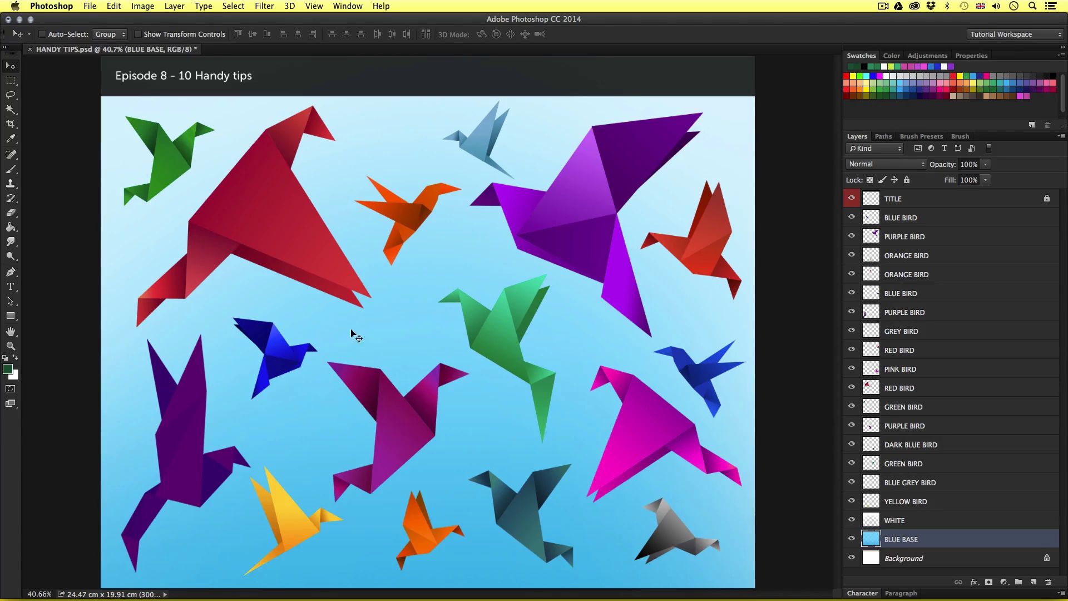
mouse_move(259, 376)
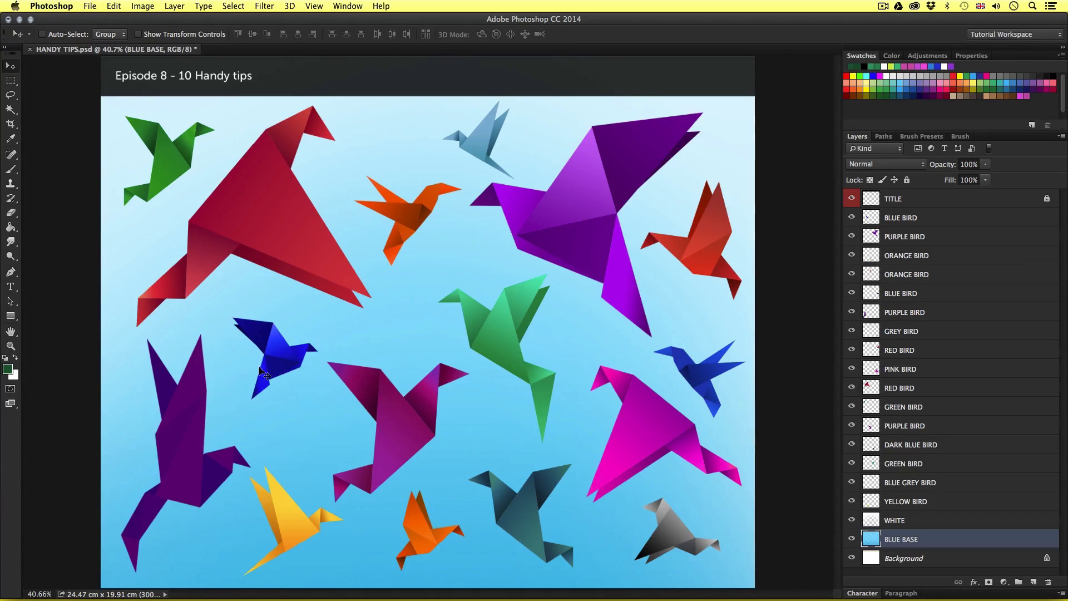
mouse_move(283, 361)
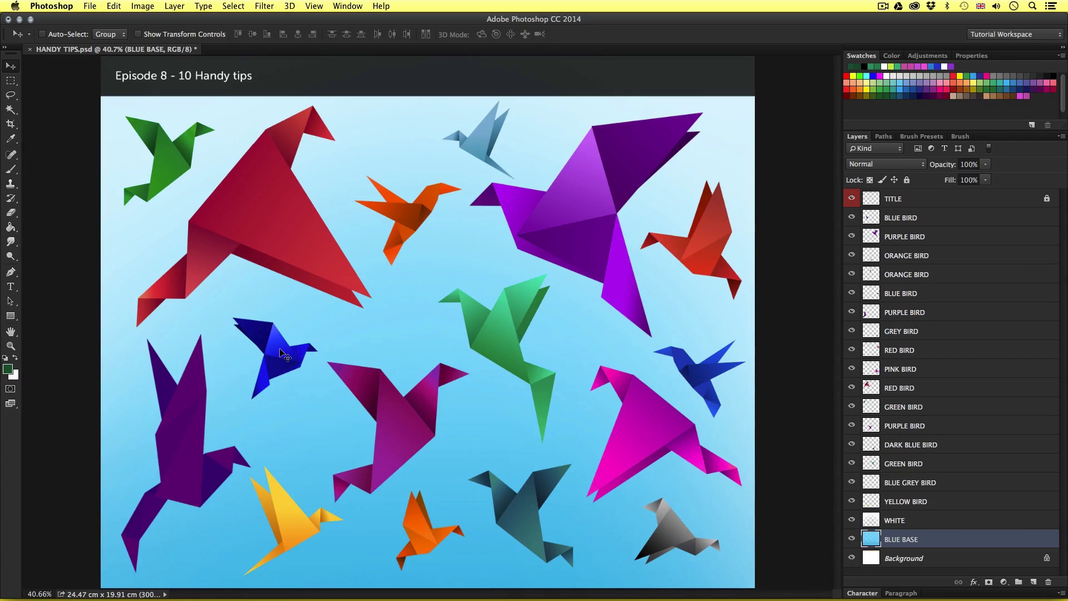
- Pick the BLUE BIRD layer from the canvas context list and nudge it, then return it
right_click(280, 355)
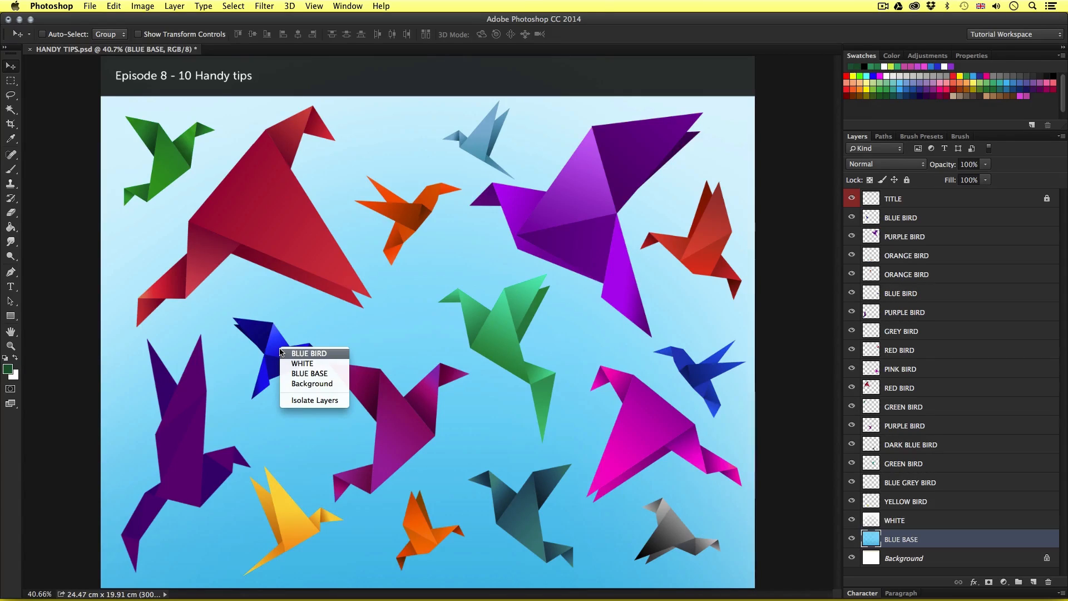
mouse_move(324, 363)
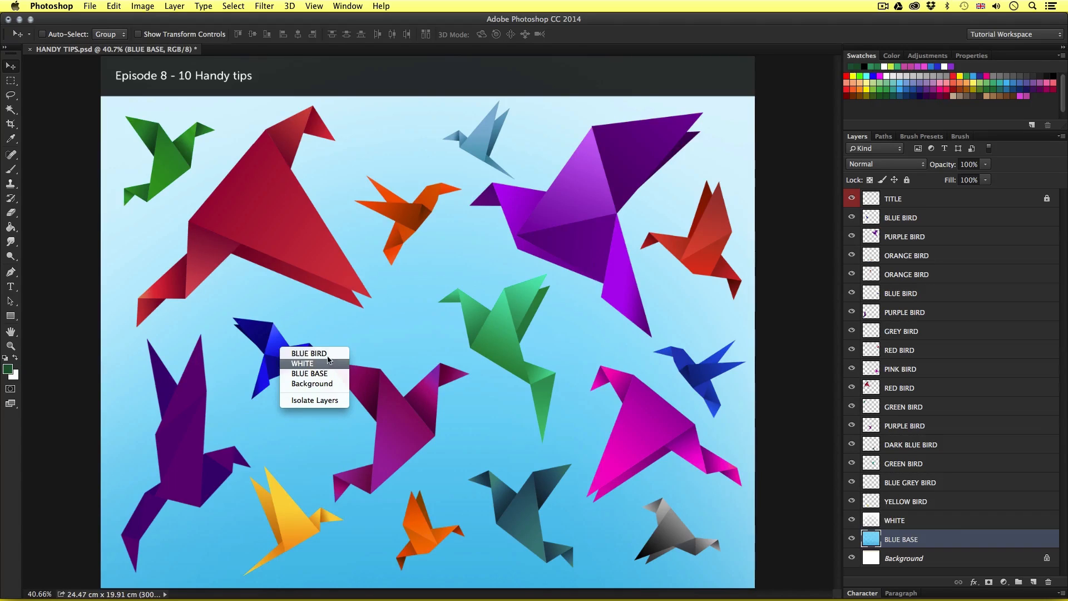
mouse_move(327, 354)
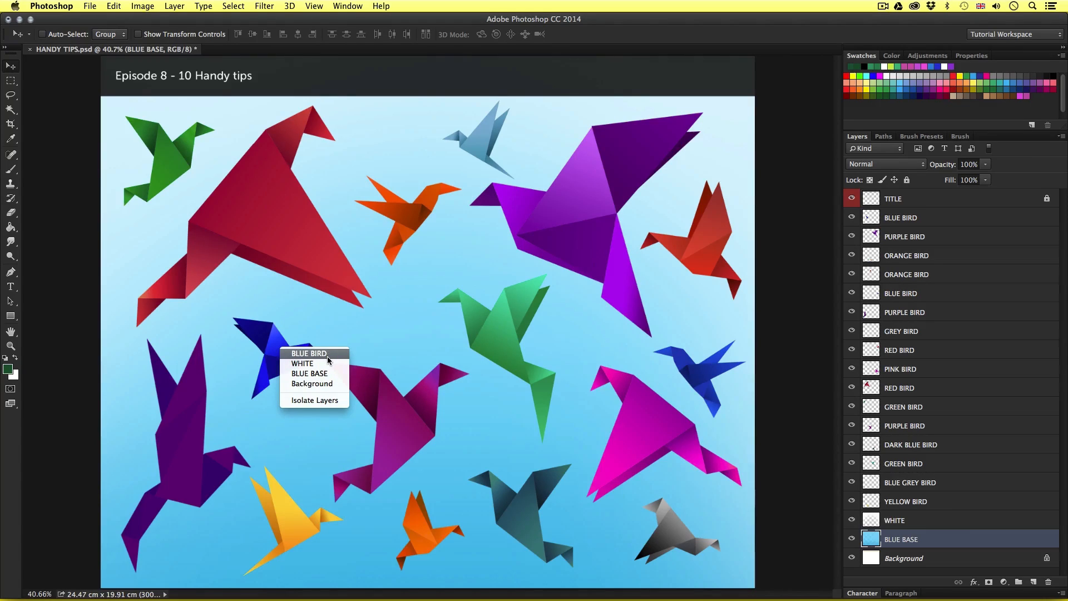
mouse_move(331, 374)
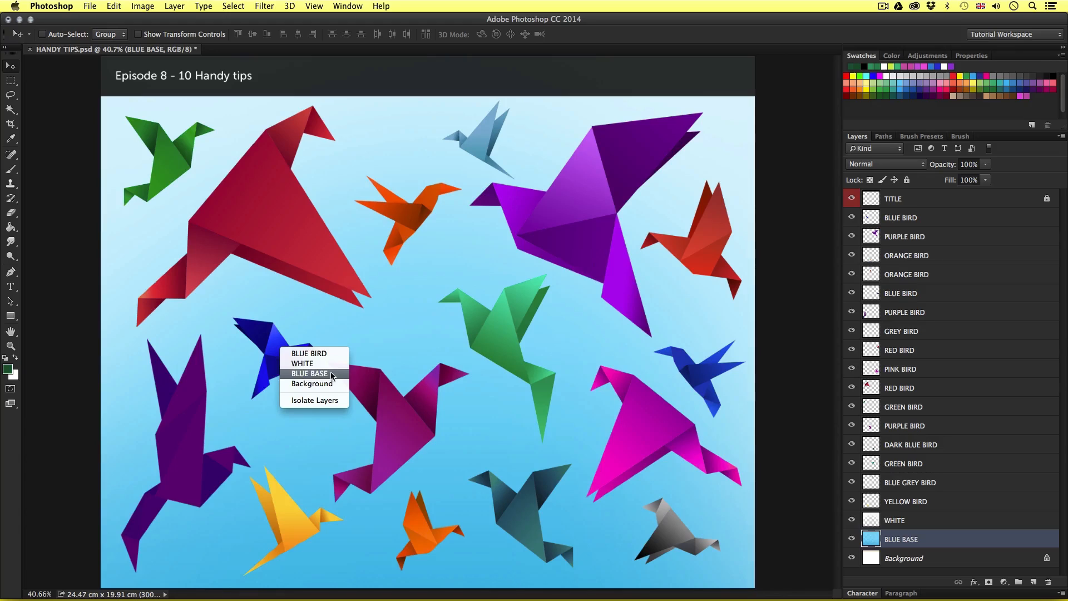
mouse_move(325, 383)
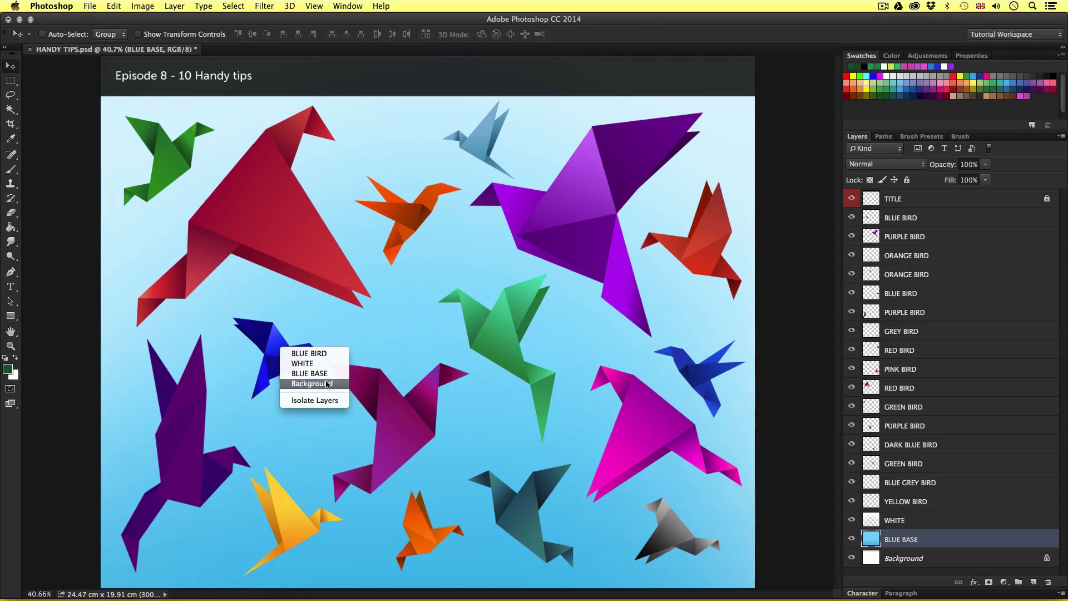
mouse_move(325, 353)
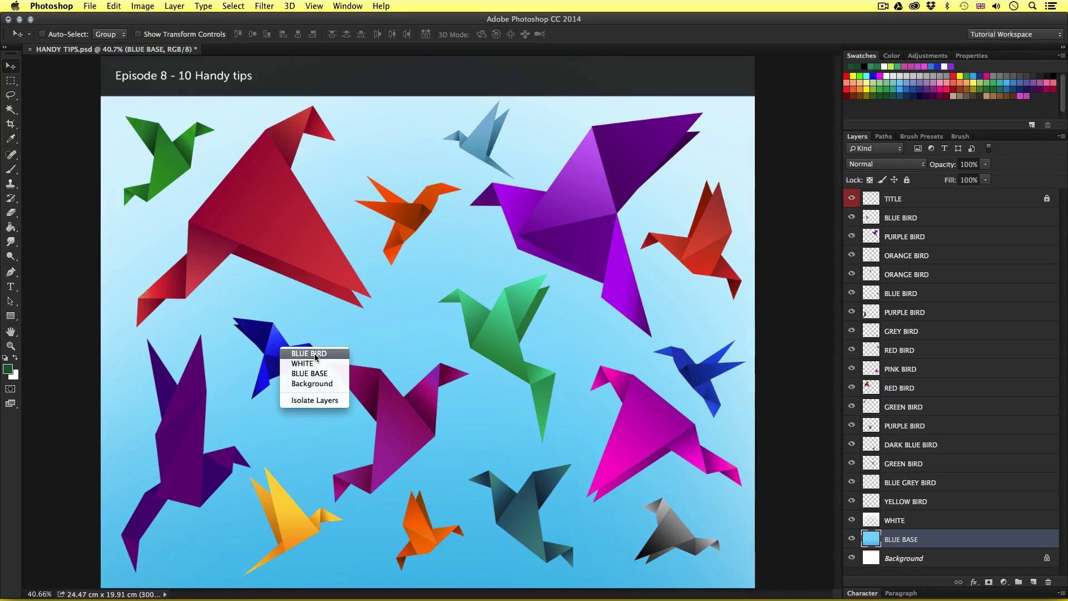
left_click(312, 353)
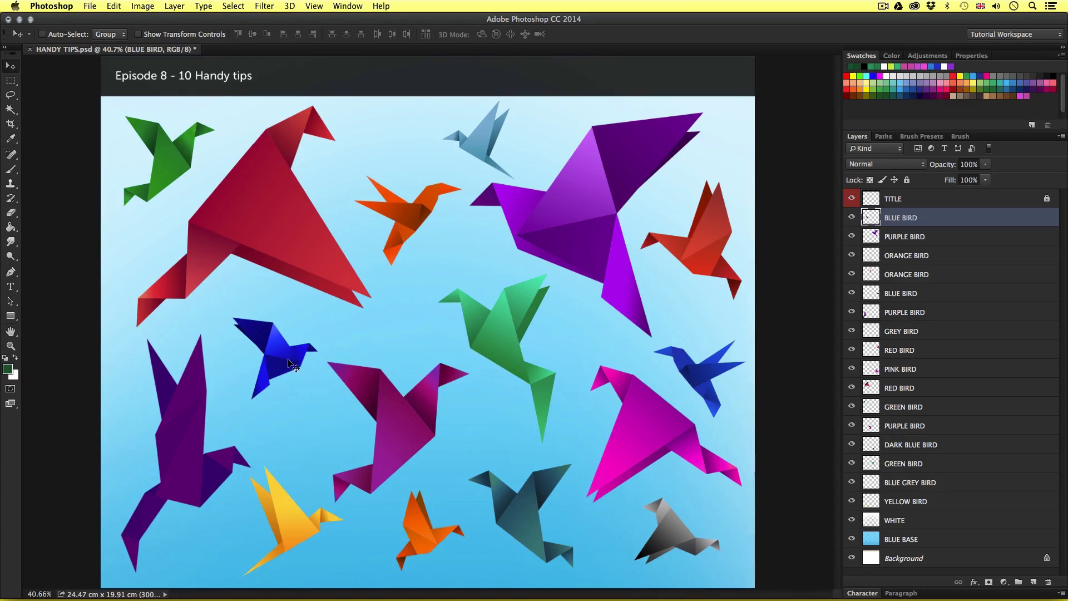
left_click_drag(286, 361, 320, 367)
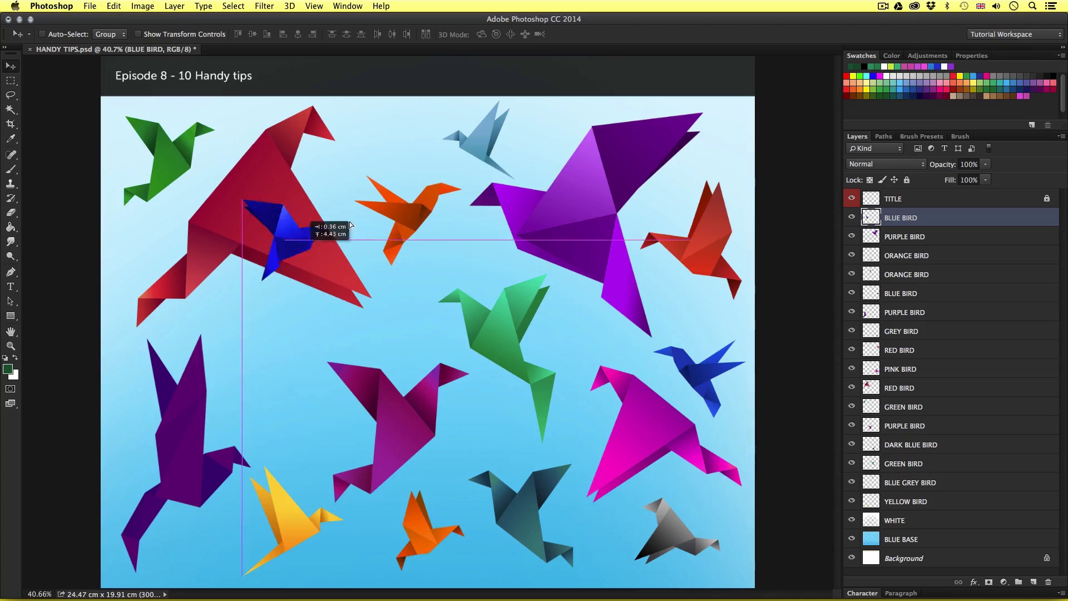
left_click_drag(272, 239, 286, 361)
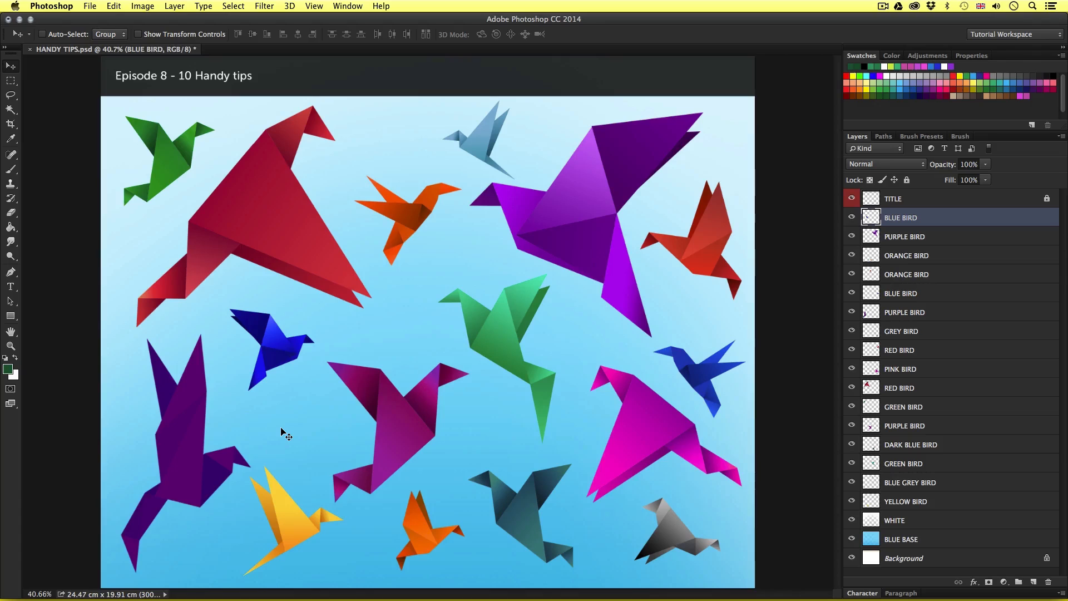
mouse_move(696, 250)
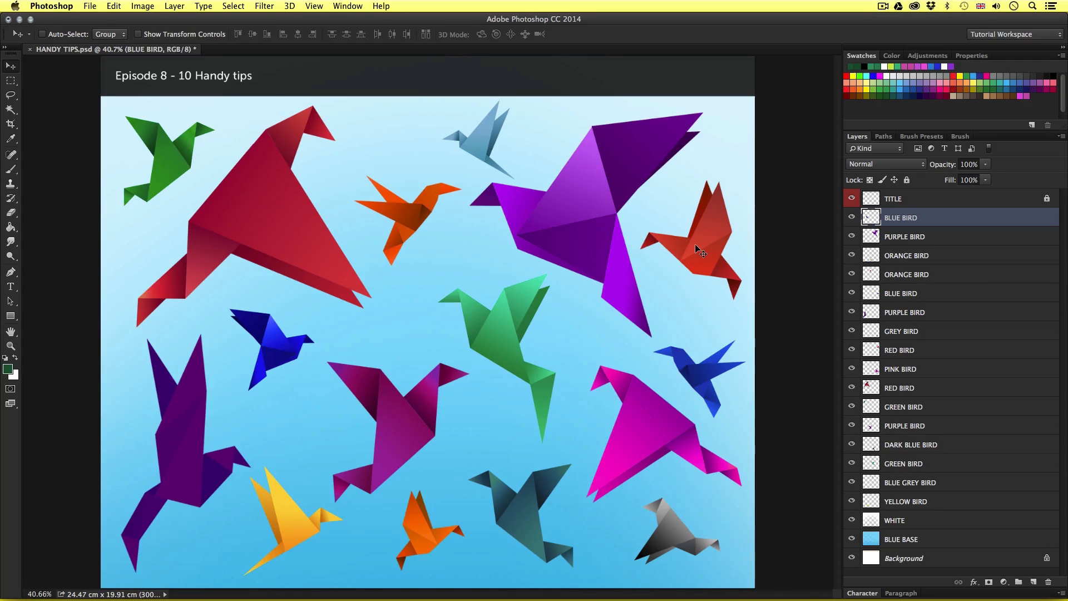
- Select the red bird on the right and drag it down and back near its spot
left_click(694, 244)
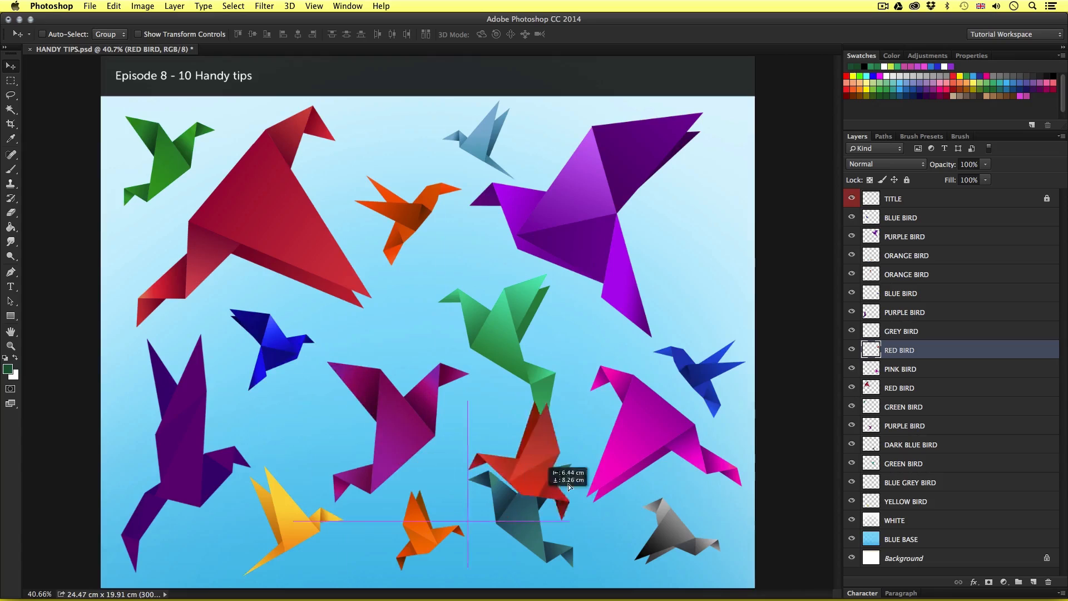
left_click_drag(531, 470, 657, 371)
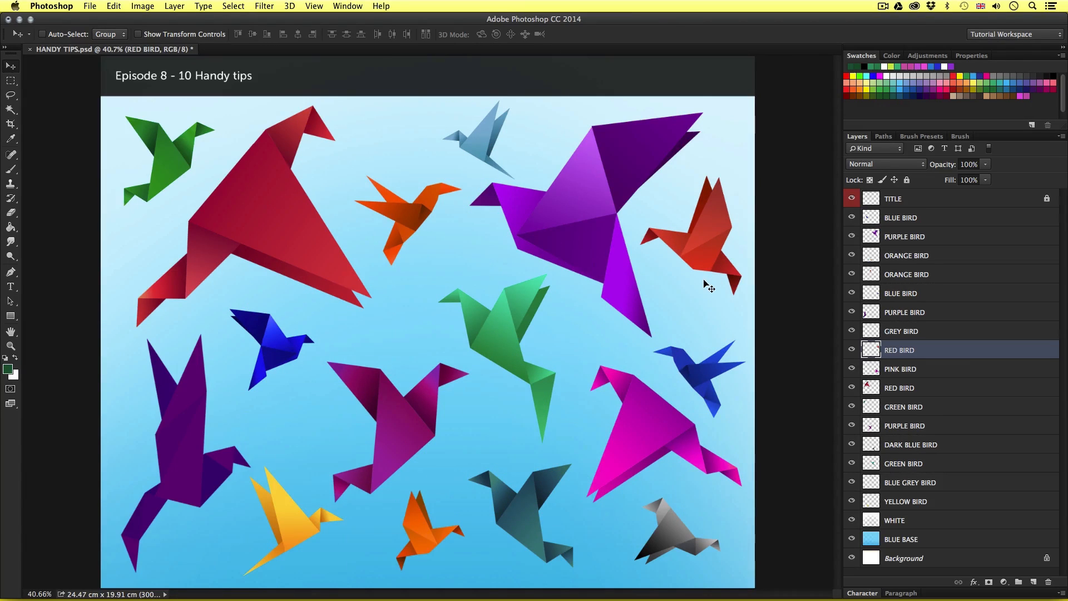
mouse_move(693, 287)
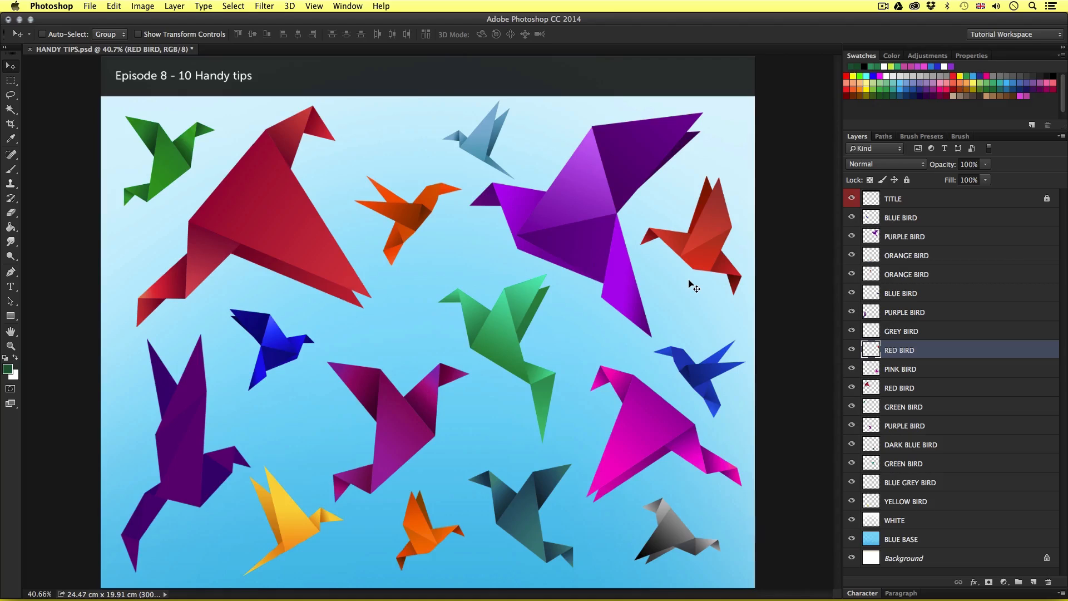
mouse_move(696, 298)
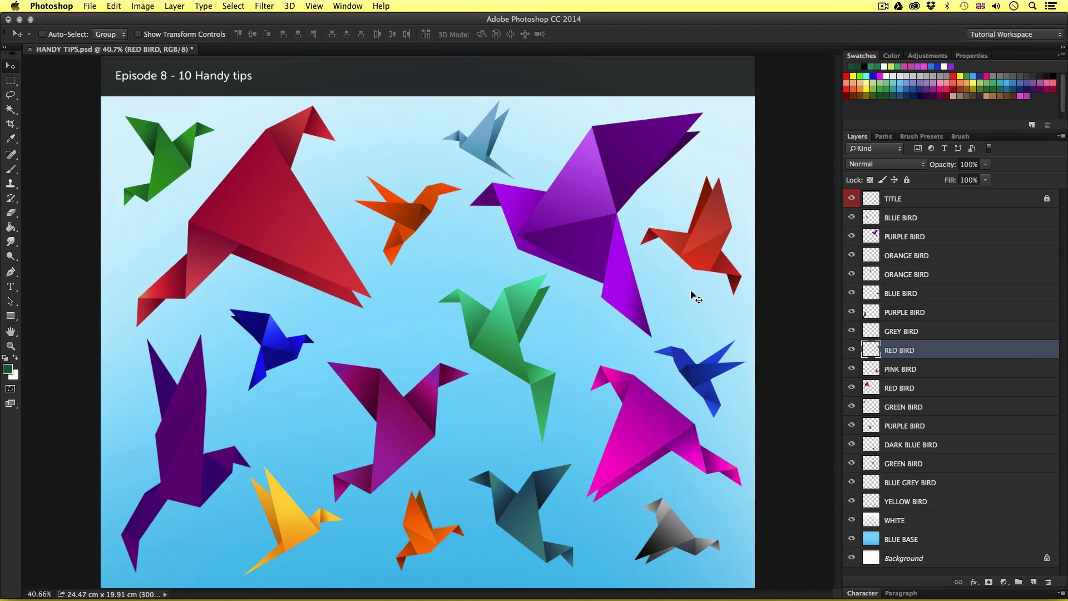
mouse_move(437, 452)
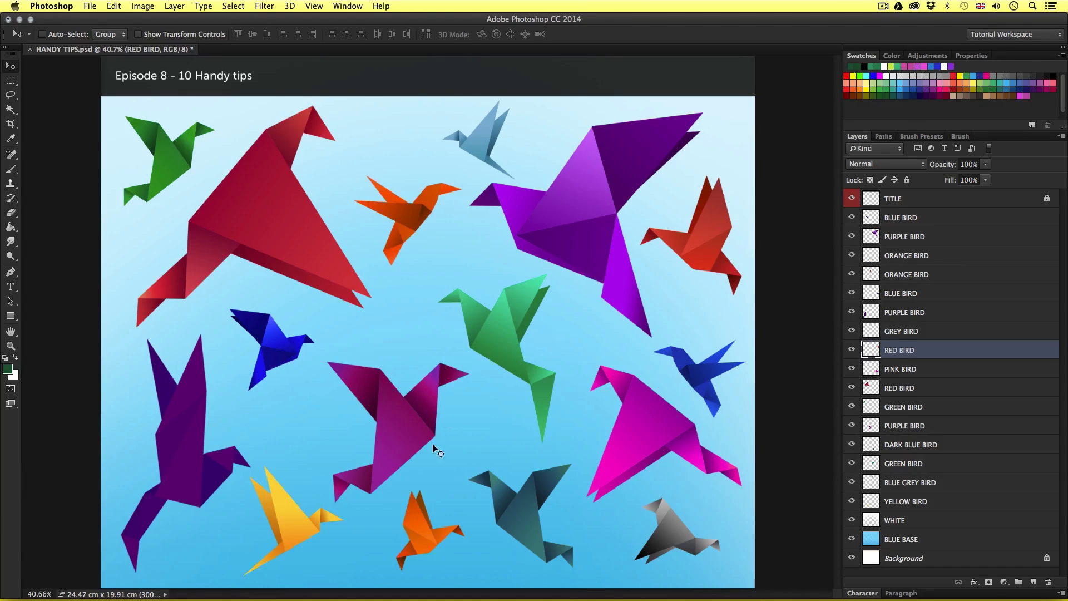
mouse_move(458, 439)
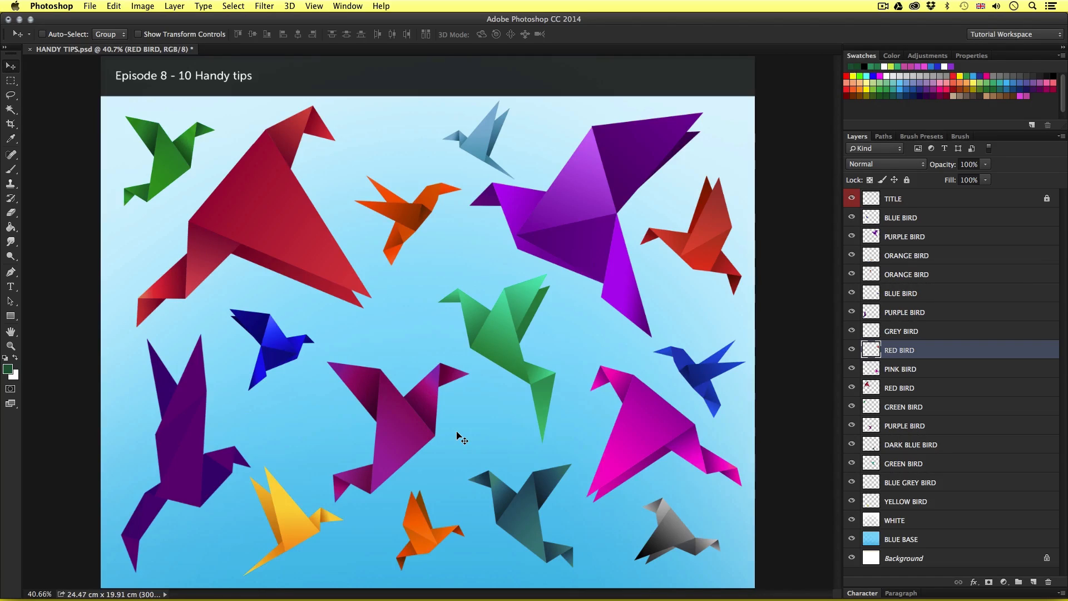
mouse_move(447, 537)
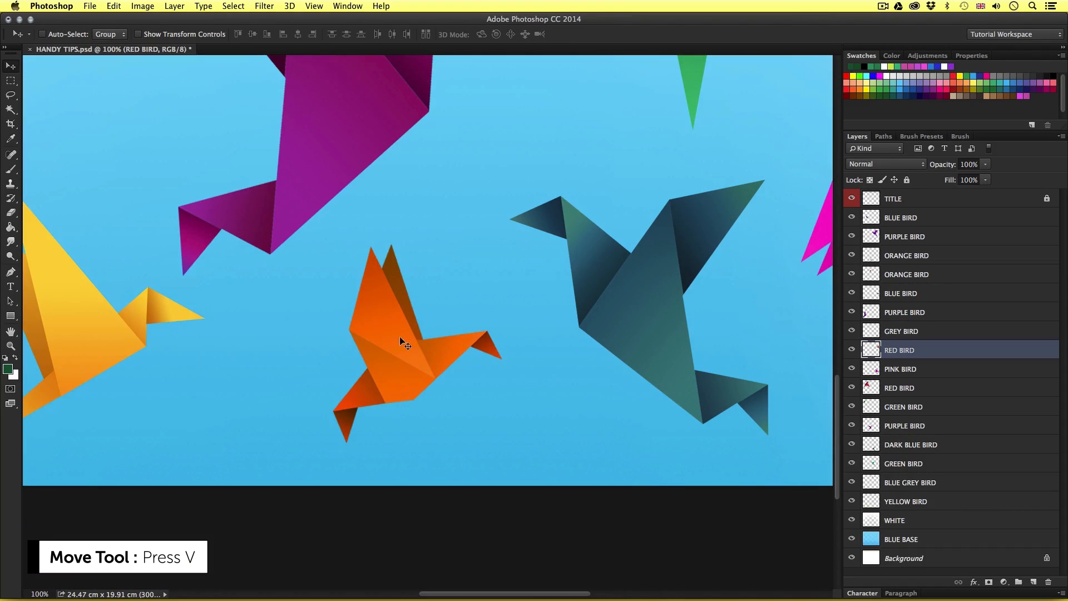
- Choose ORANGE BIRD from the context list and Alt-drag a copy over the blue-grey bird
right_click(404, 345)
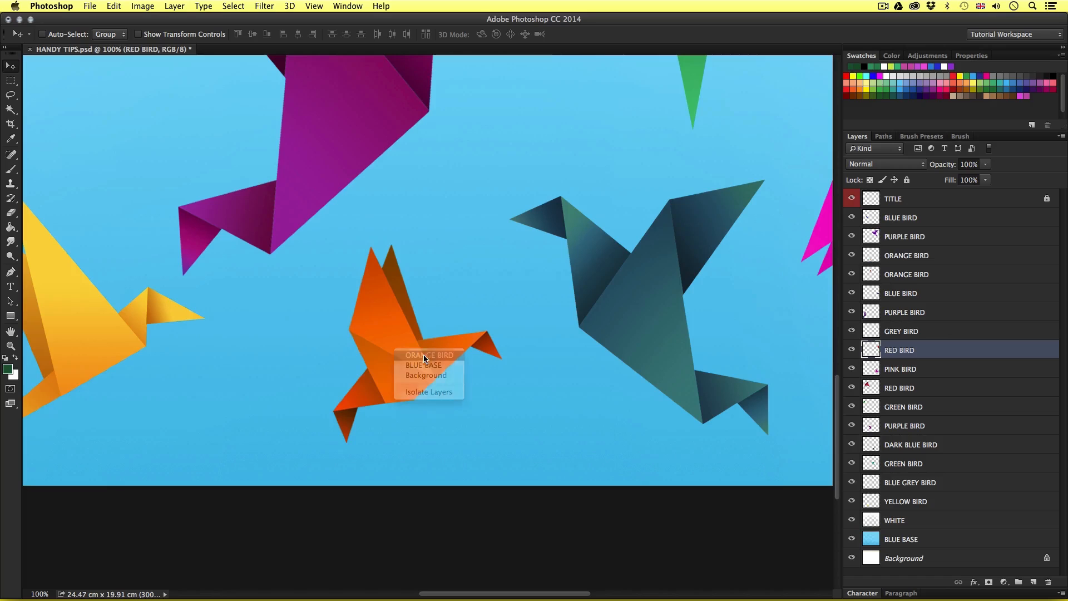
left_click(428, 355)
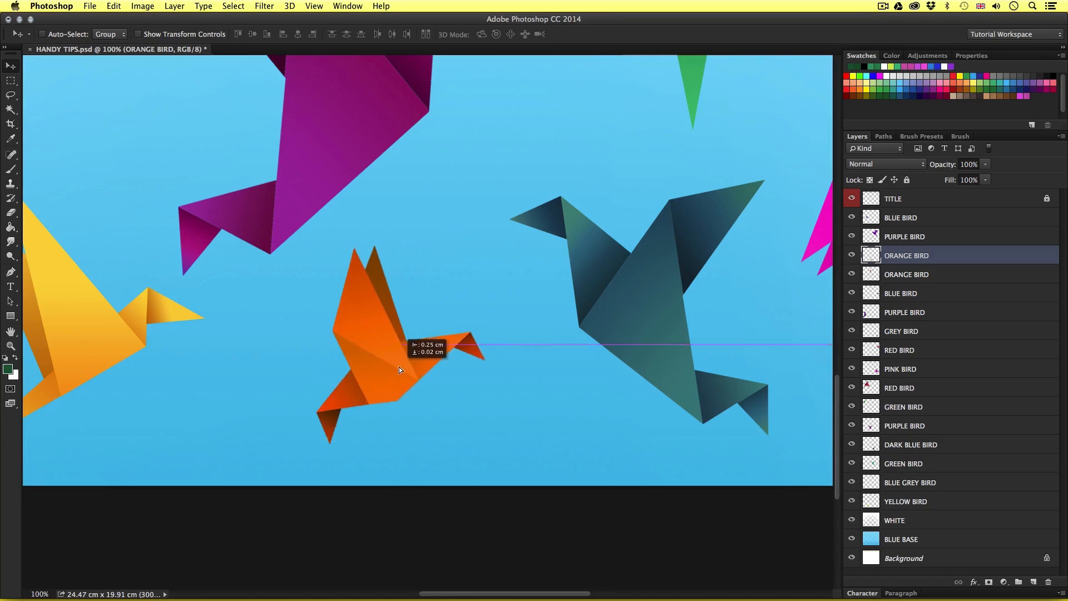
left_click_drag(400, 370, 407, 379)
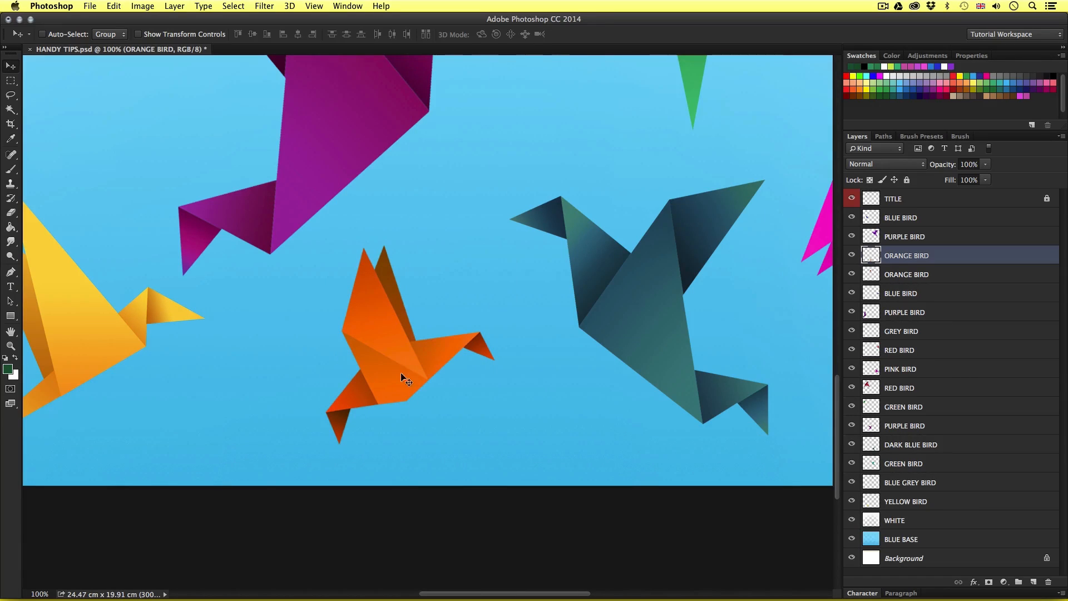
left_click_drag(402, 375, 551, 368)
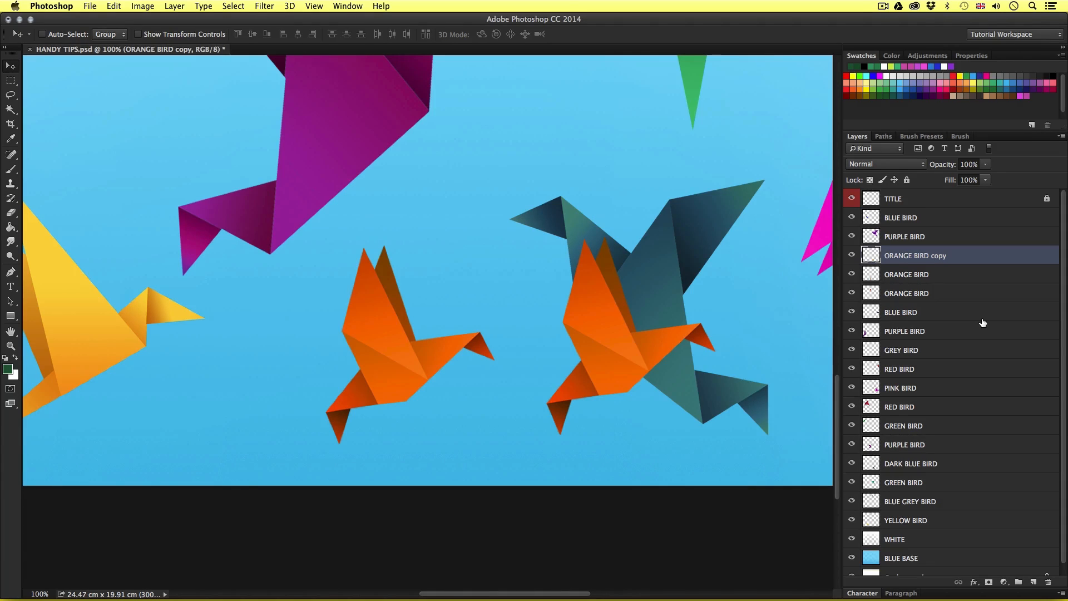
mouse_move(634, 386)
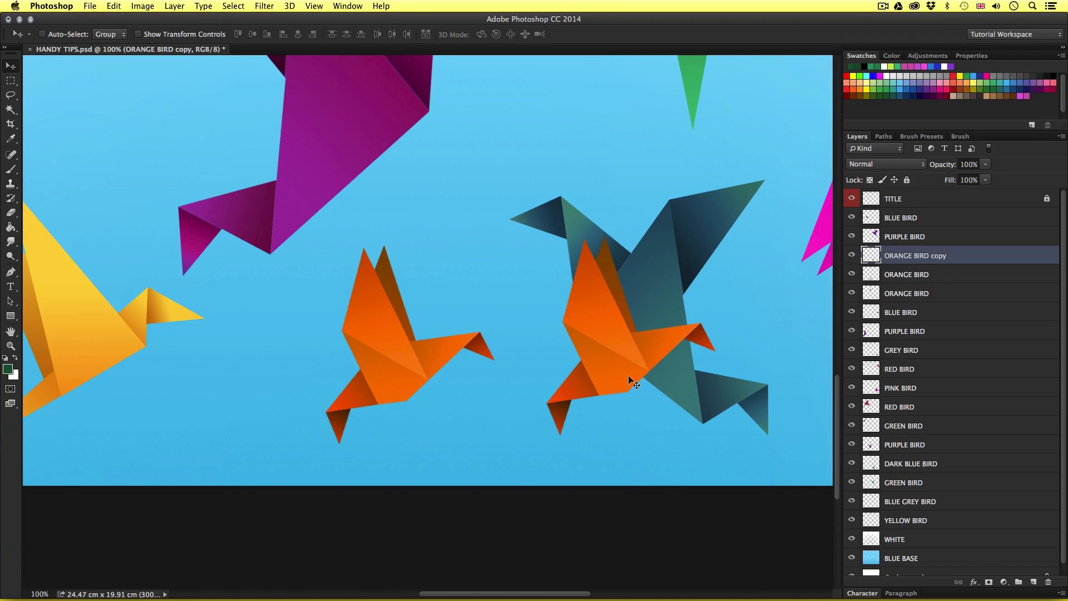
mouse_move(642, 378)
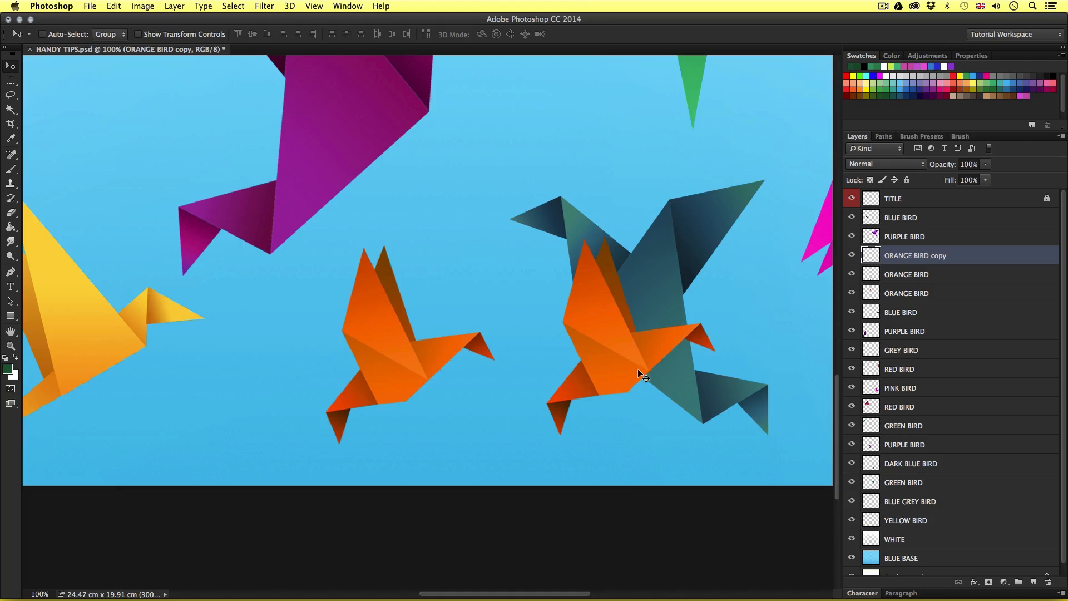
mouse_move(637, 252)
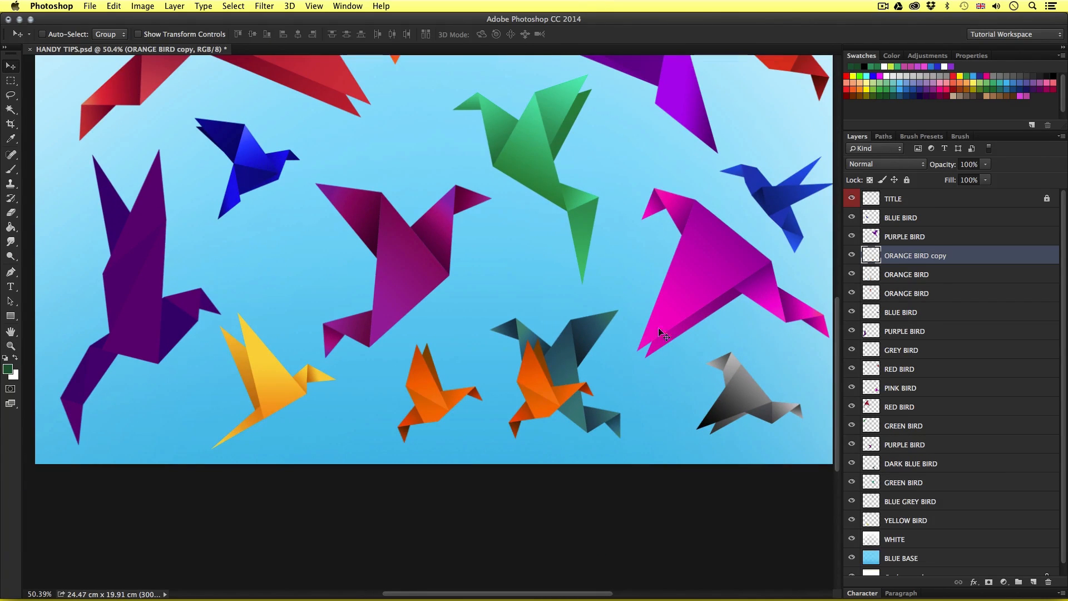
- Duplicate the BLUE BIRD layer with Cmd+J to create BLUE BIRD copy
left_click(899, 312)
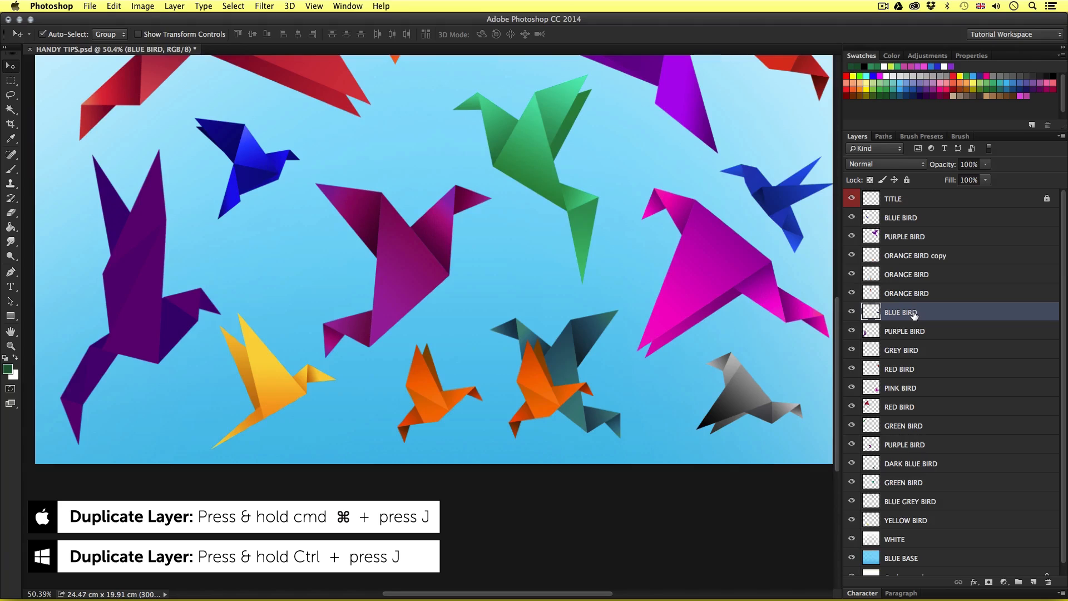
key("cmd+j")
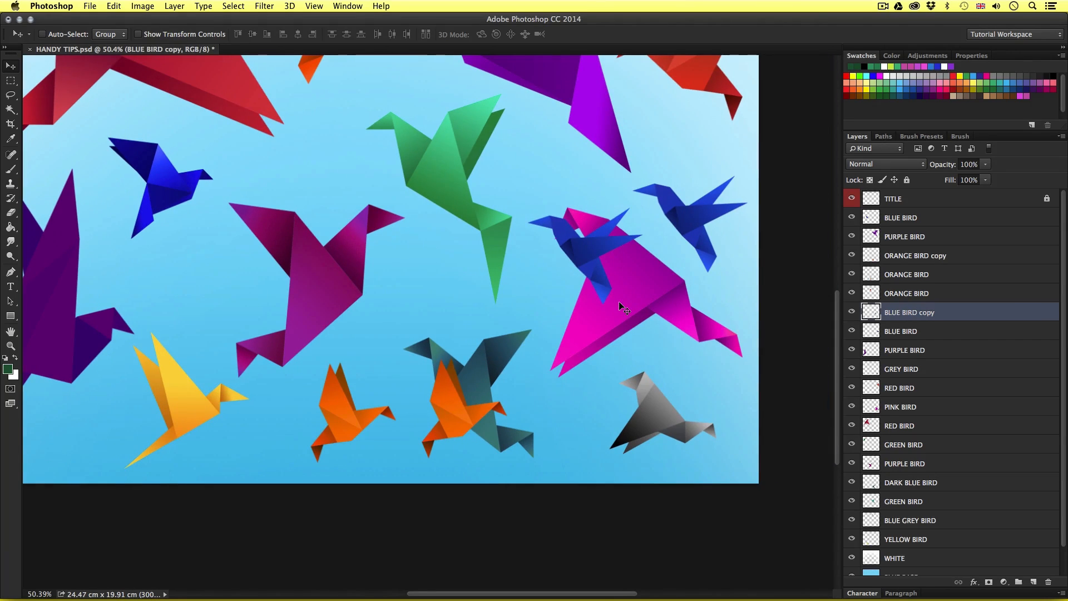
mouse_move(572, 276)
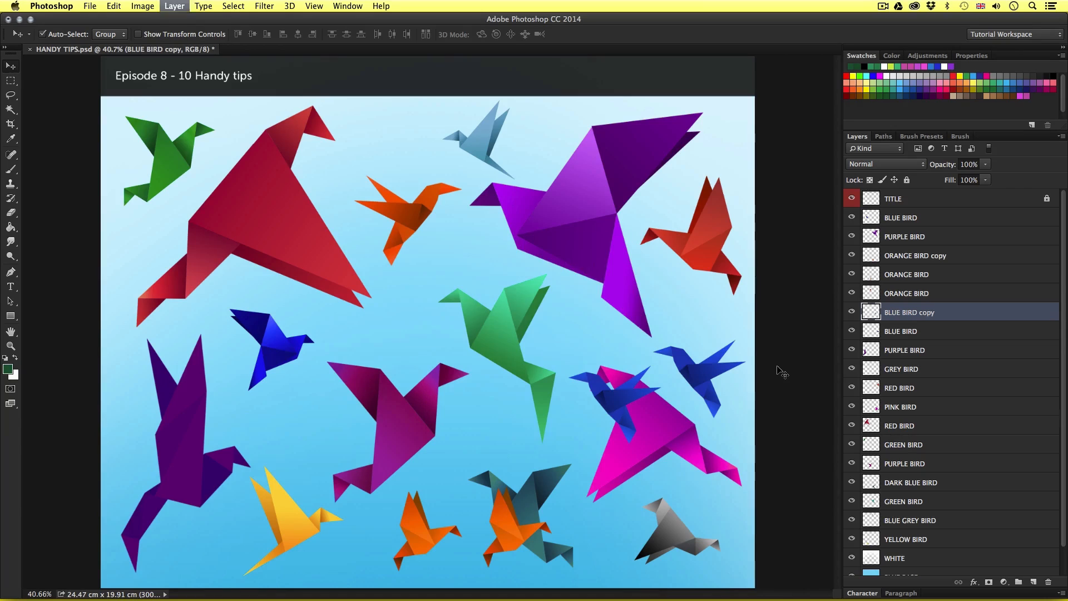
- Create a blank layer named Layer 1, then pick GREEN BIRD from the canvas context list
key("cmd+shift+n")
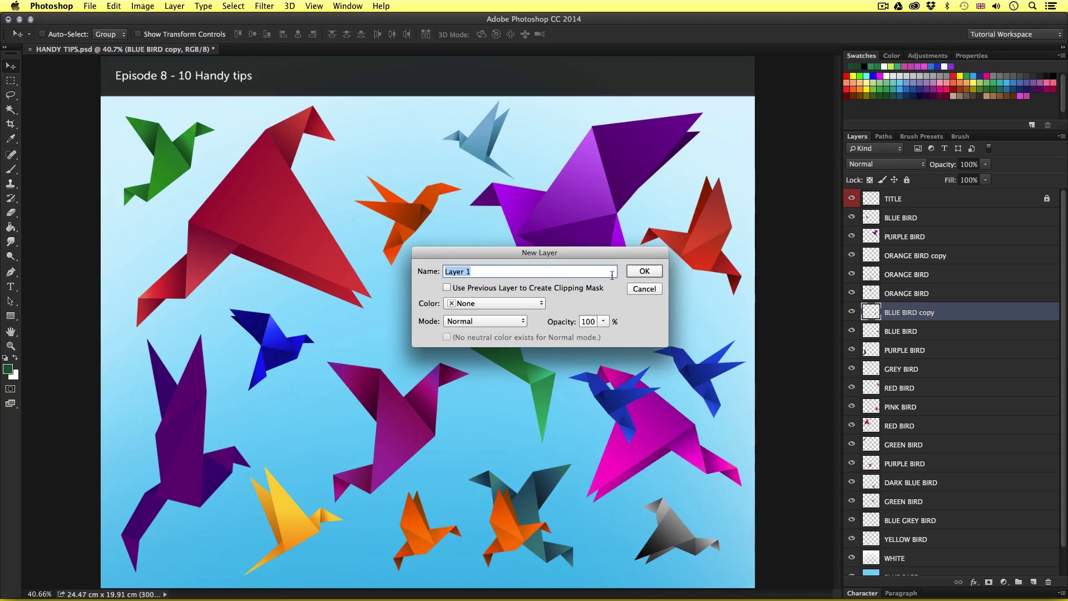
left_click(644, 270)
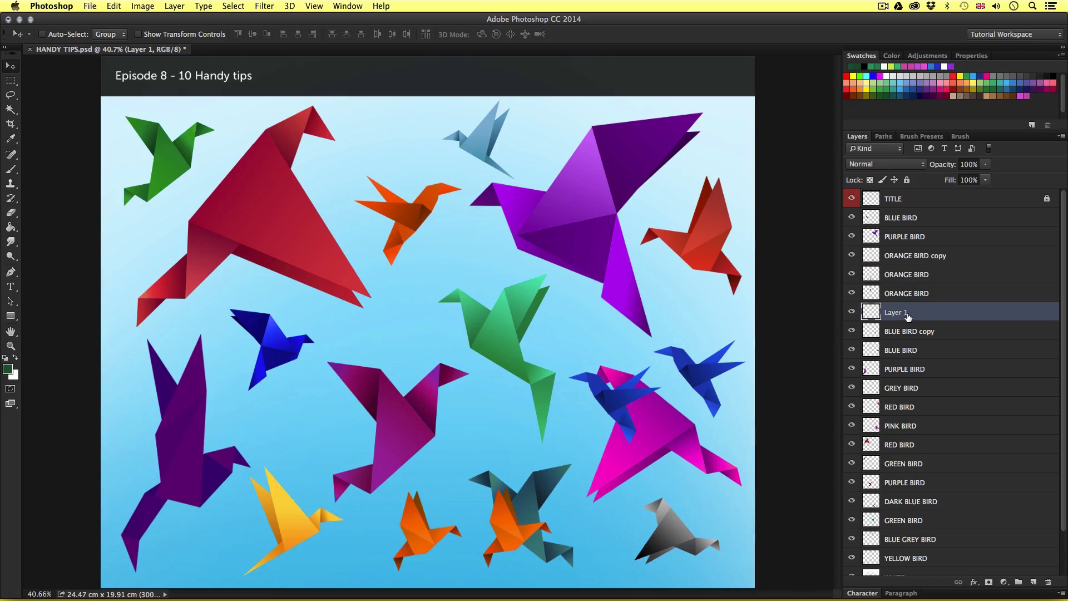
mouse_move(909, 314)
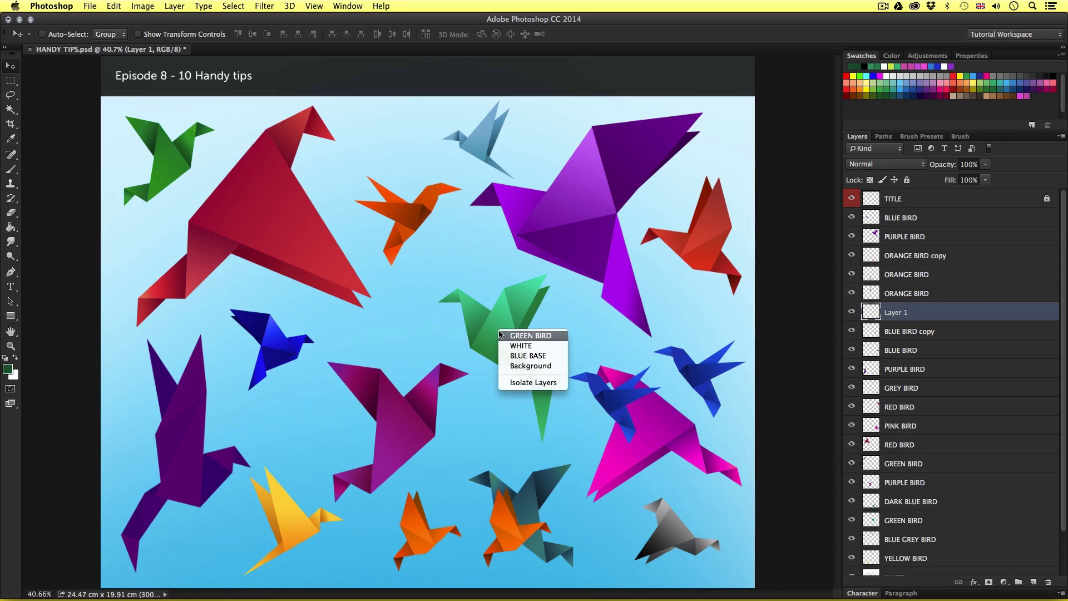
left_click(533, 335)
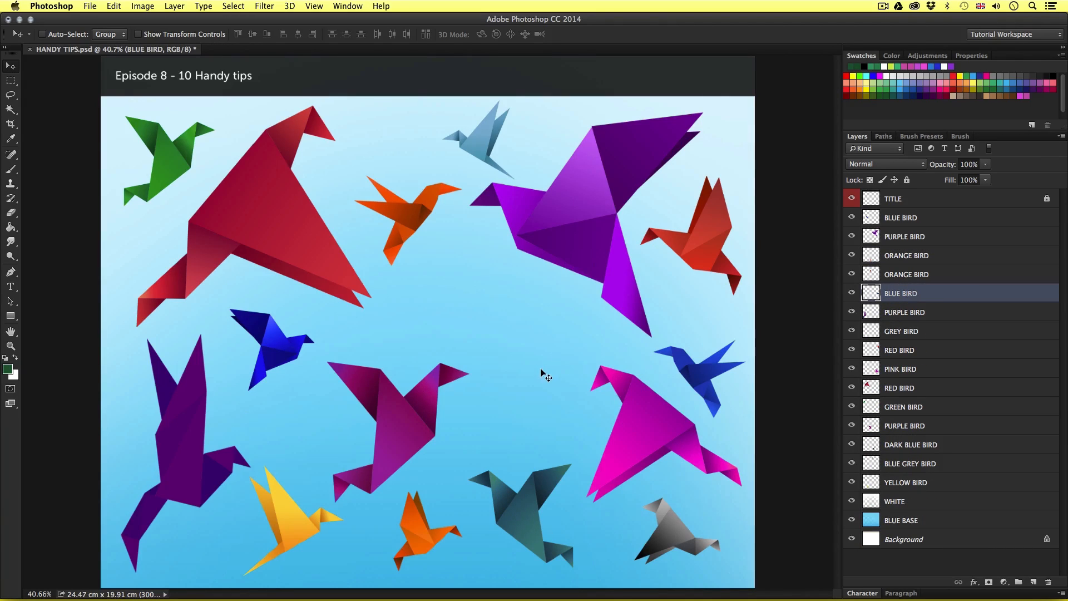
mouse_move(534, 388)
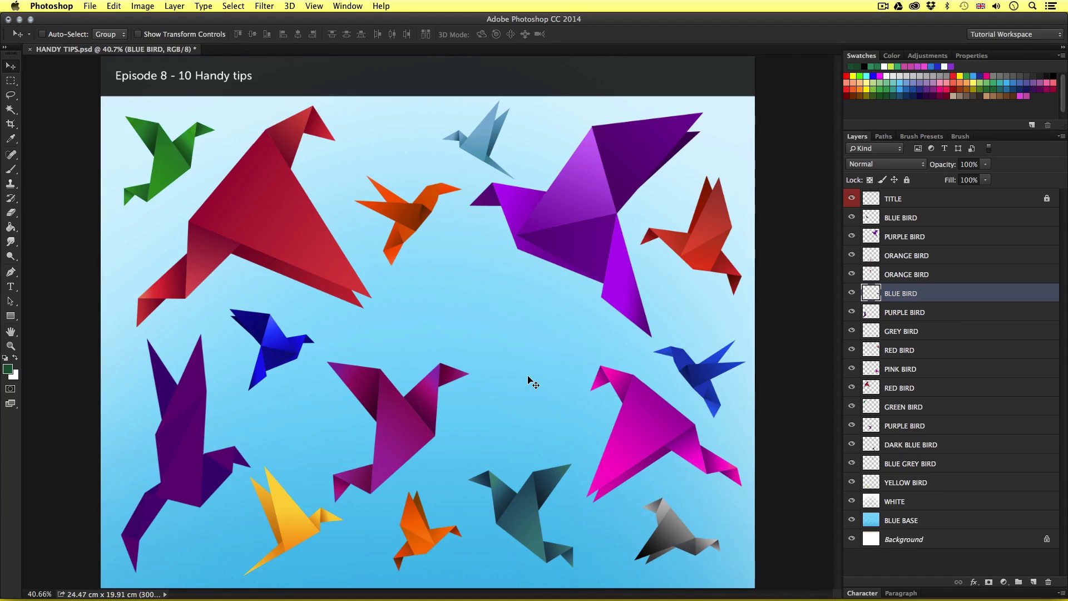
mouse_move(984, 272)
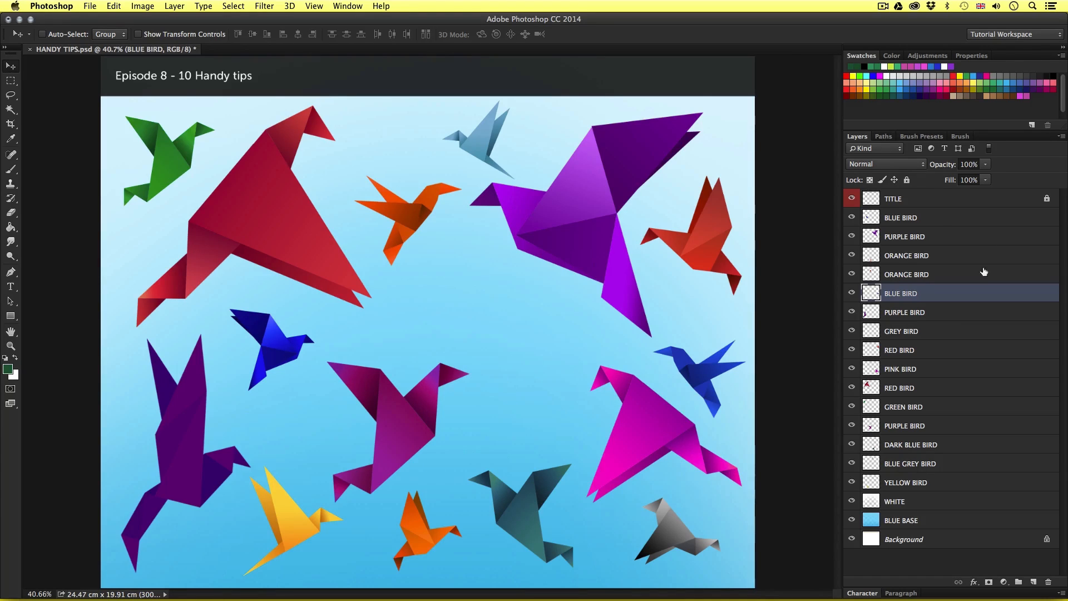
mouse_move(959, 221)
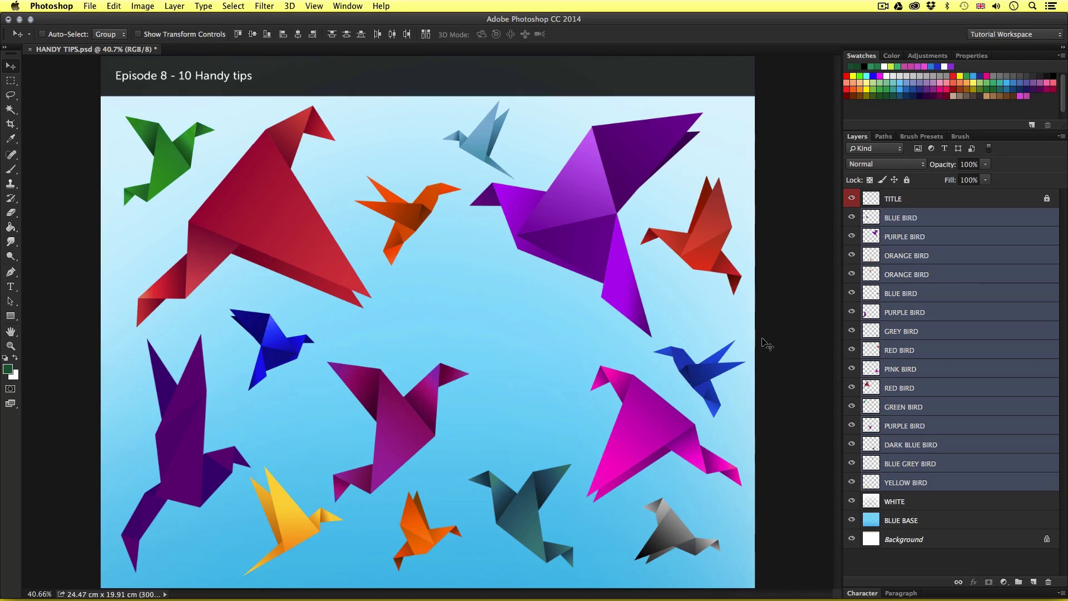
mouse_move(526, 323)
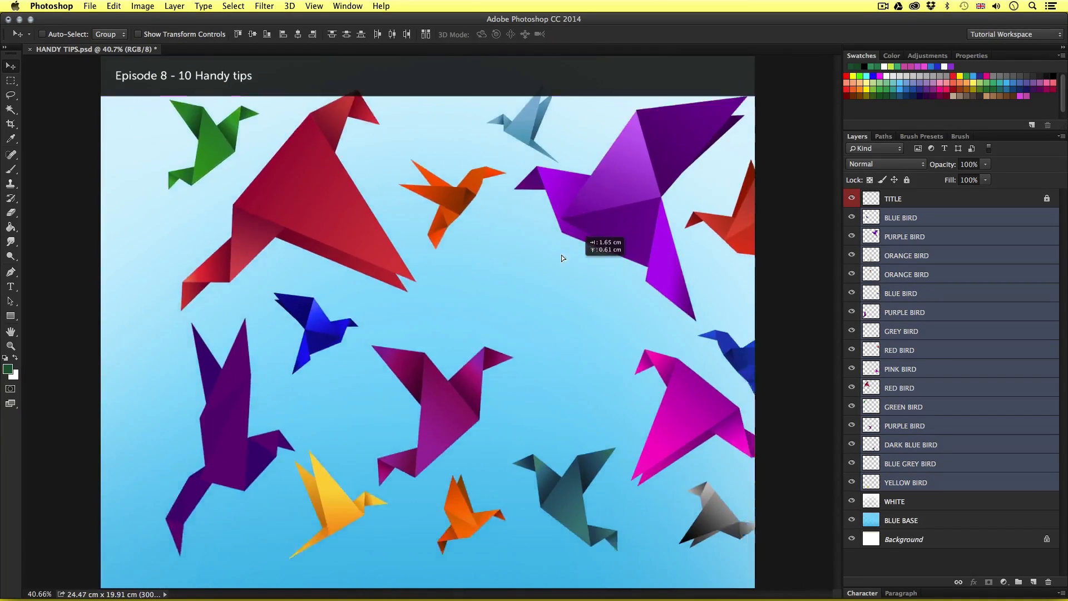
- Drag all bird layers together across the canvas, then move a few selected birds left
left_click_drag(562, 258, 537, 298)
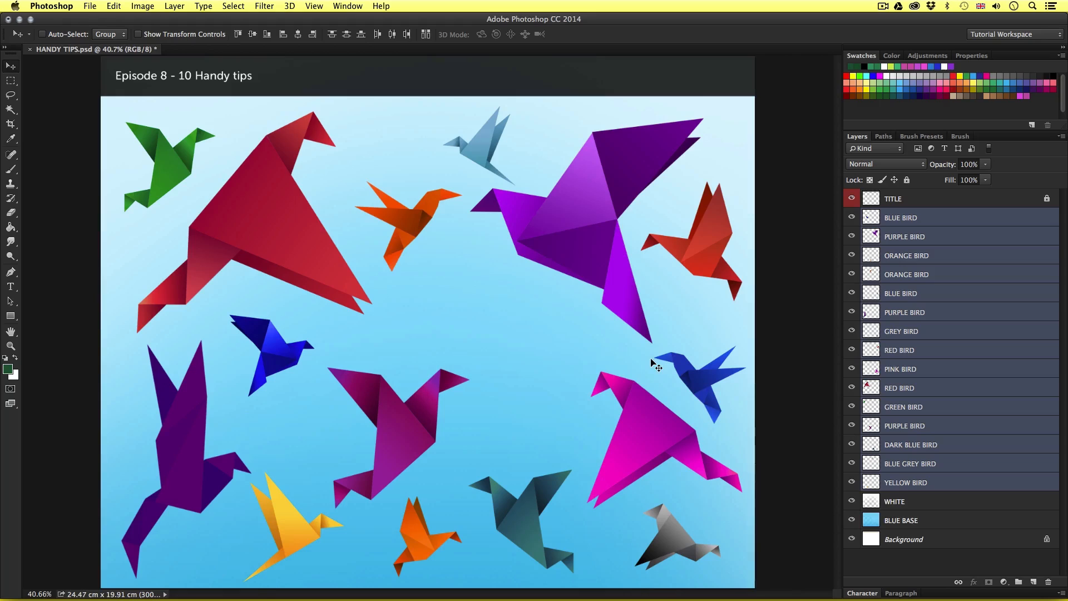
left_click(926, 406)
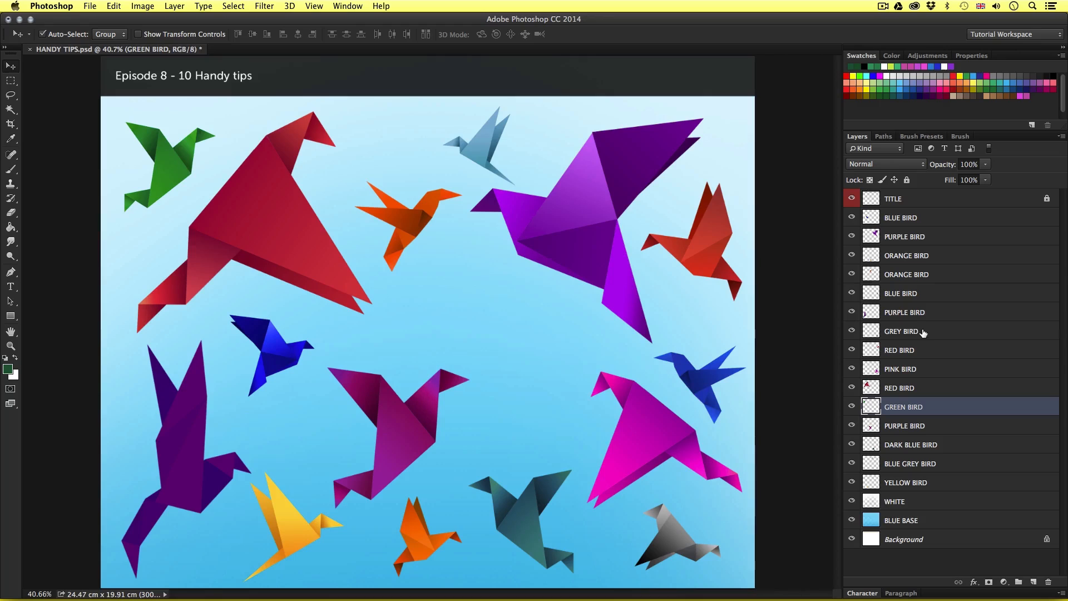
mouse_move(945, 313)
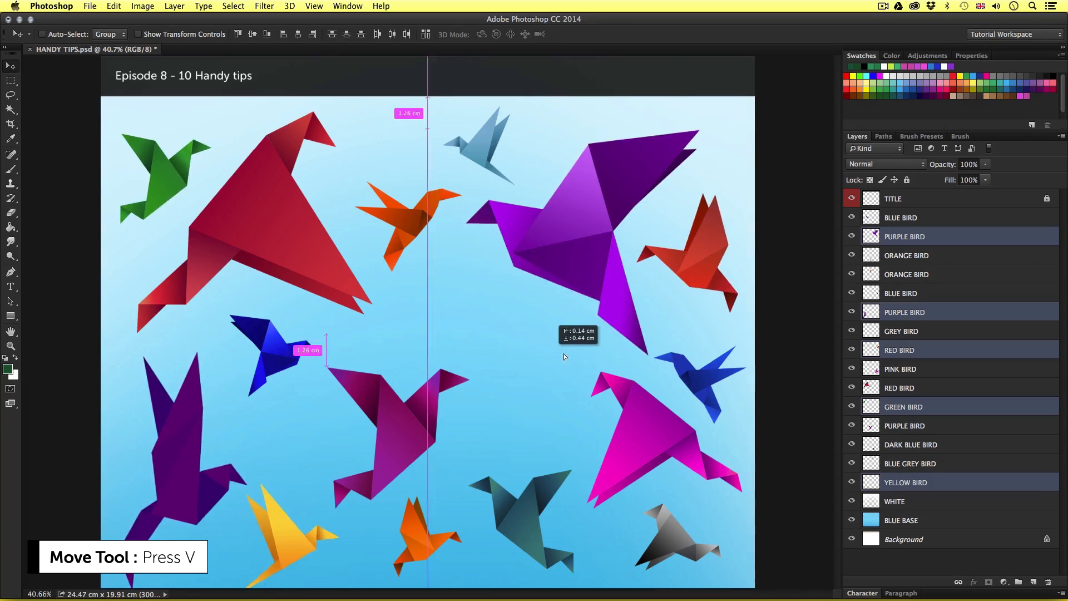
left_click_drag(565, 355, 514, 327)
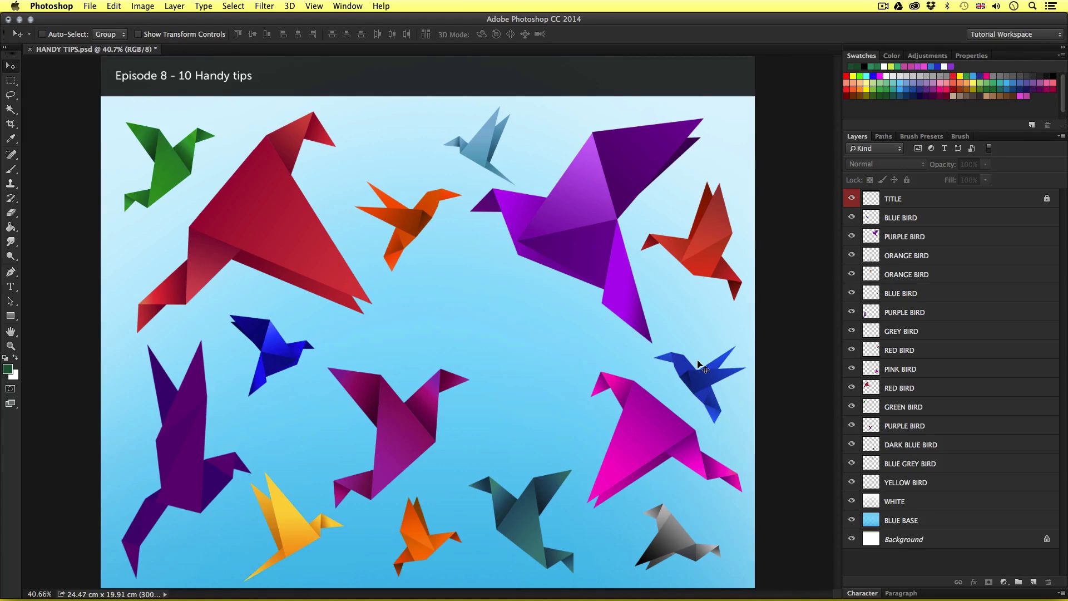
mouse_move(504, 272)
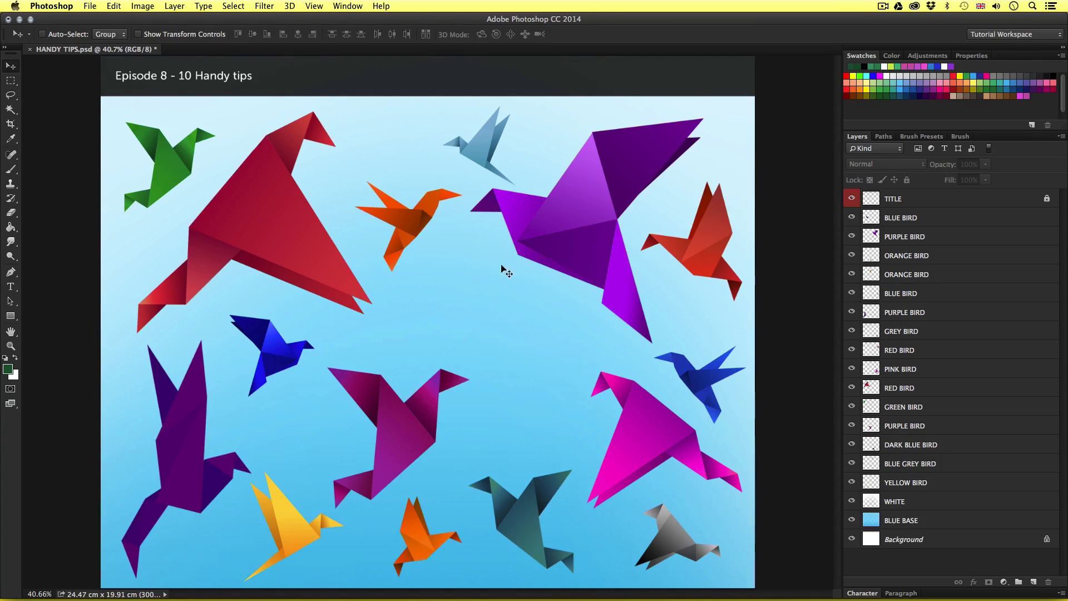
mouse_move(517, 342)
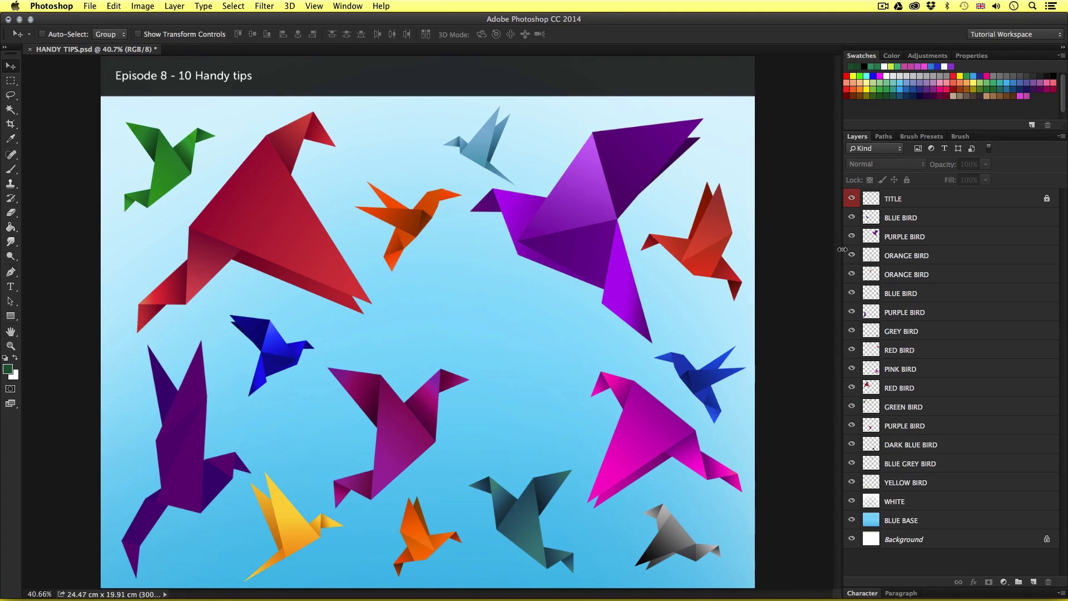
- Group all bird layers with Cmd+G, rename the group BIRDS and expand it
left_click(900, 217)
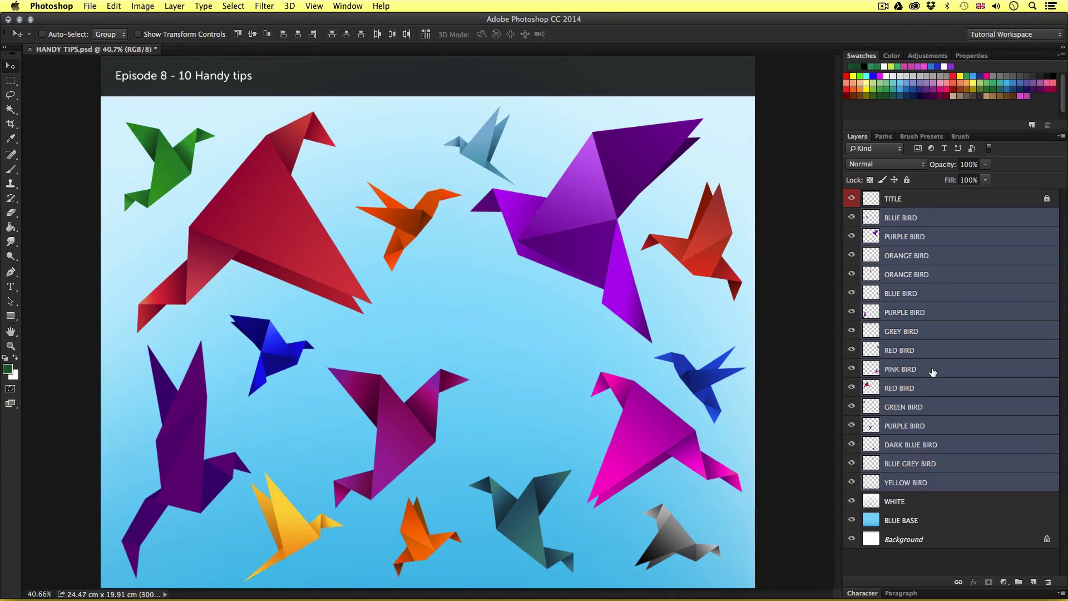
key("cmd+g")
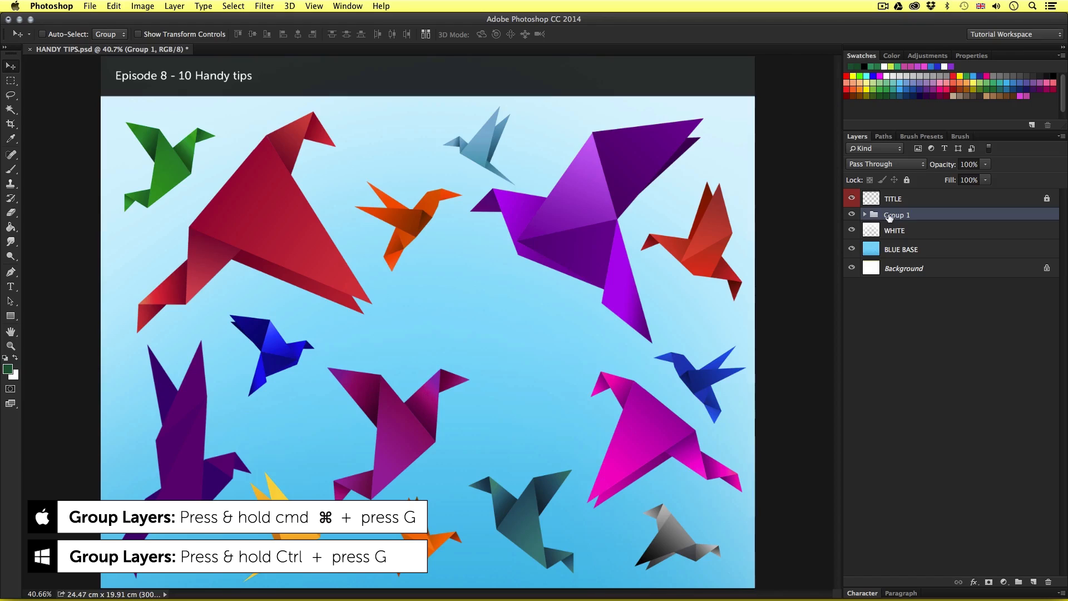
double_click(896, 215)
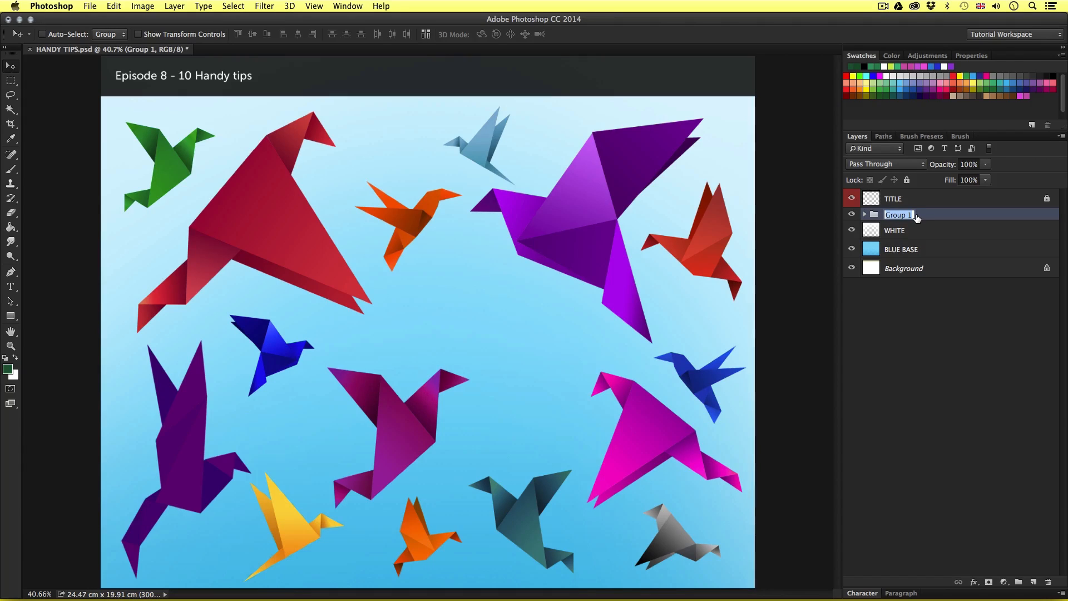
type("BIRDS")
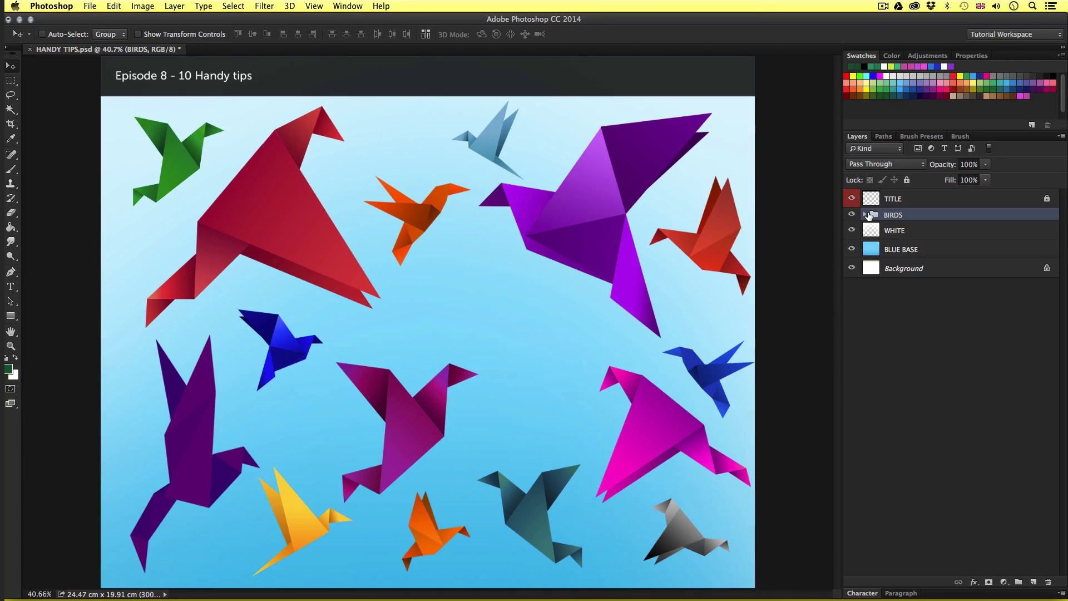
left_click(870, 214)
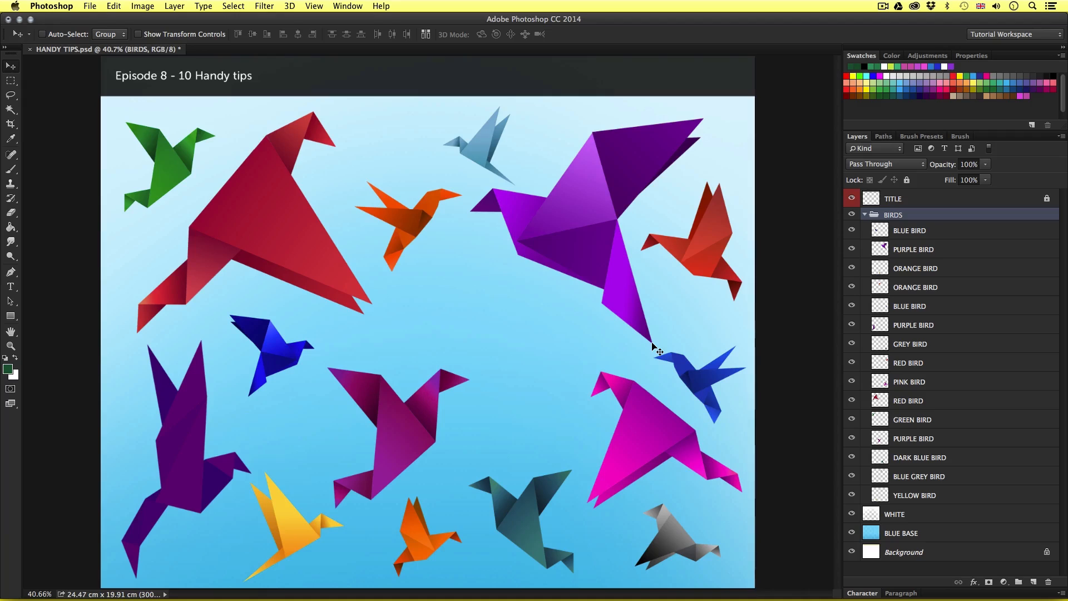
mouse_move(463, 306)
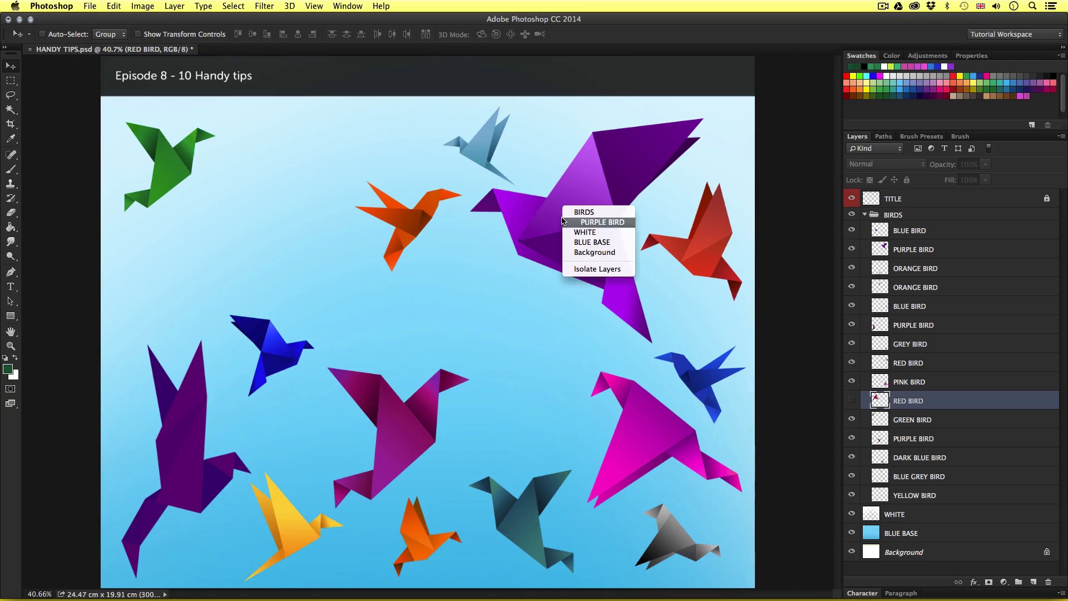
- Hide the purple, dark blue and bottom orange birds, leaving six birds visible
left_click(601, 222)
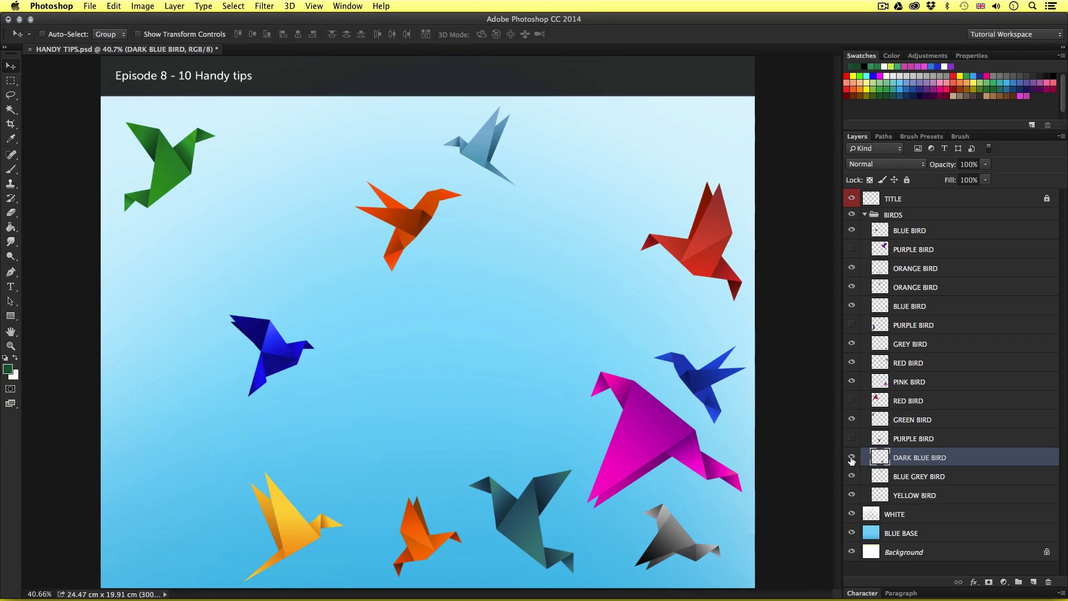
left_click(909, 344)
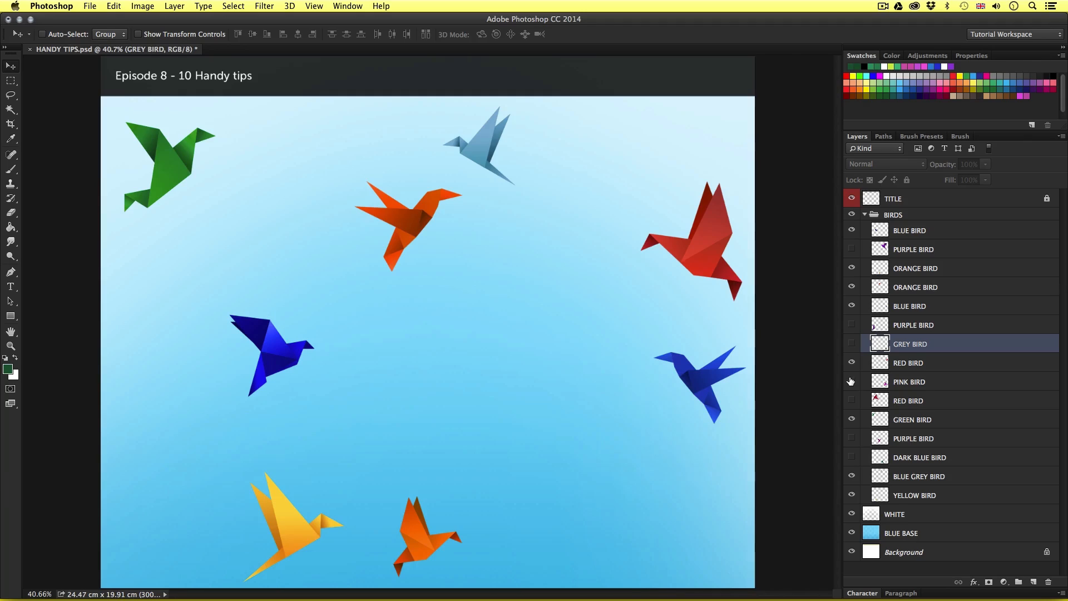
right_click(415, 529)
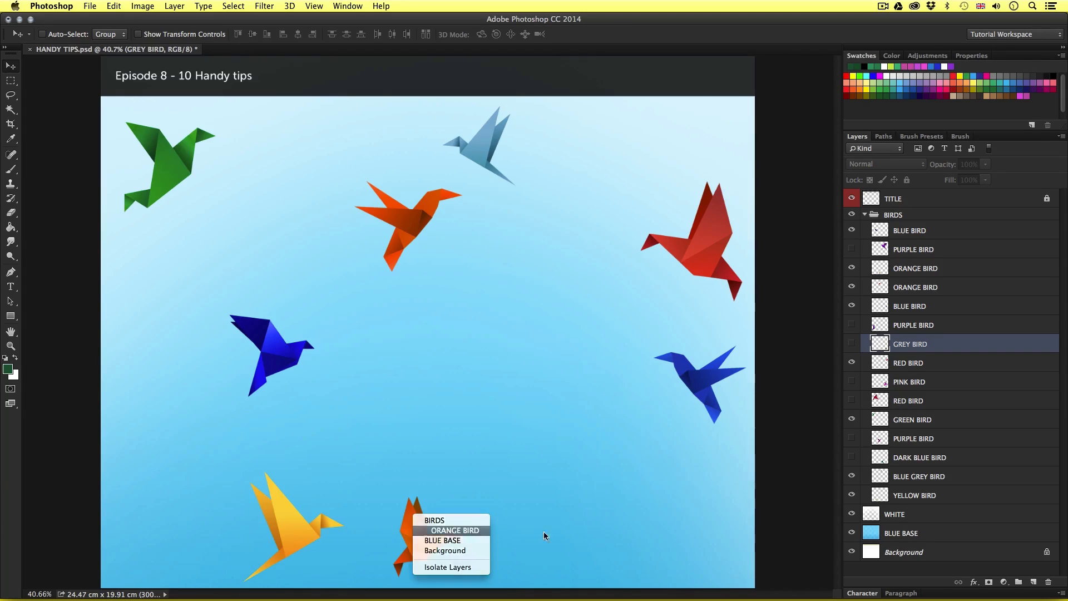
left_click(456, 529)
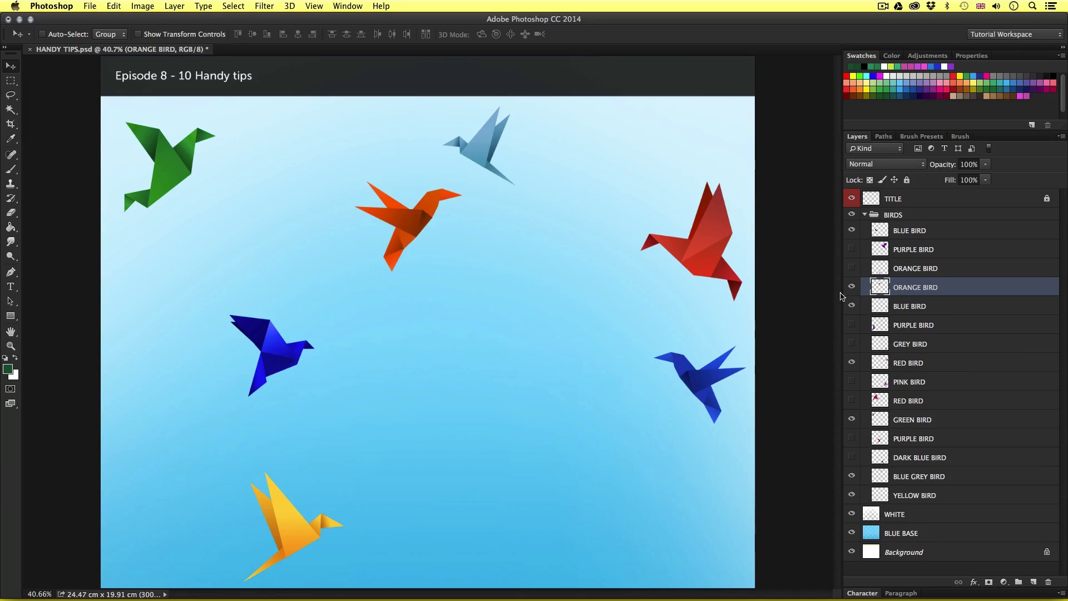
left_click(909, 230)
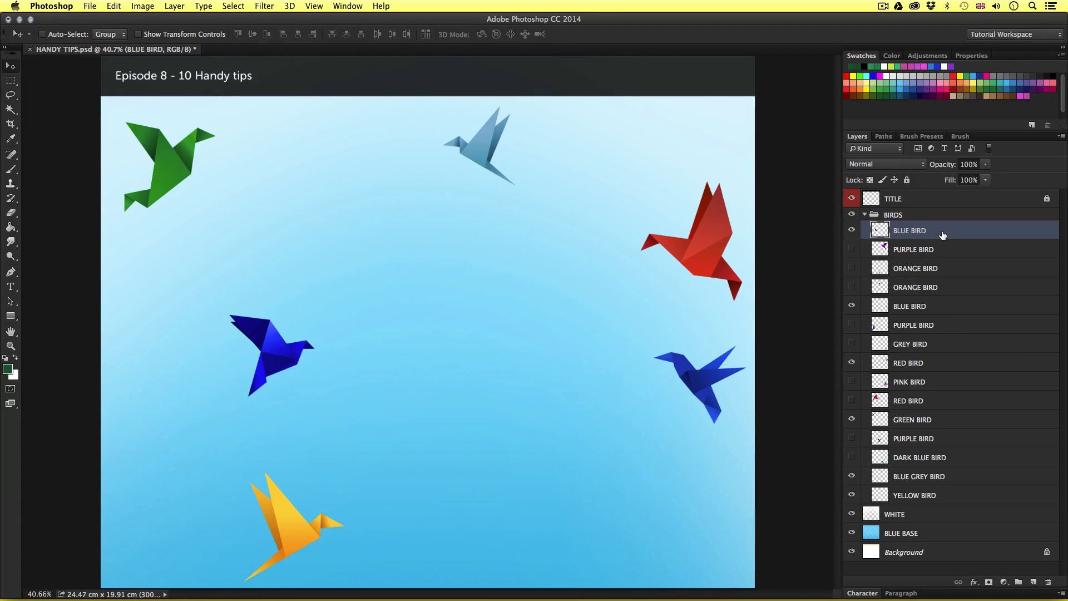
- Select the six visible bird layers together in the Layers panel with the Move tool active
left_click(909, 306)
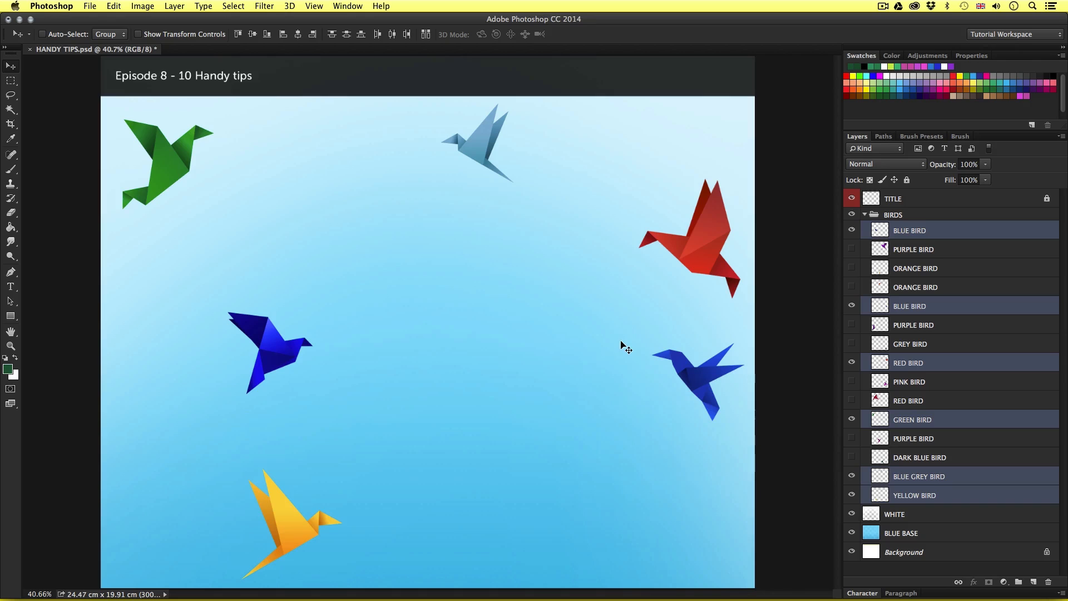
mouse_move(372, 85)
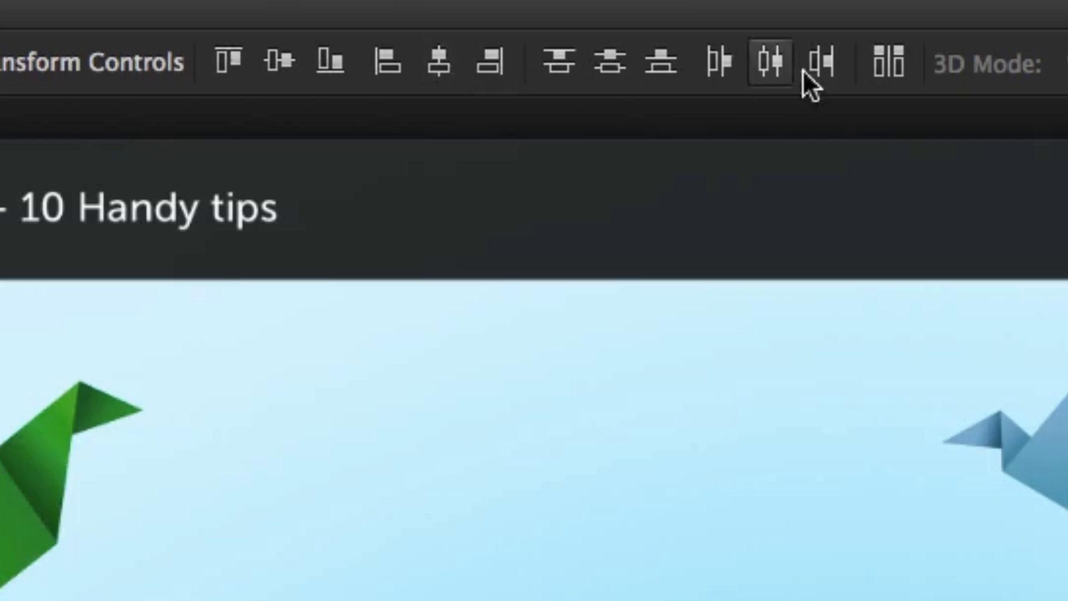
left_click(327, 61)
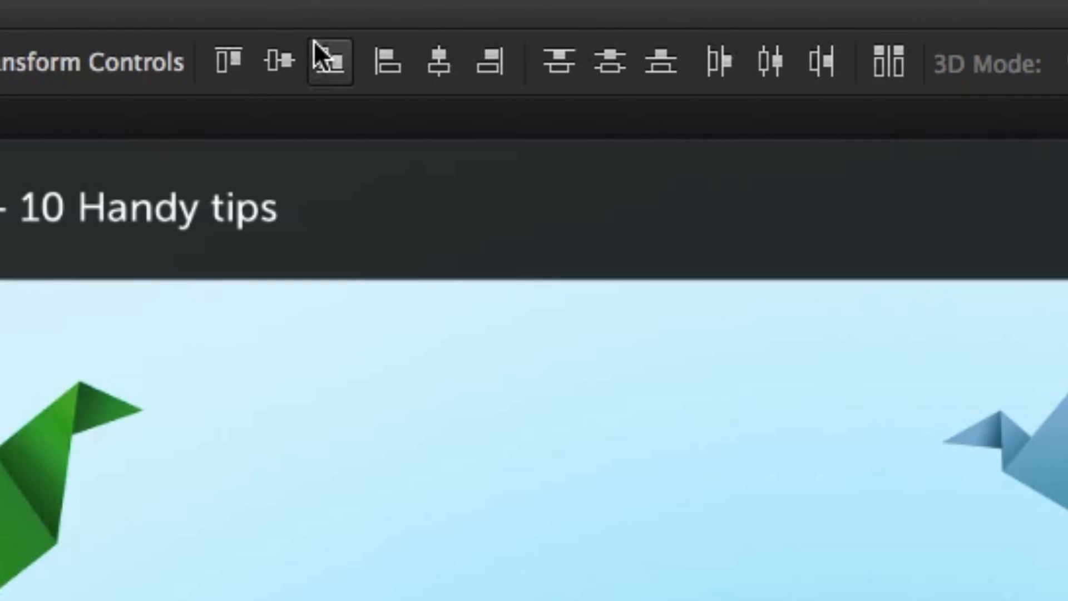
mouse_move(326, 58)
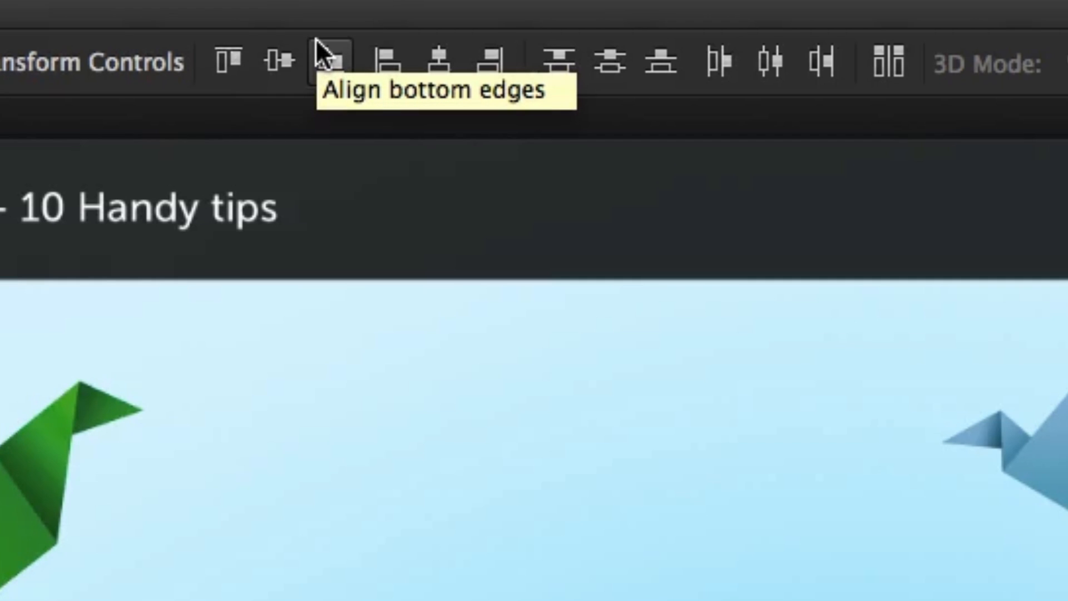
left_click(326, 61)
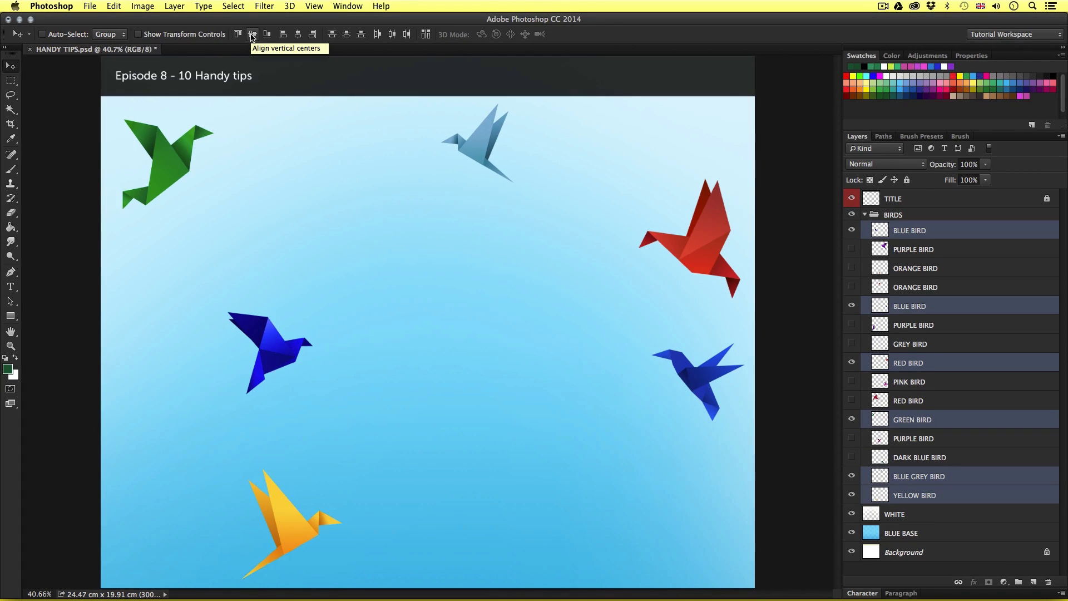
- Align the birds on vertical centres and distribute their horizontal centres evenly
left_click(252, 34)
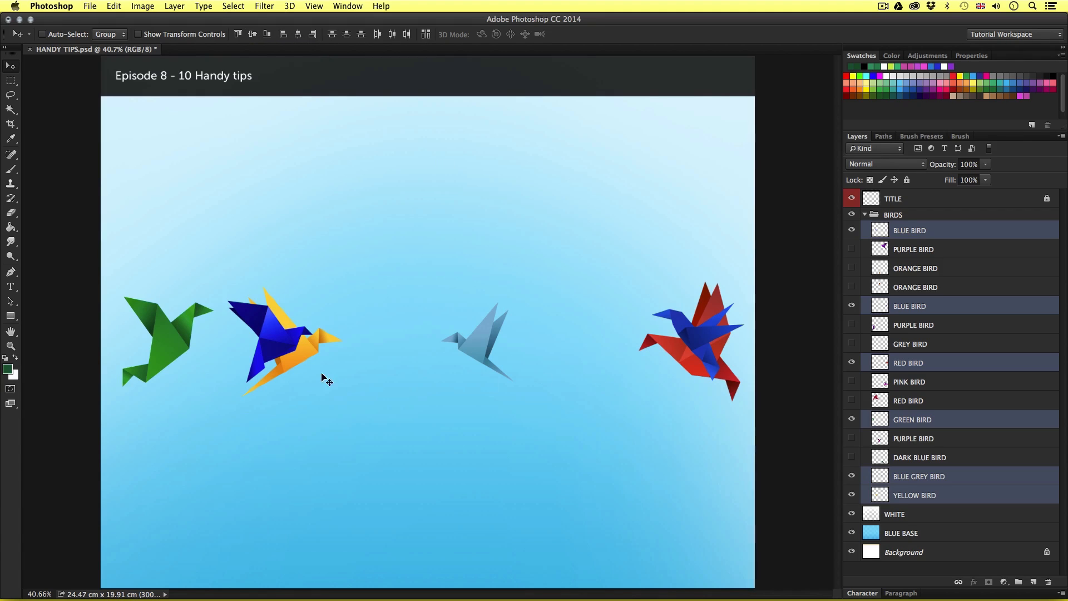
mouse_move(528, 367)
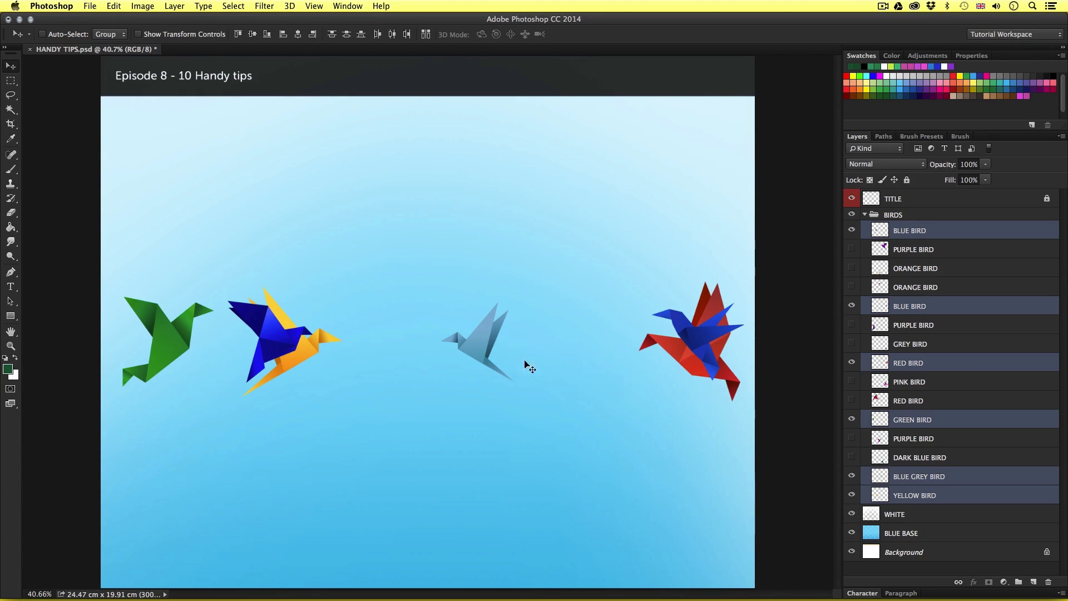
mouse_move(537, 367)
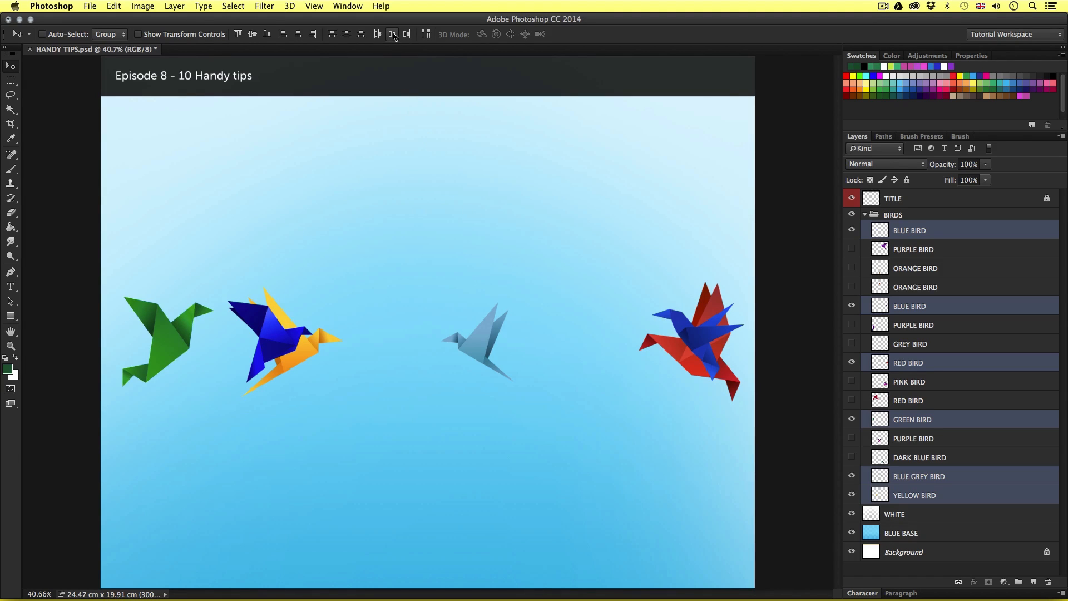
mouse_move(392, 35)
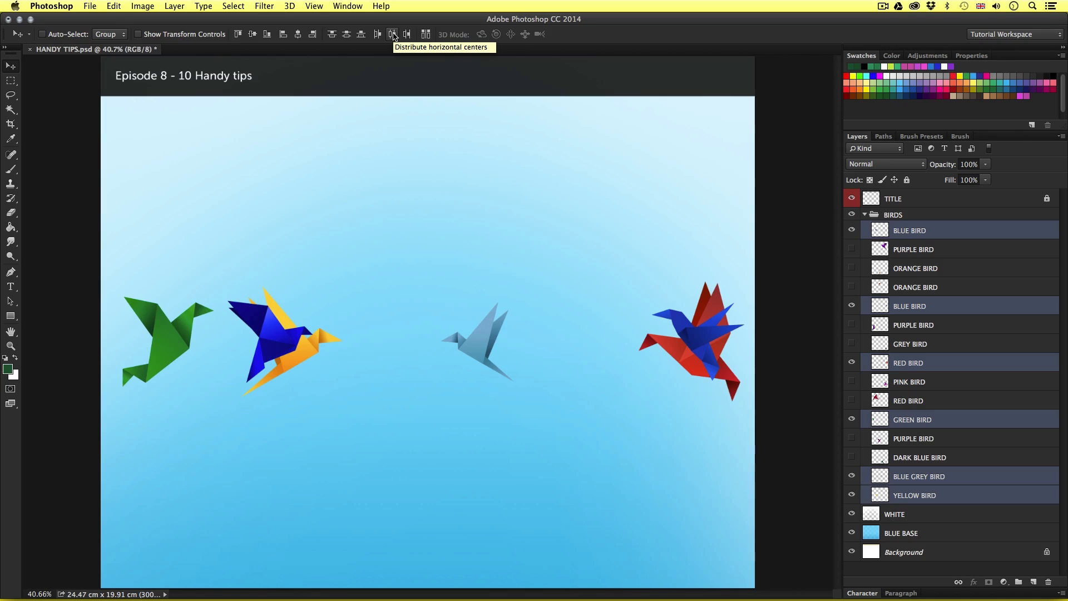
left_click(393, 34)
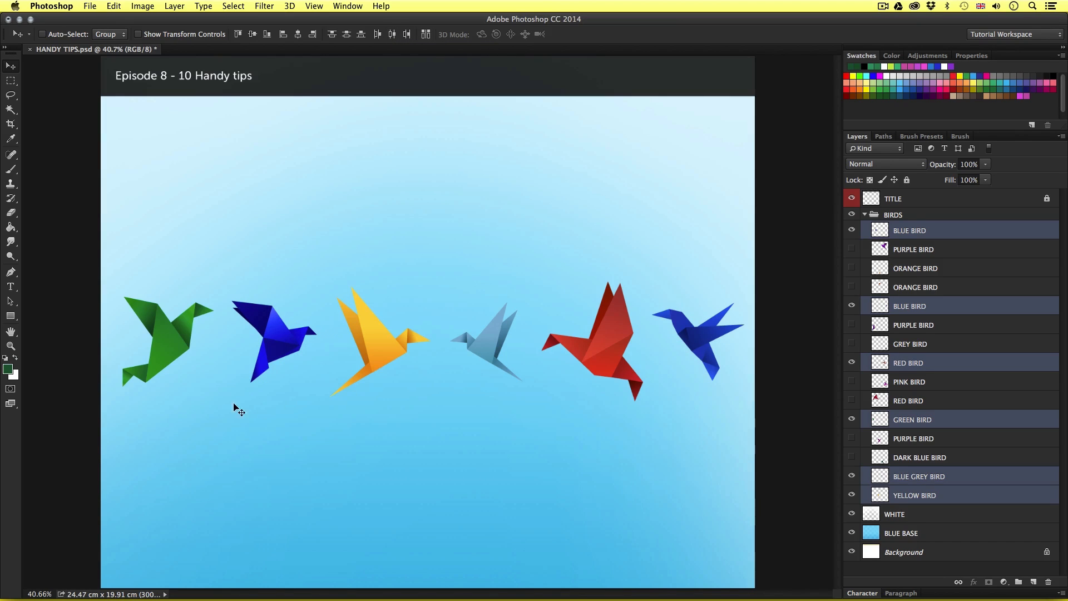
mouse_move(609, 477)
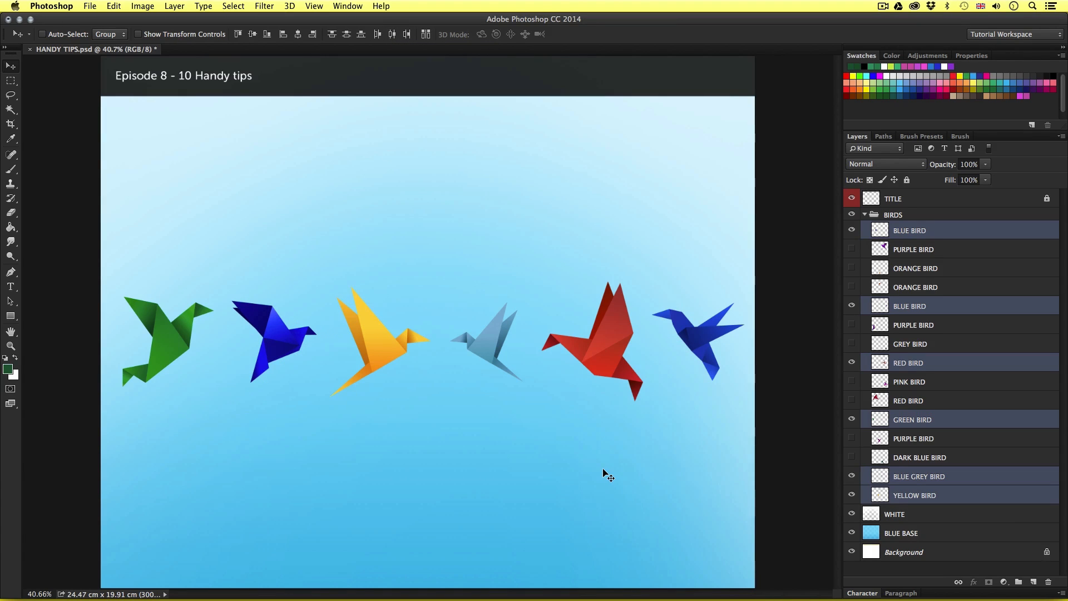
mouse_move(605, 226)
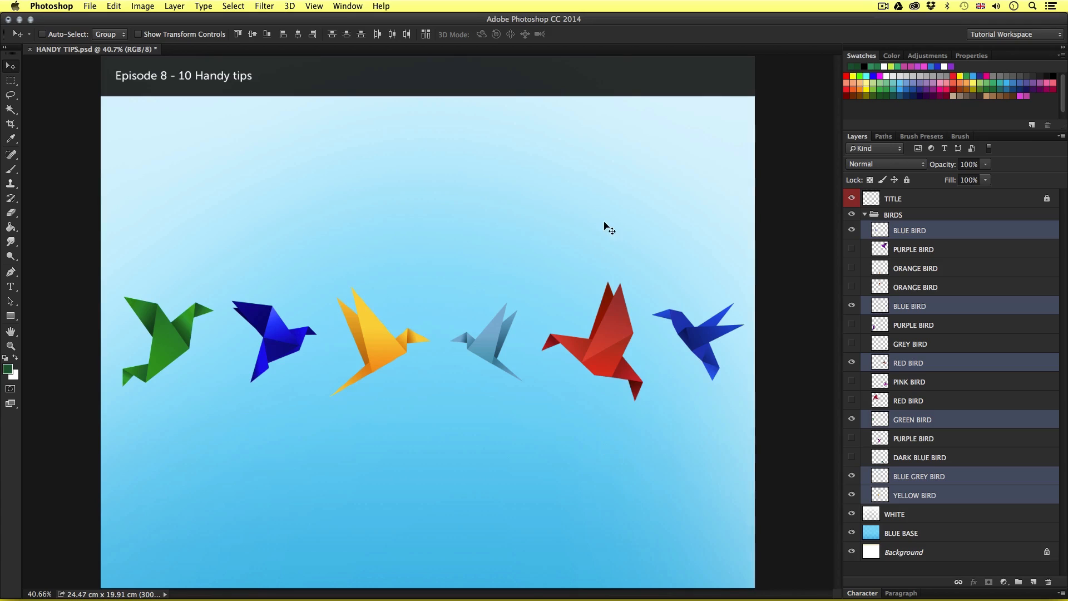
mouse_move(682, 142)
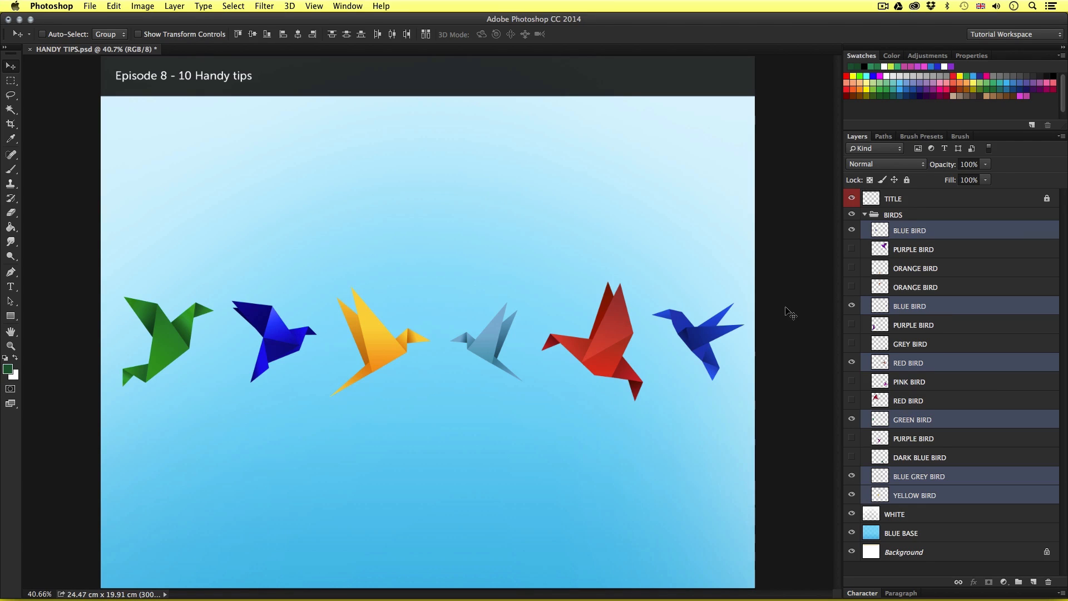
mouse_move(778, 285)
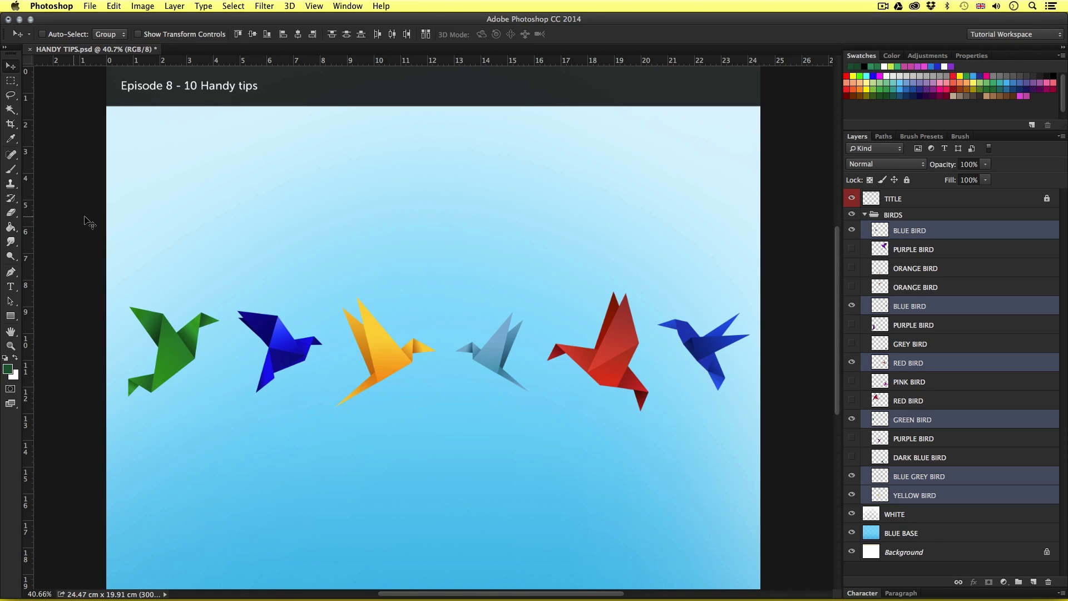
mouse_move(109, 62)
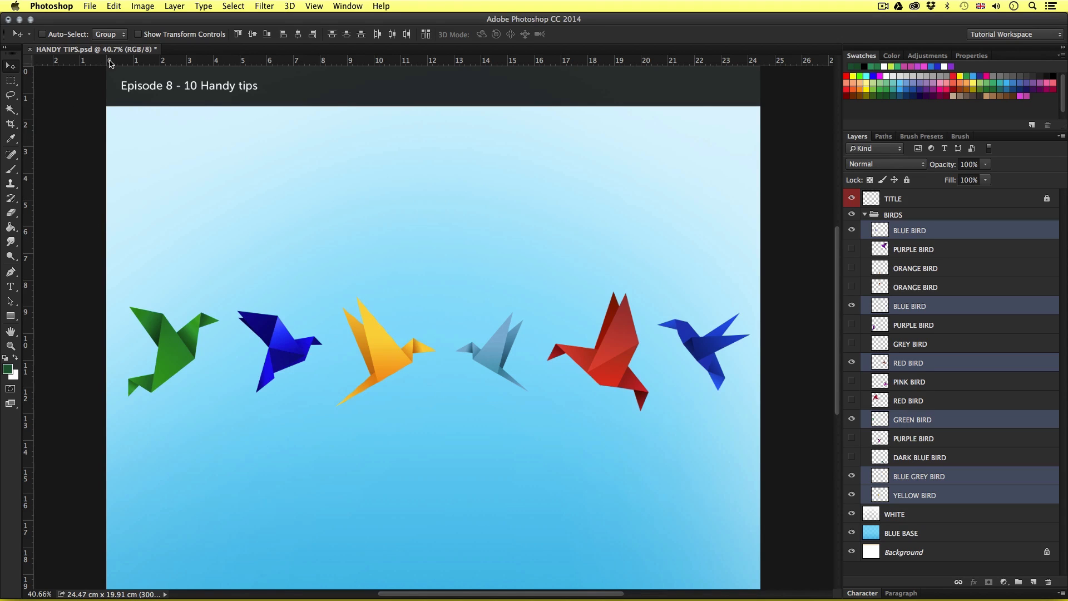
mouse_move(63, 244)
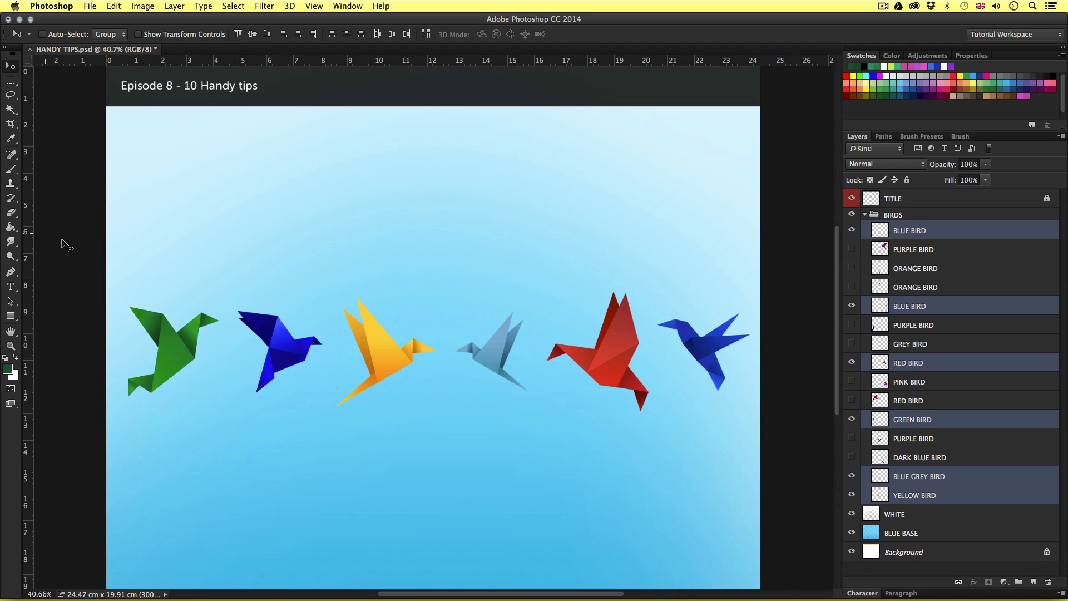
mouse_move(29, 302)
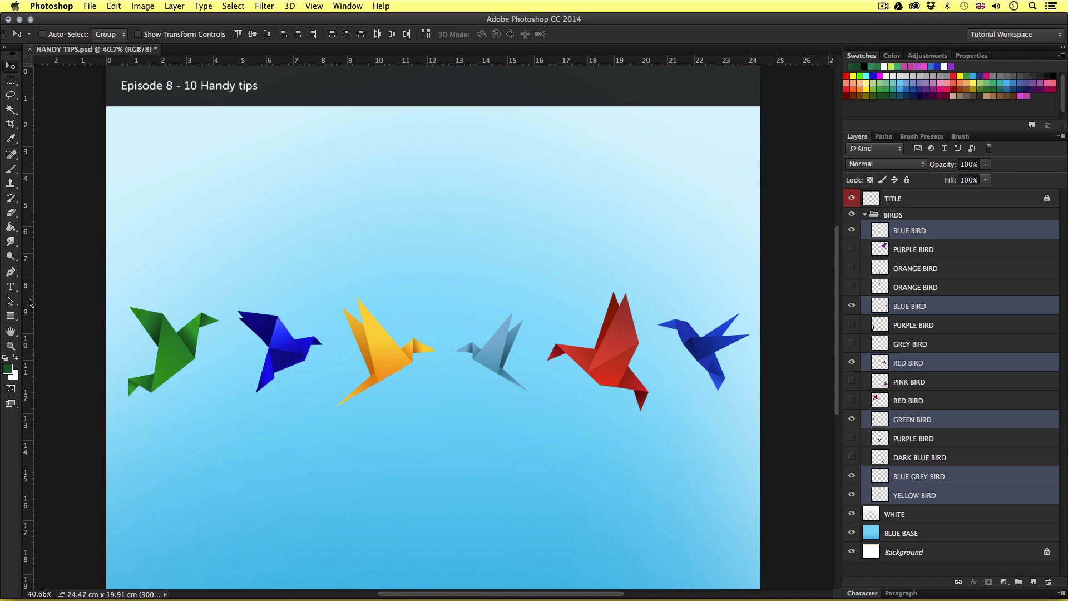
- Drag a vertical guide from the left ruler to the document centre to check the row
left_click_drag(28, 300, 57, 300)
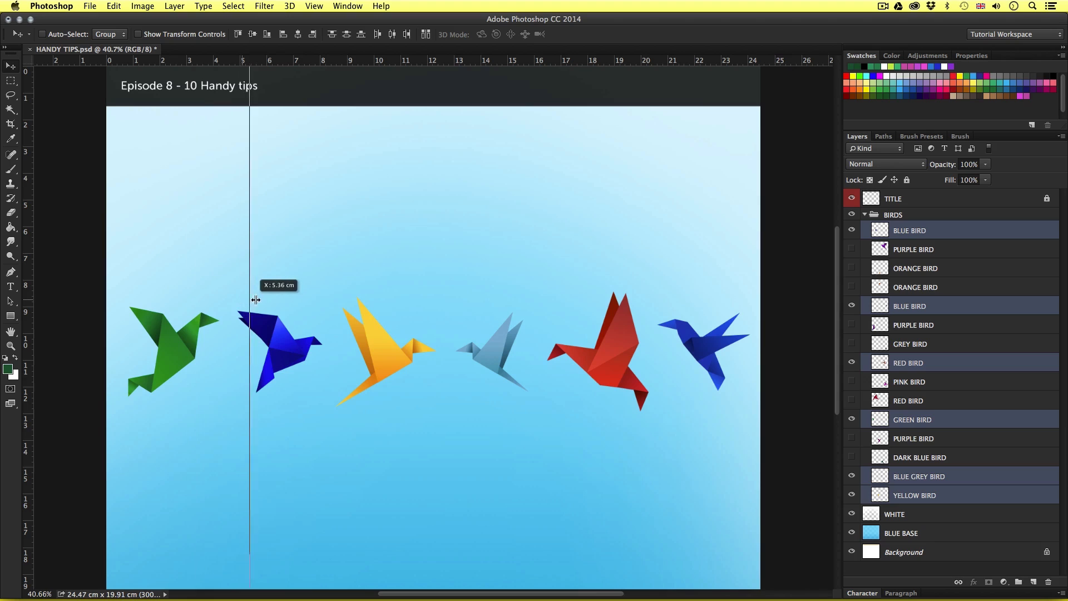
left_click_drag(250, 300, 390, 301)
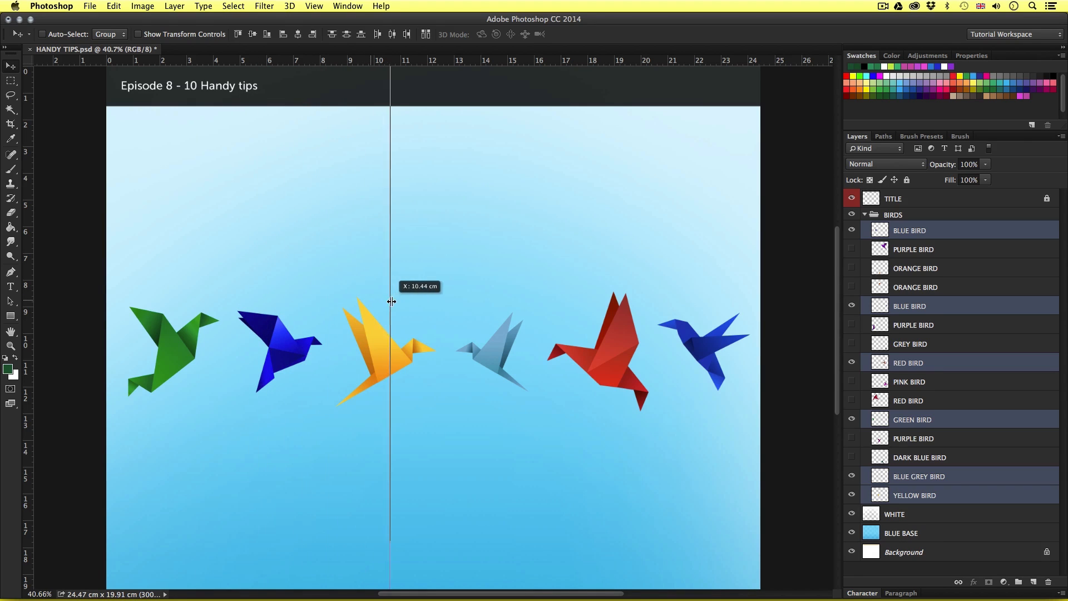
left_click_drag(389, 303, 443, 303)
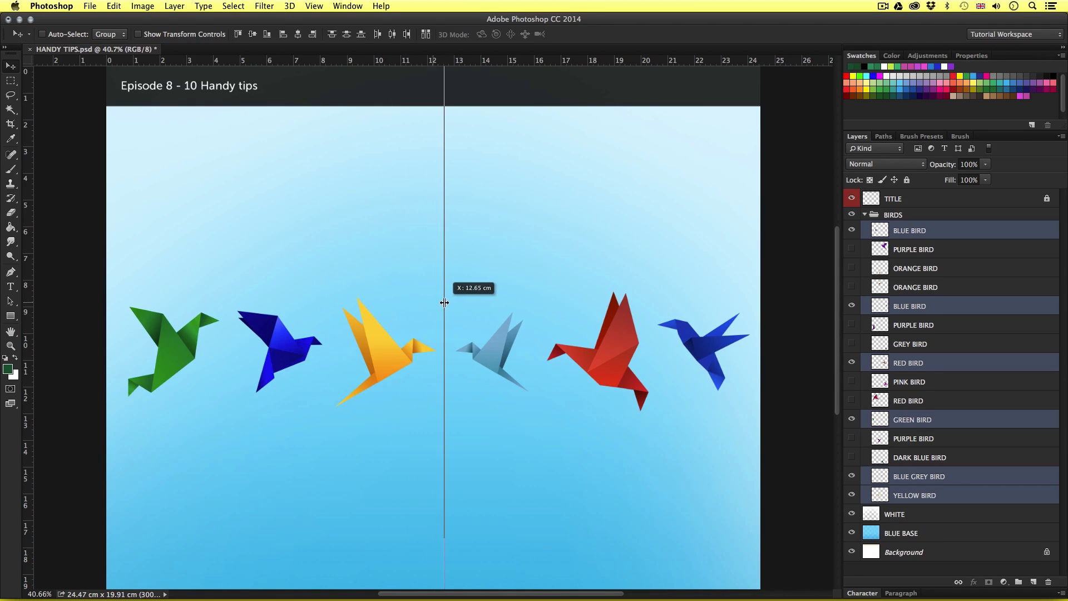
left_click_drag(444, 303, 437, 303)
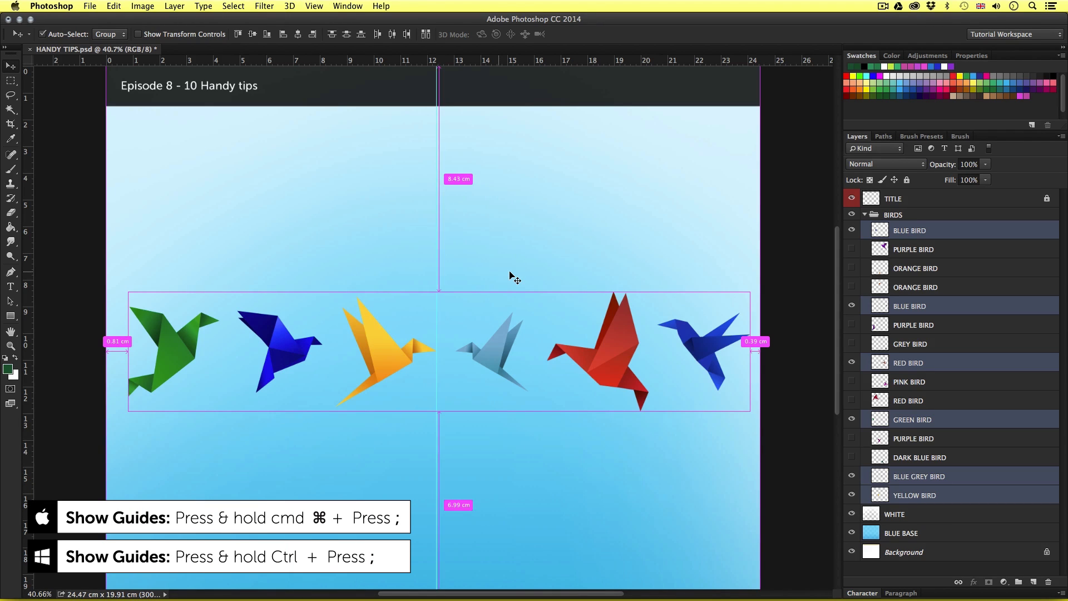
left_click(314, 5)
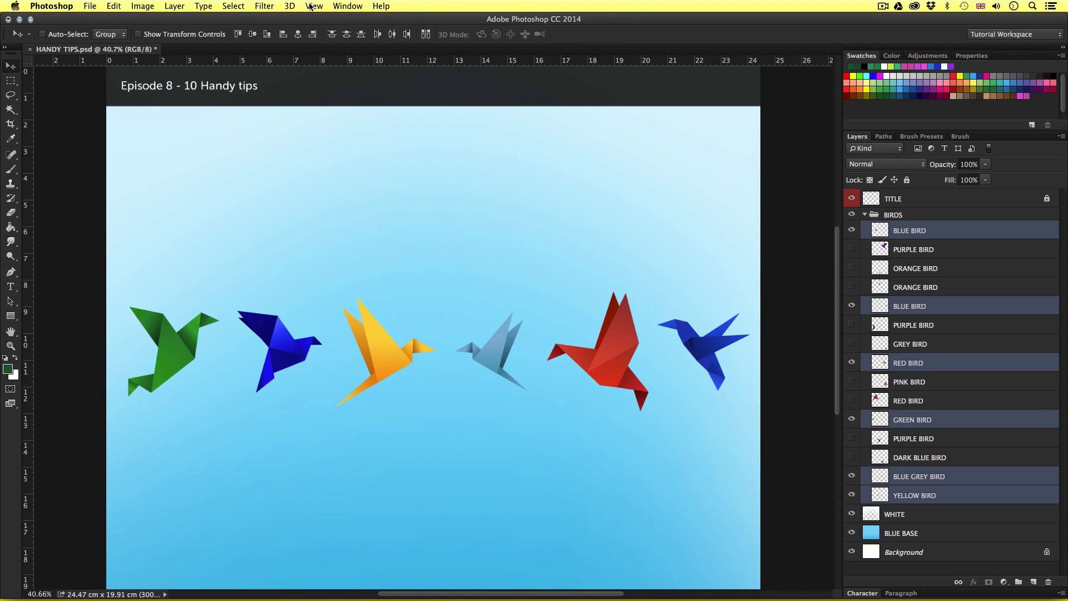
- Add a vertical guide near 12 cm and lock guides from the View menu
left_click(314, 5)
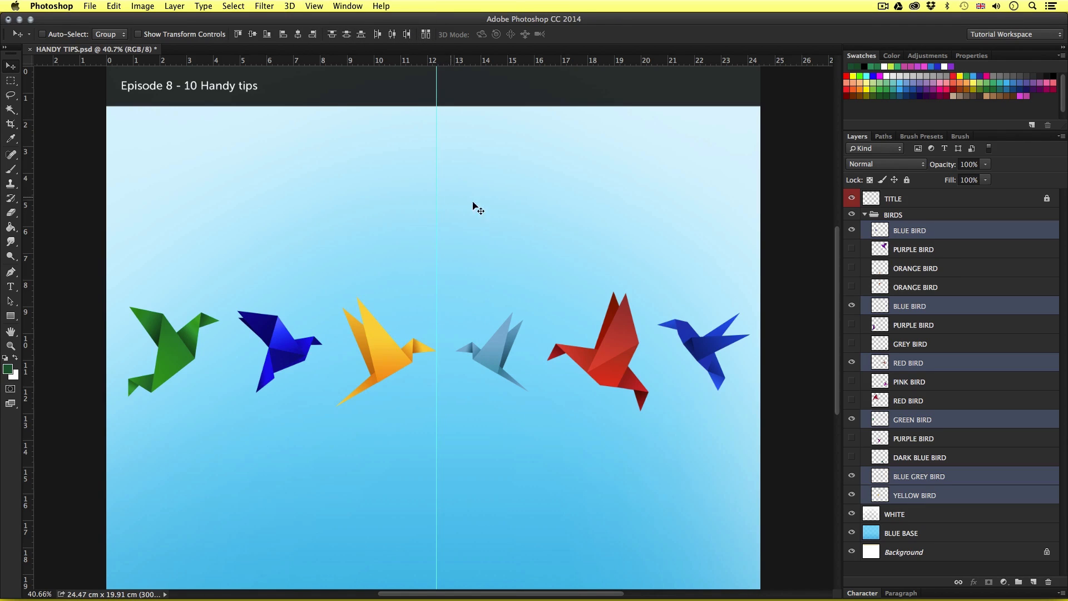
mouse_move(499, 232)
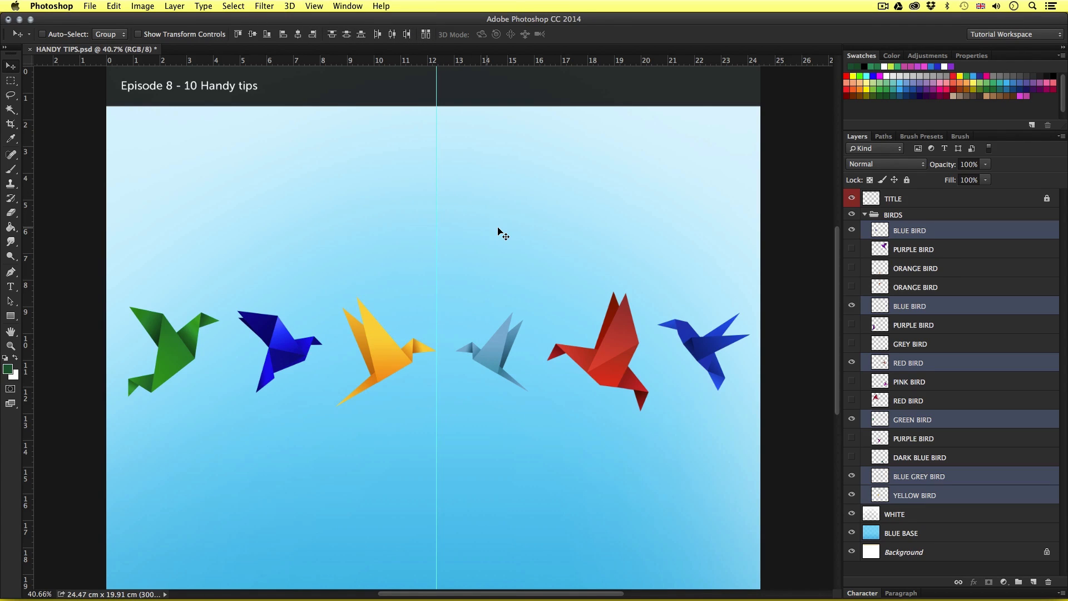
mouse_move(551, 258)
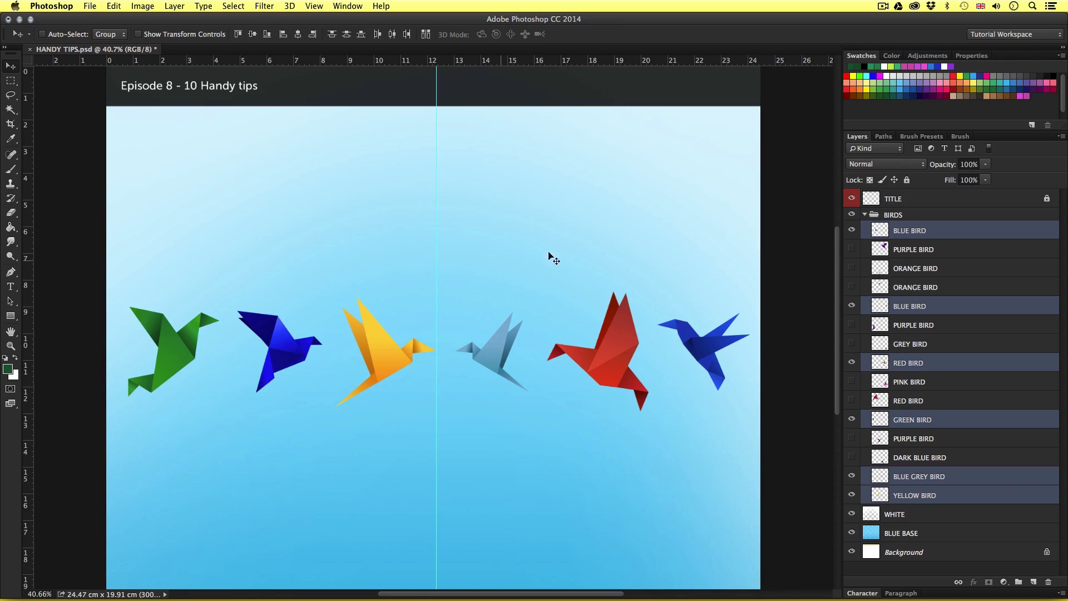
mouse_move(500, 294)
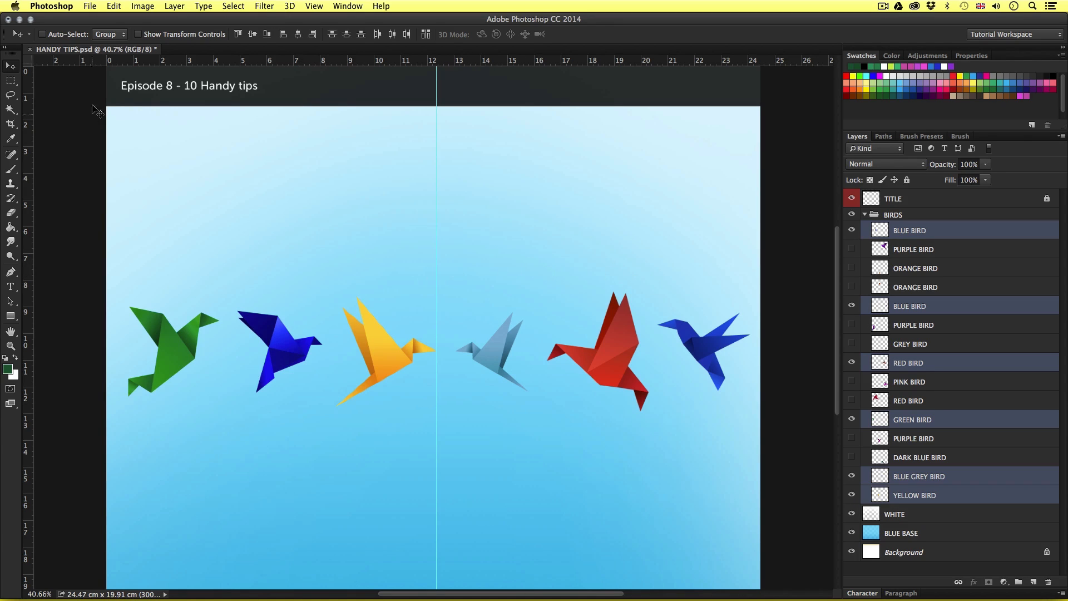
mouse_move(420, 248)
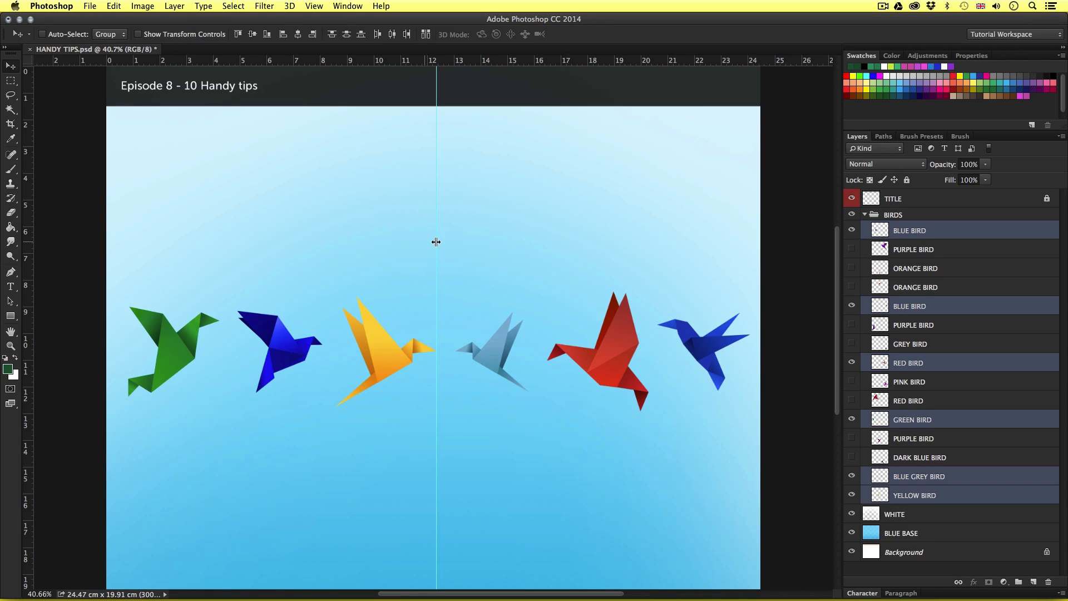
left_click(321, 7)
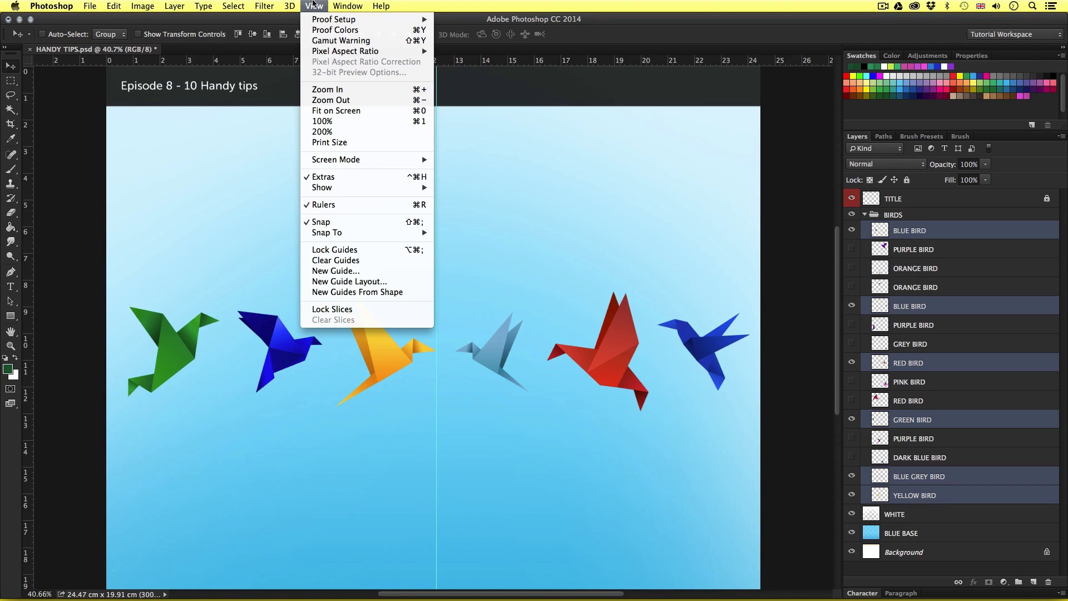
mouse_move(350, 125)
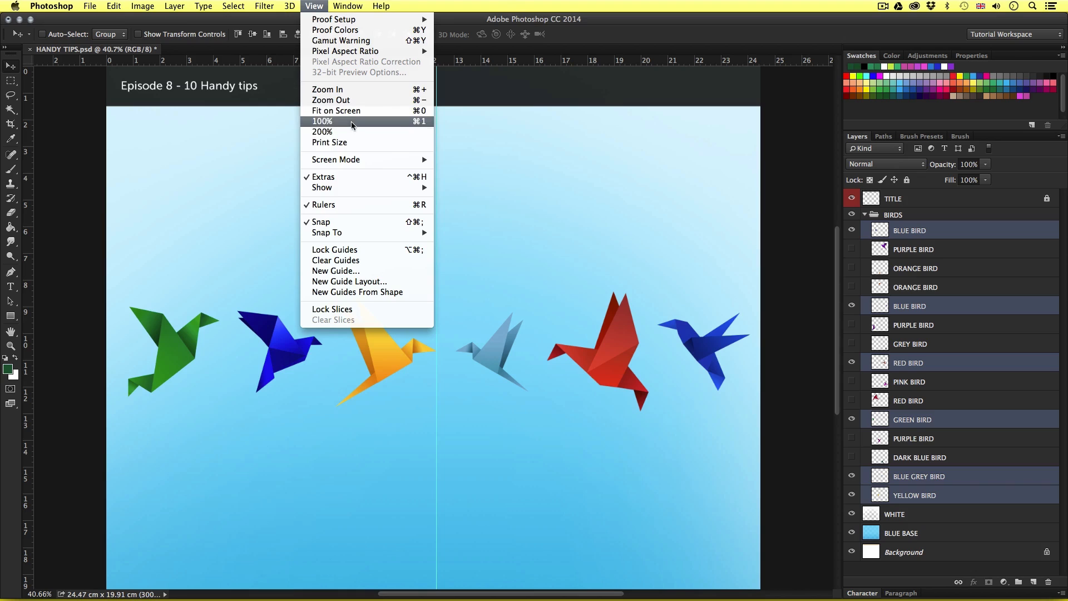
mouse_move(359, 250)
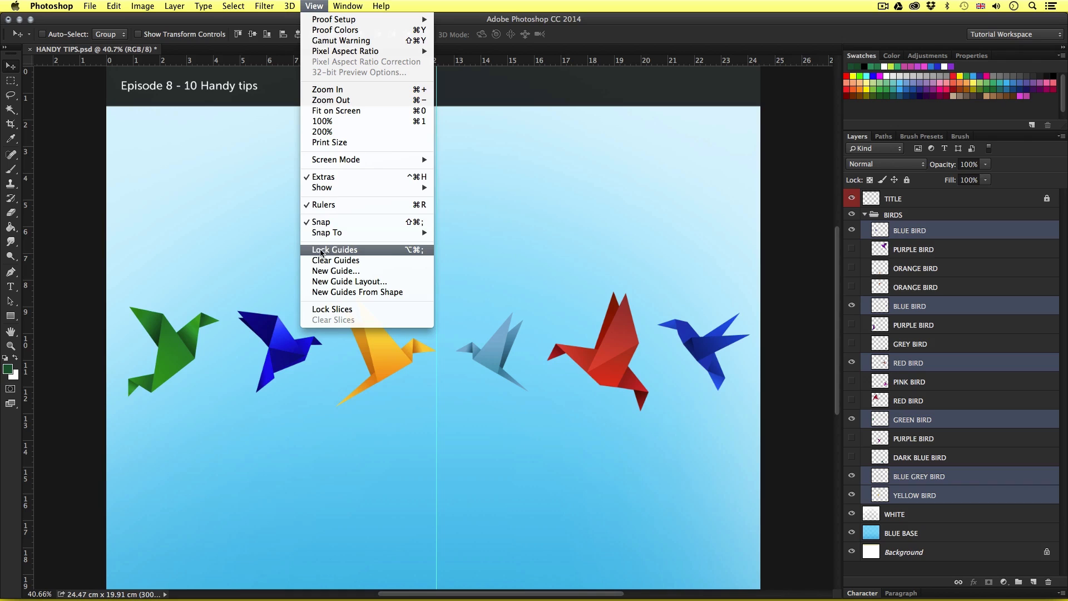
left_click(336, 261)
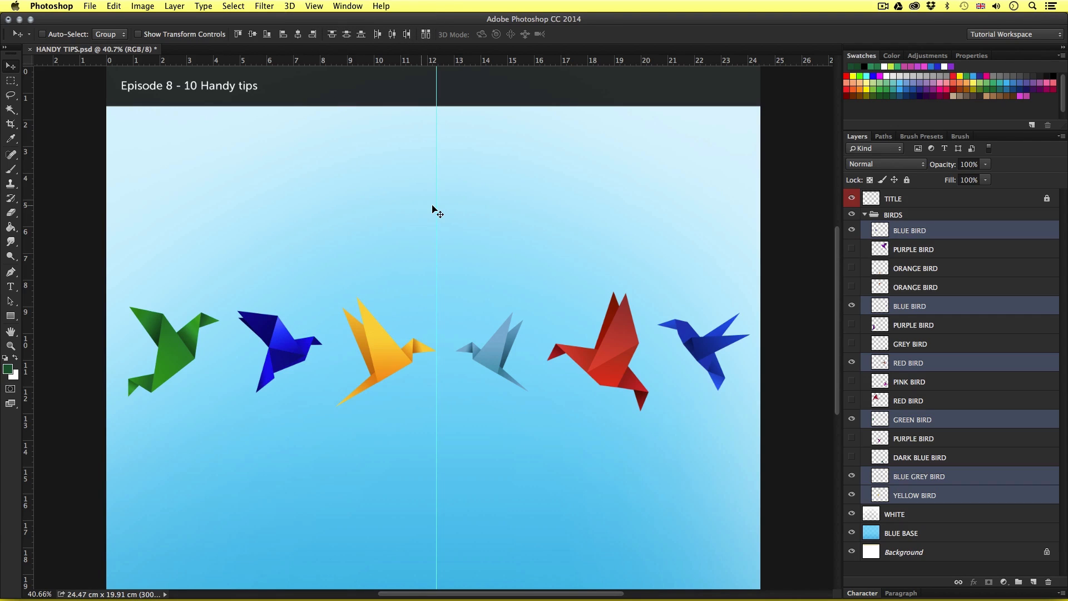
- Add a second vertical guide and position both either side of the birds, near 4 cm and 20 cm
left_click_drag(436, 204, 523, 203)
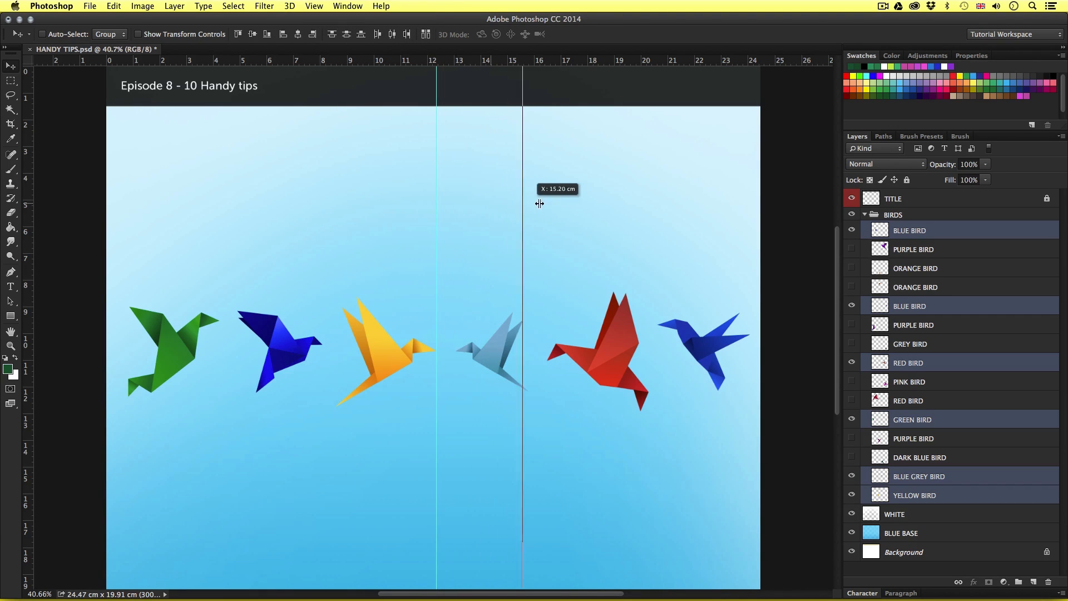
left_click_drag(522, 204, 547, 204)
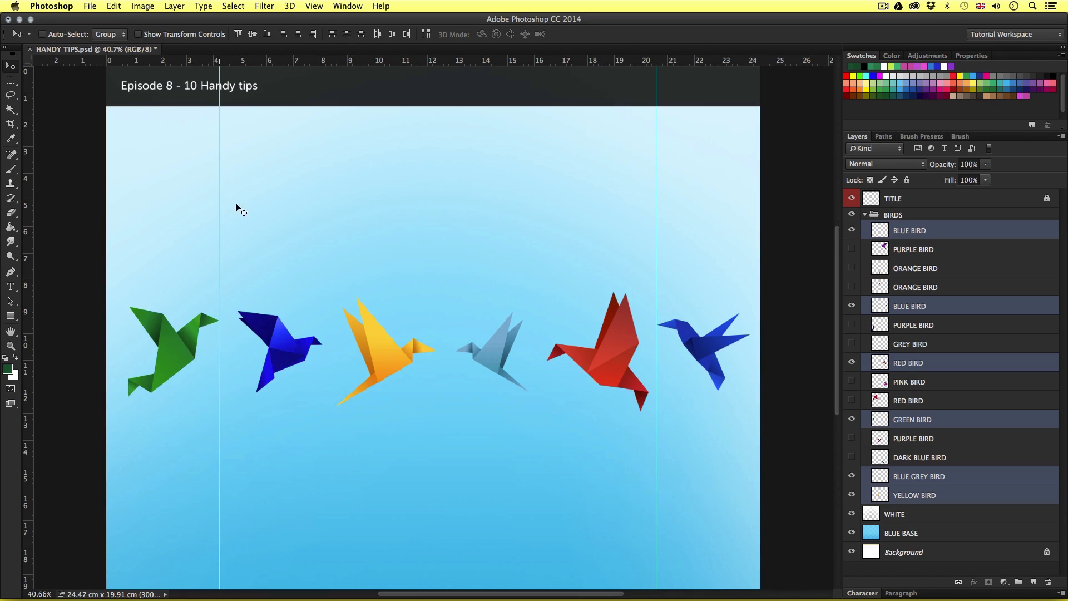
left_click(313, 6)
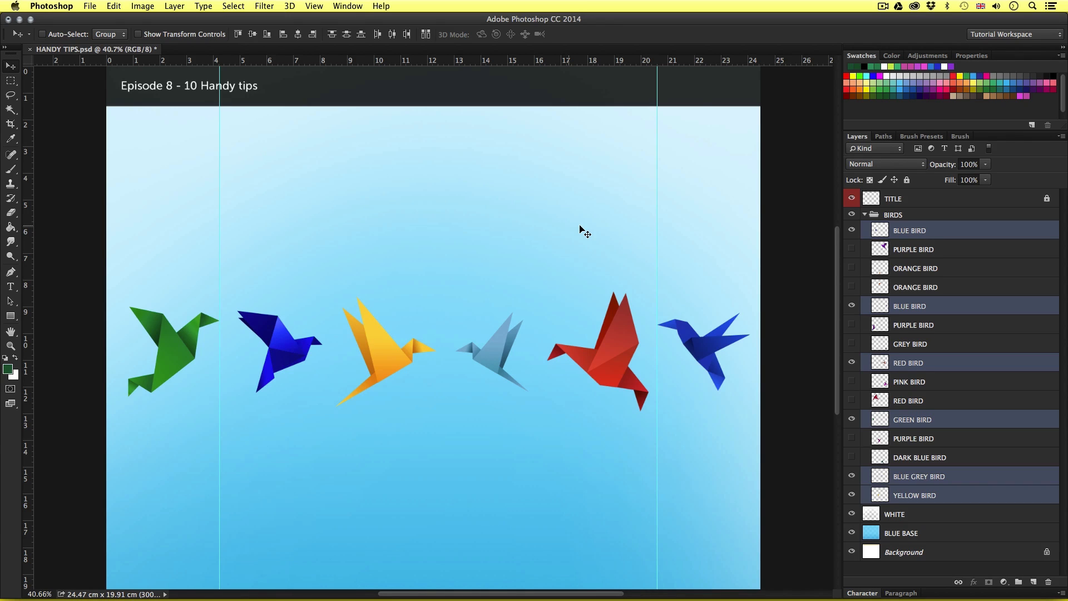
left_click(161, 6)
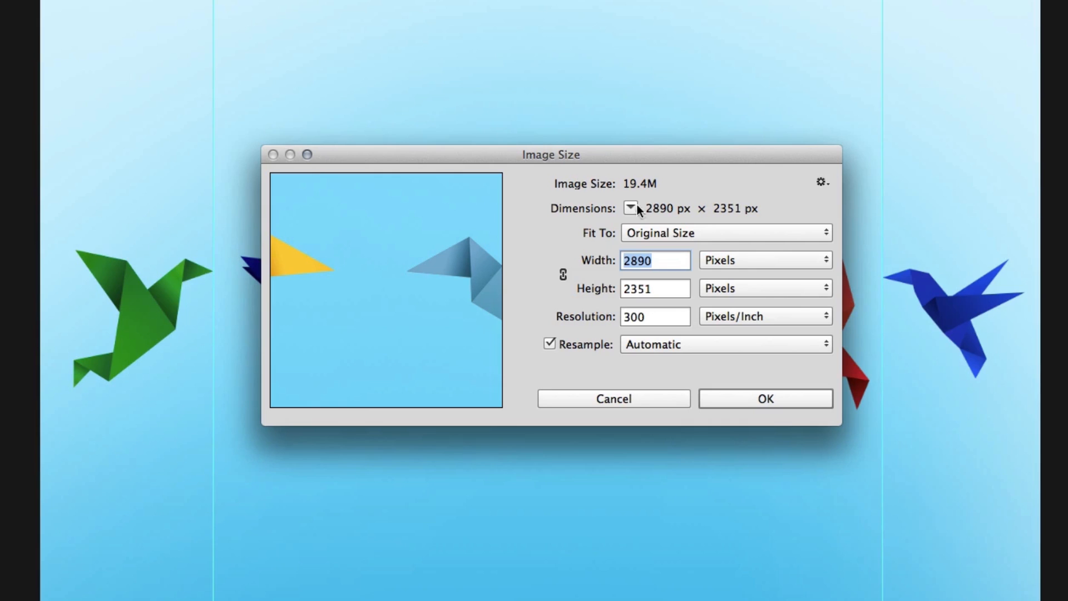
mouse_move(612, 260)
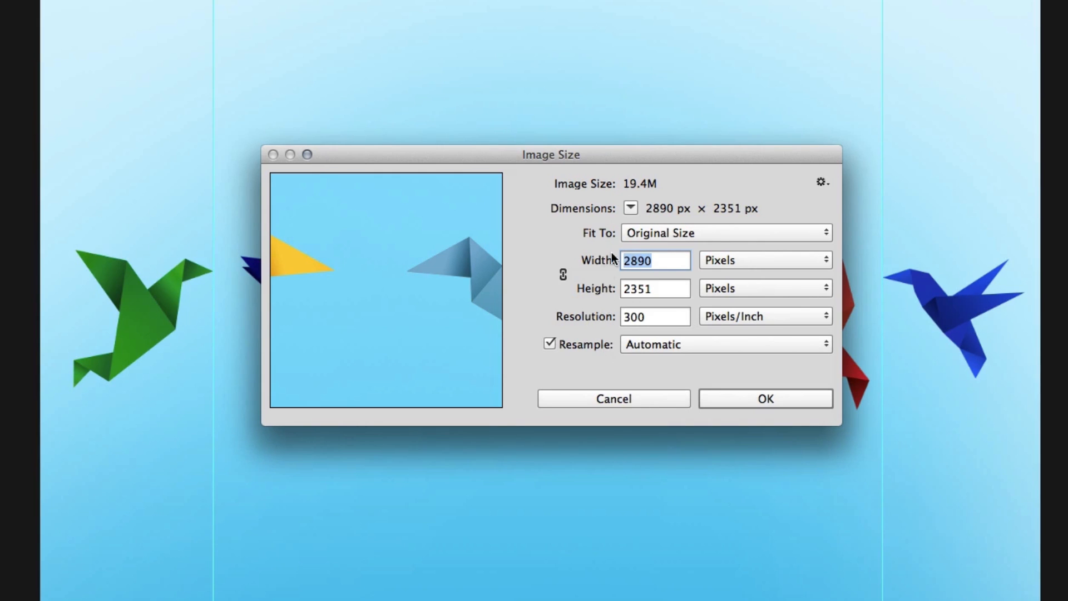
mouse_move(649, 332)
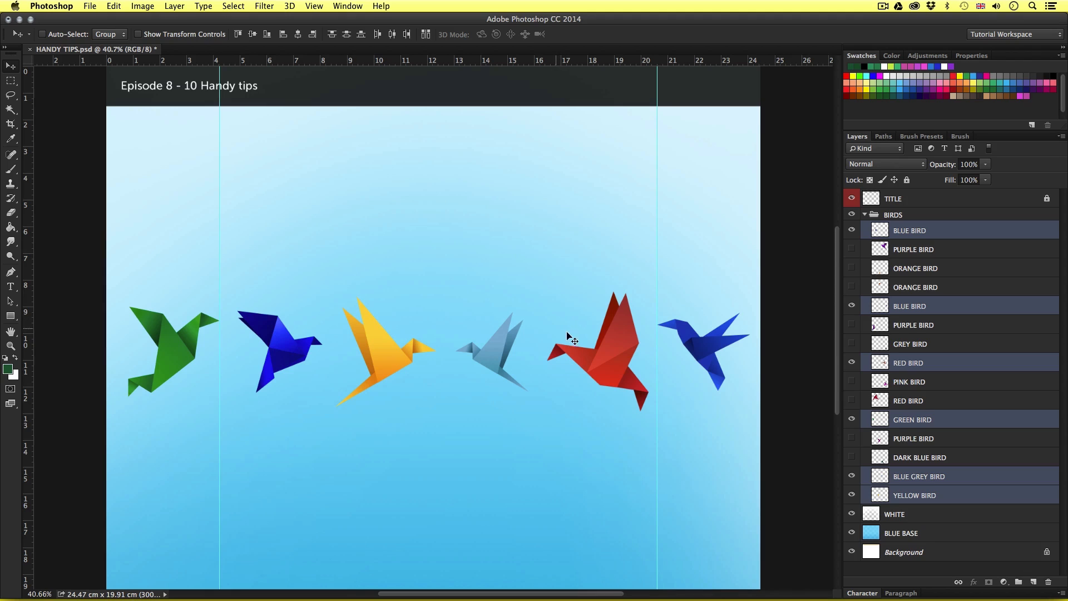
left_click(143, 6)
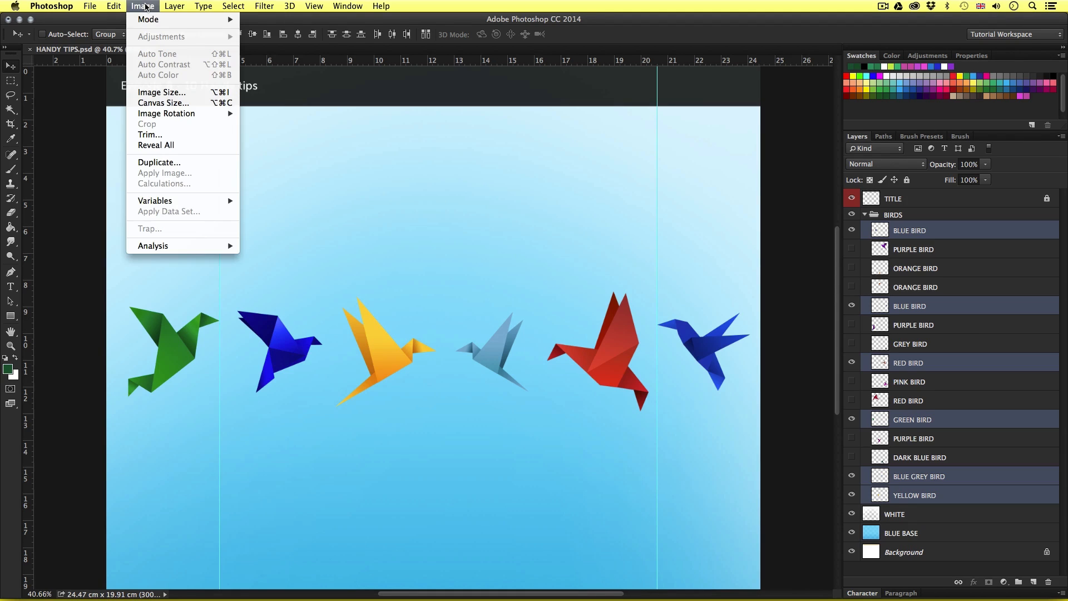
mouse_move(163, 103)
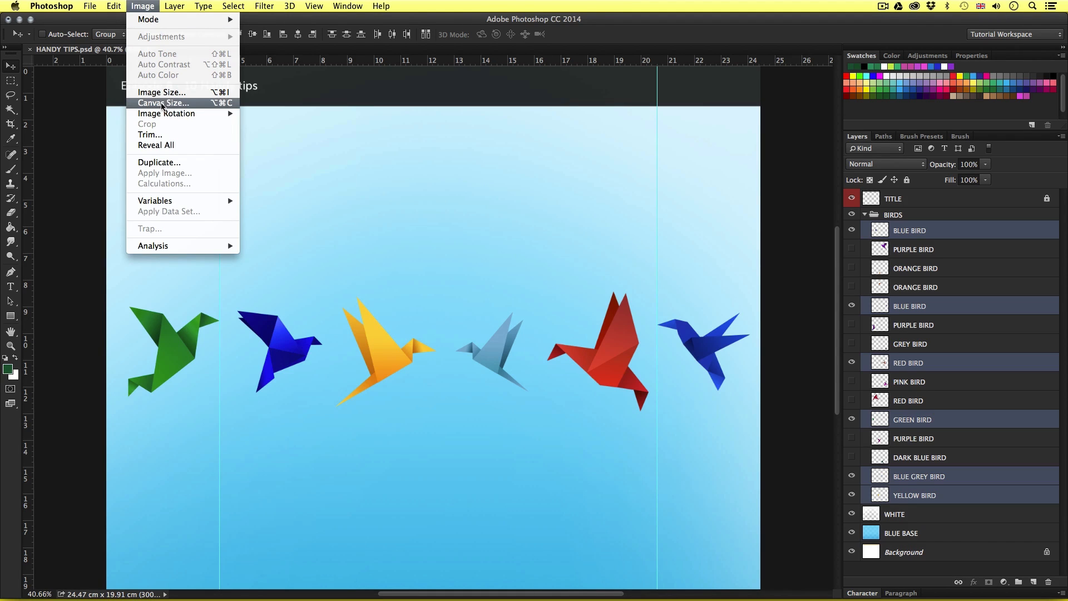
left_click(163, 103)
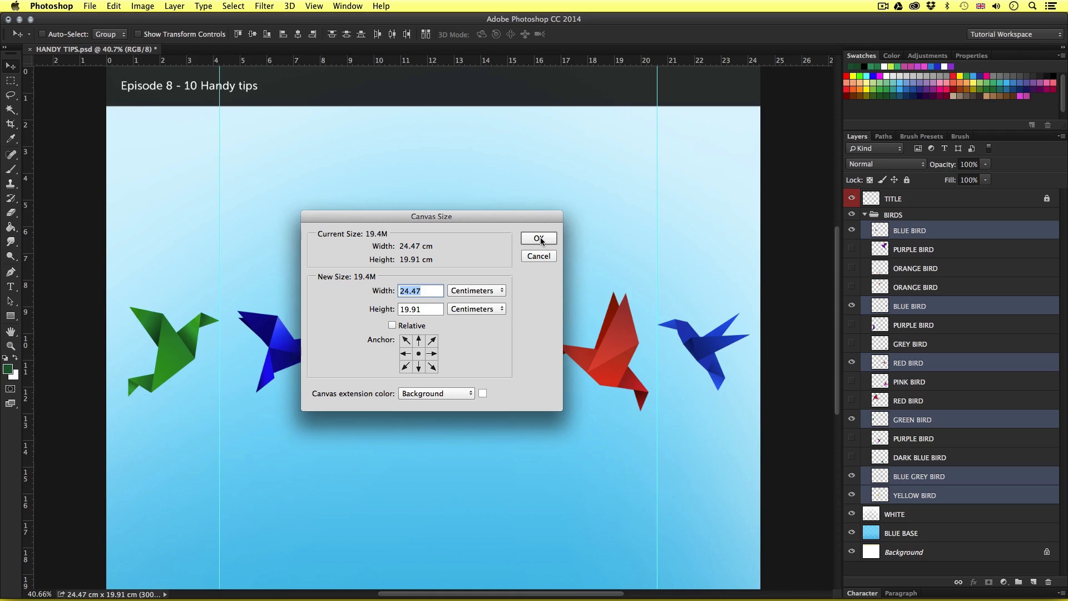
left_click(538, 238)
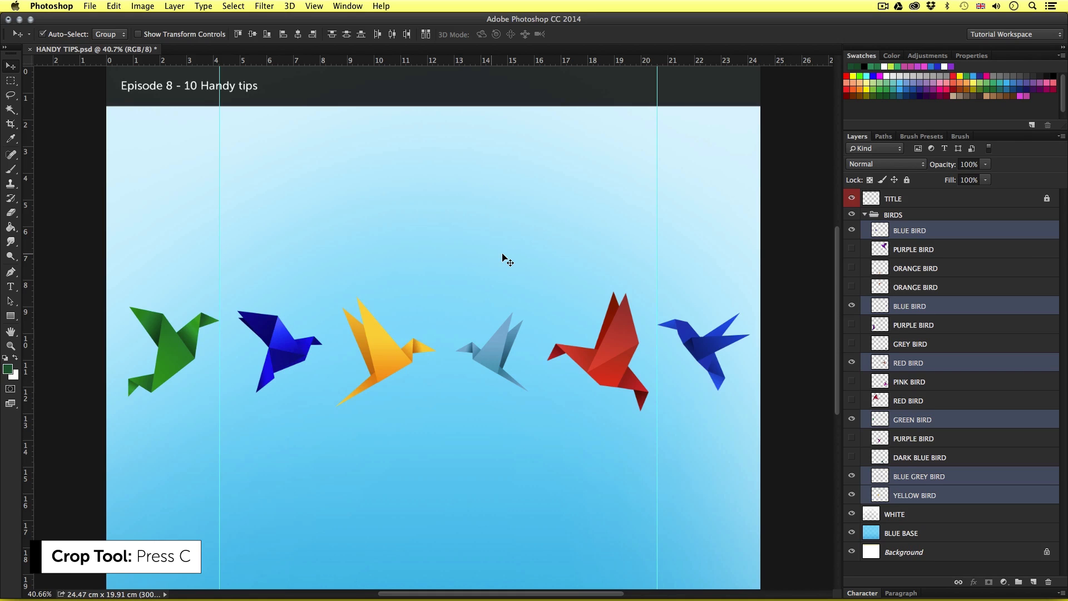
key("c")
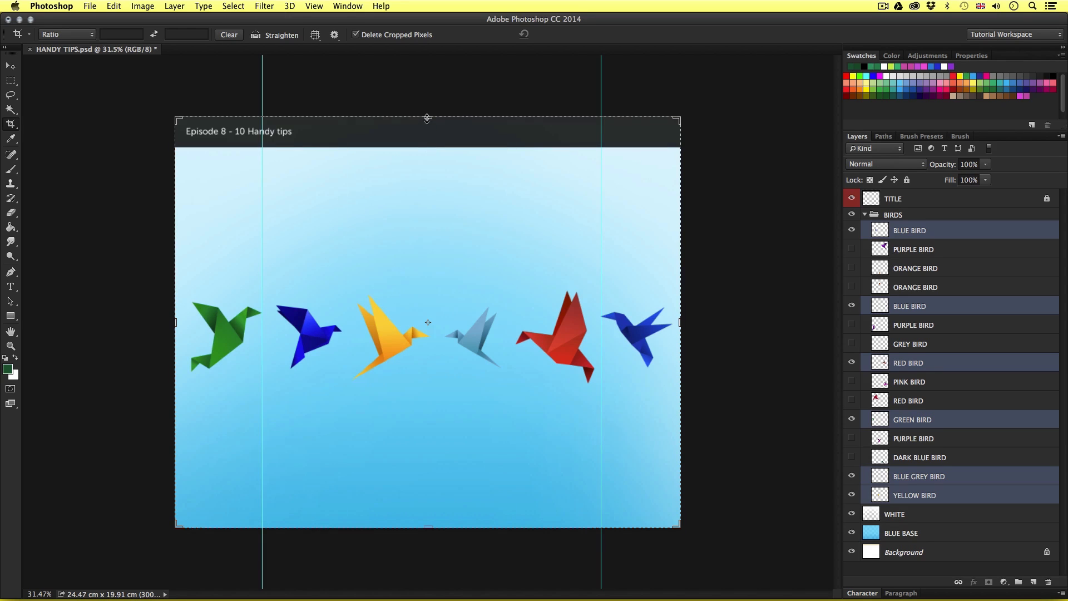
left_click_drag(428, 118, 427, 113)
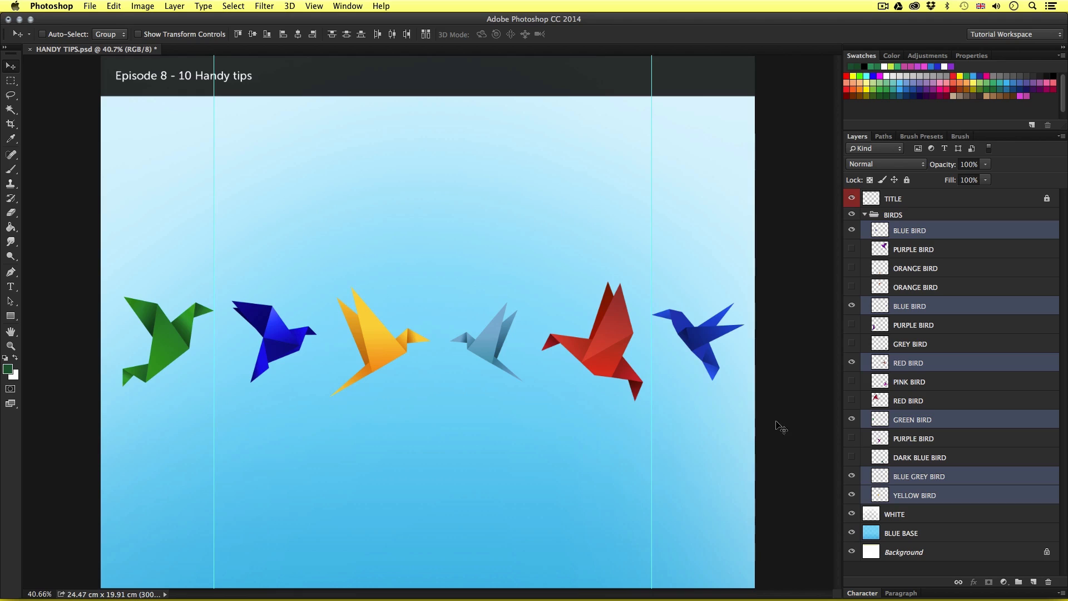
mouse_move(788, 428)
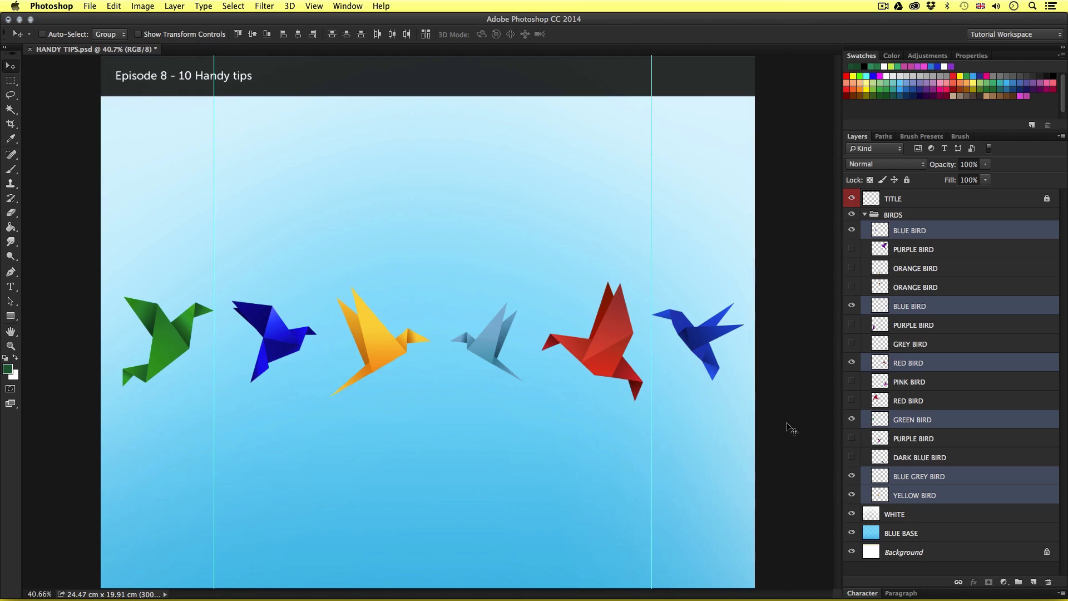
mouse_move(781, 425)
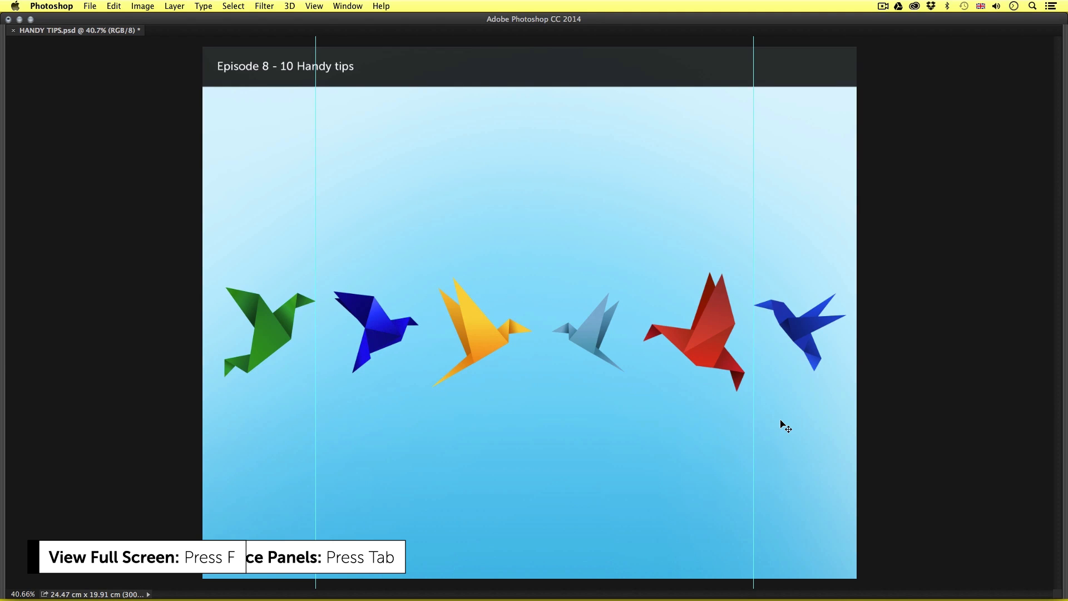
key("tab")
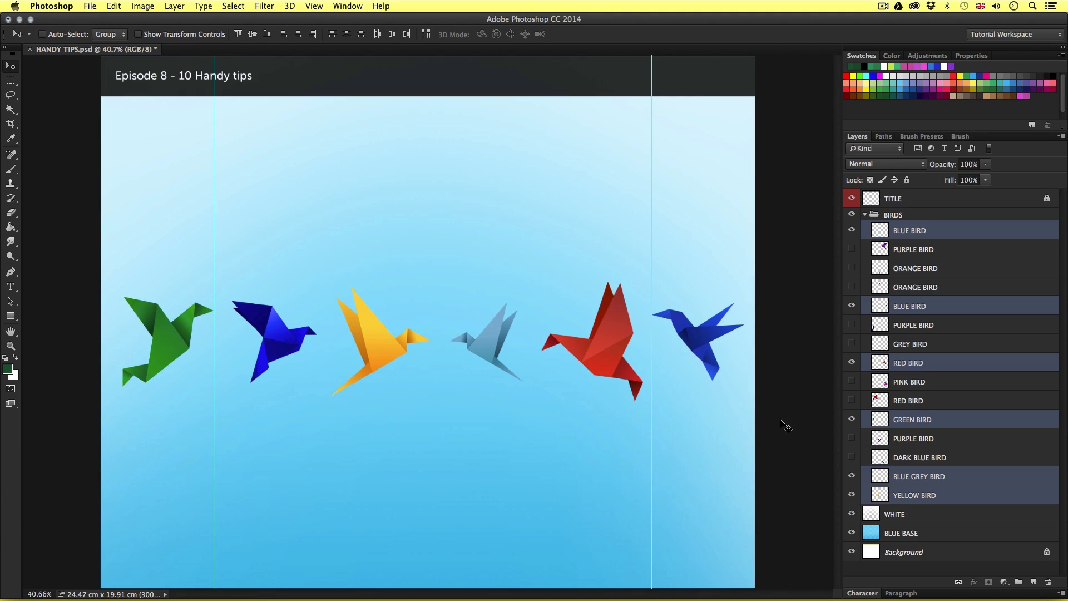
key("Tab")
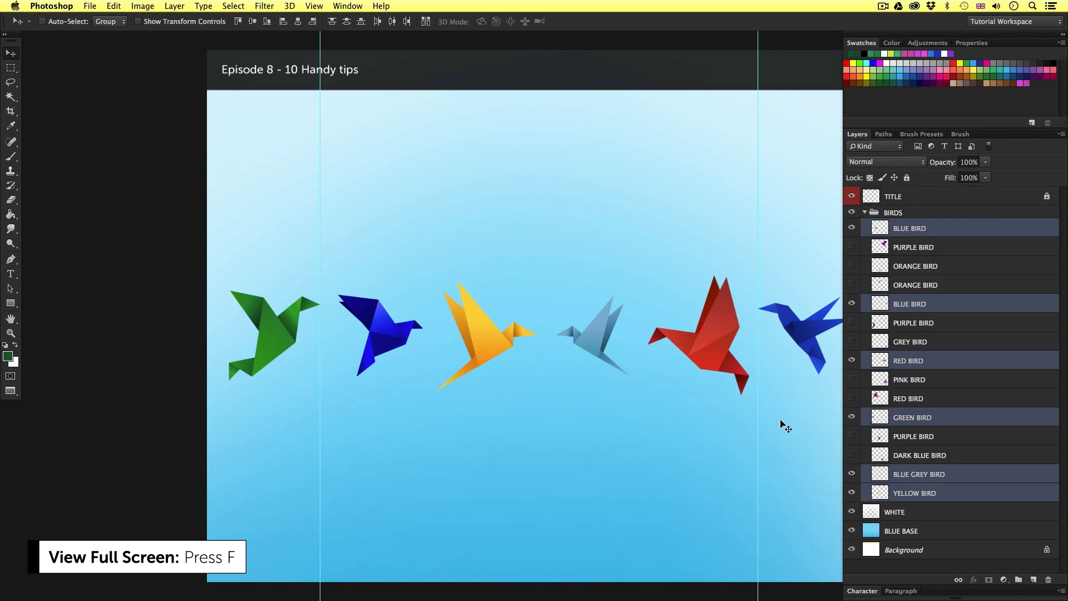
key("f")
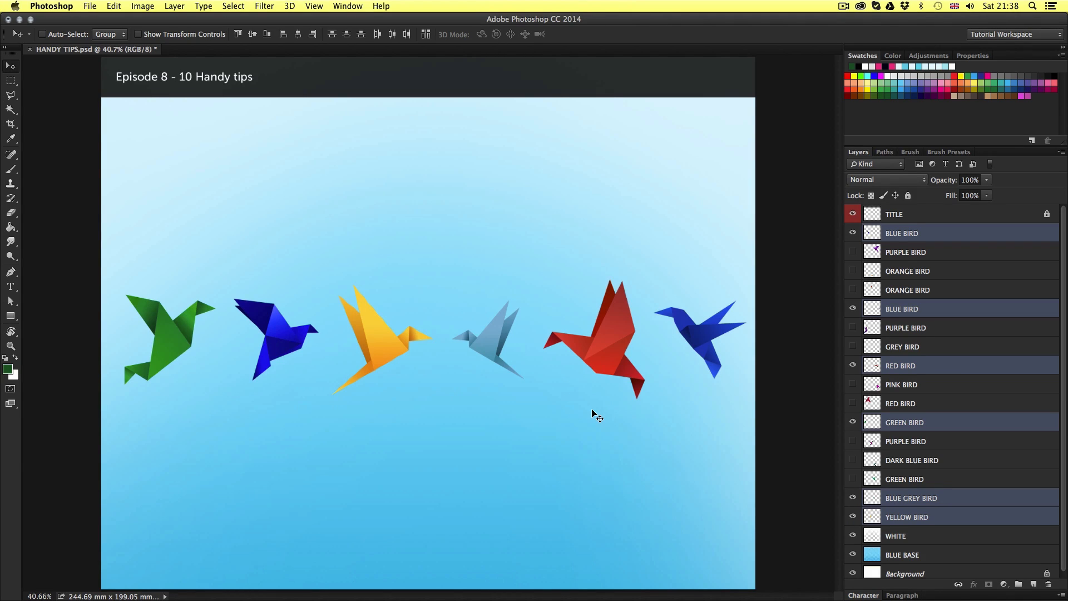
mouse_move(617, 403)
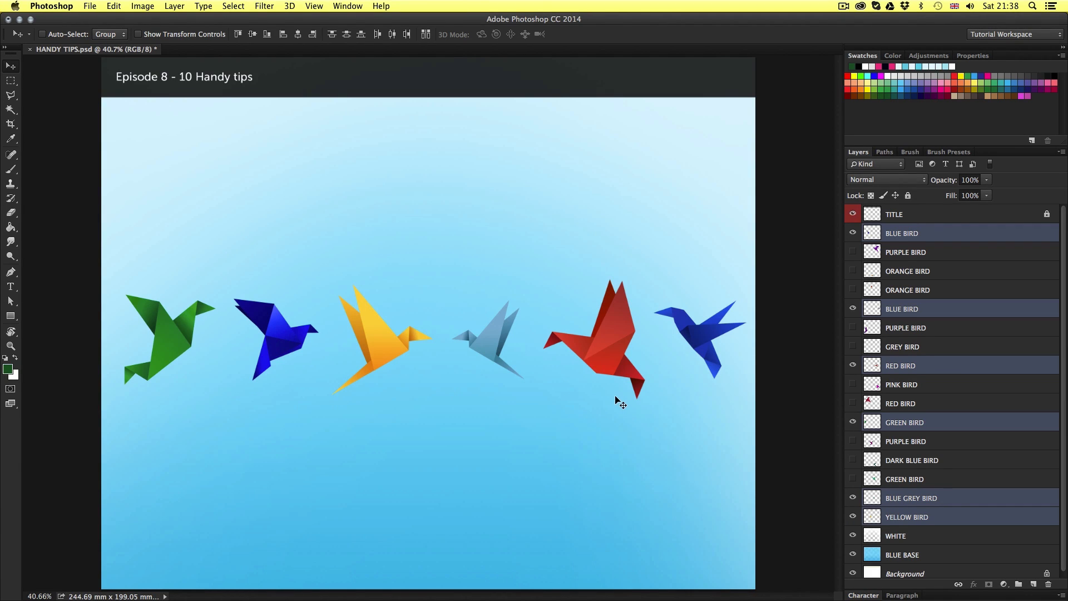
mouse_move(562, 402)
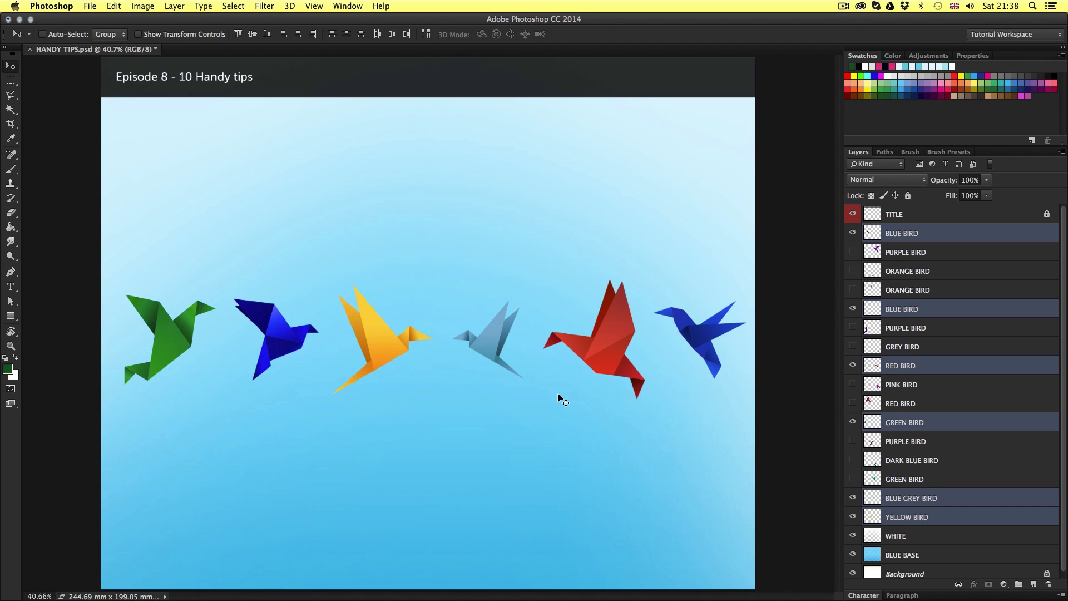
mouse_move(518, 409)
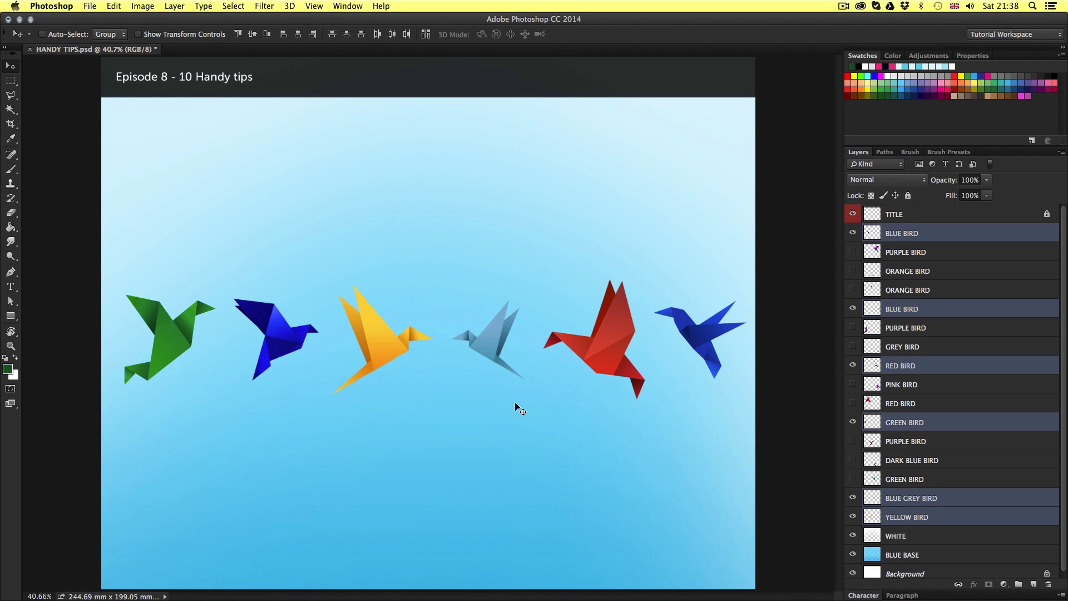
mouse_move(545, 374)
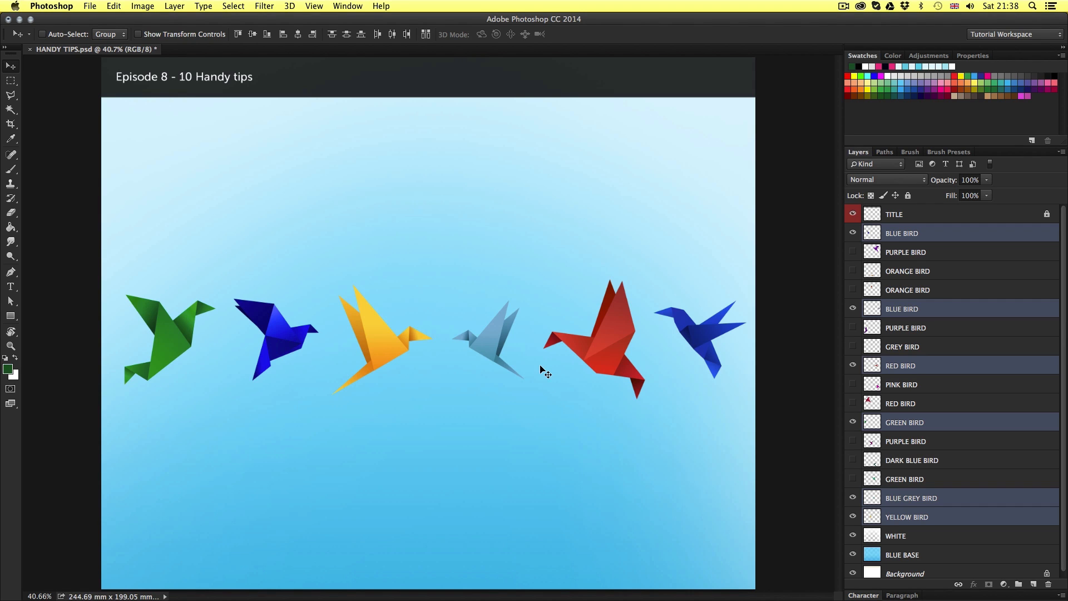
mouse_move(552, 370)
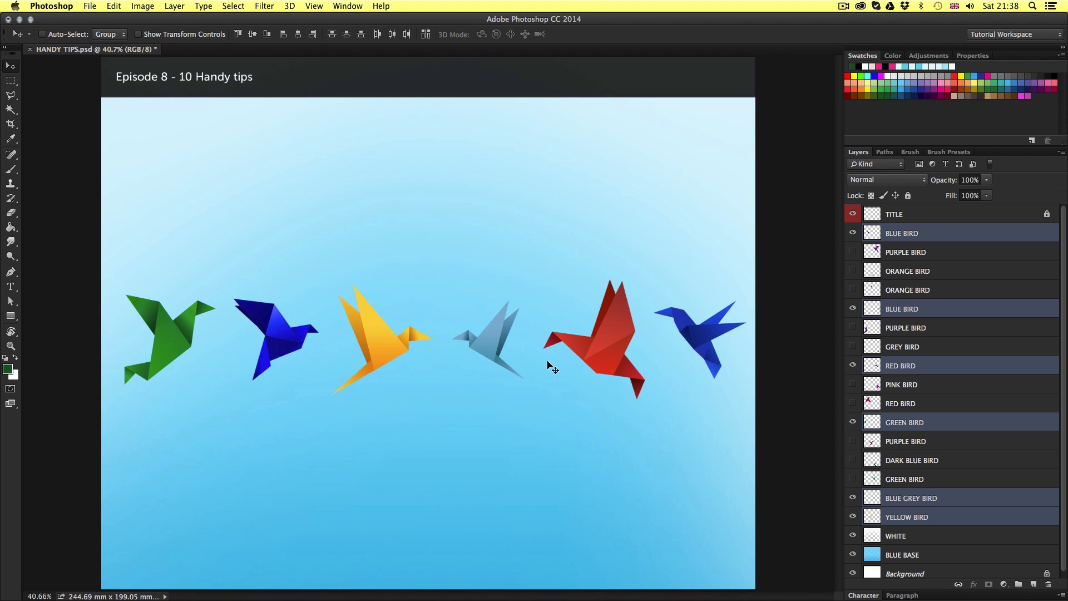
- Rotate the canvas view with the Rotate View tool, then reset it straight
key("r")
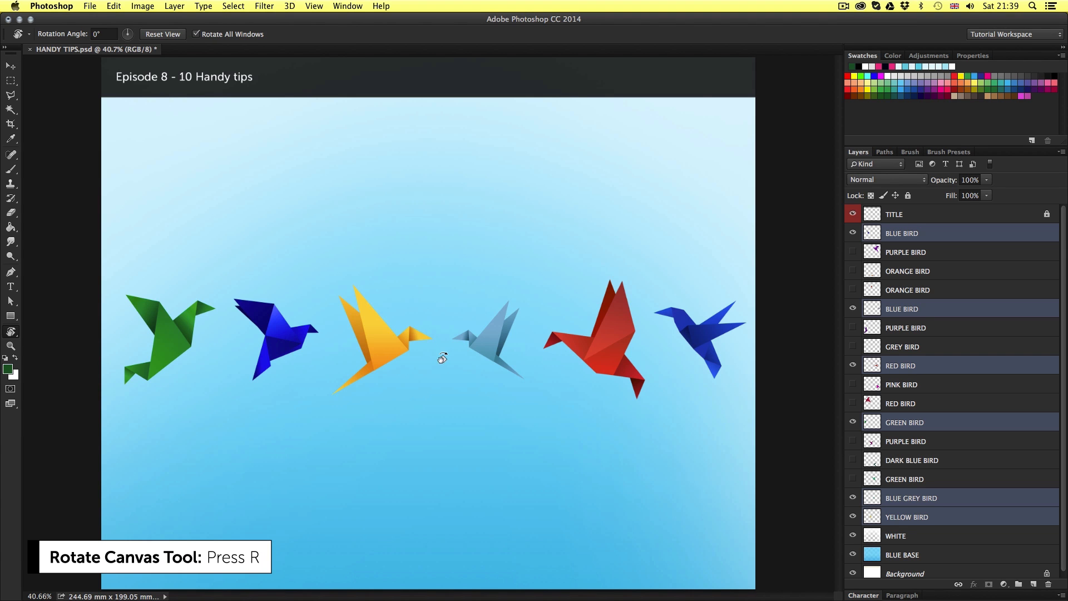
mouse_move(512, 288)
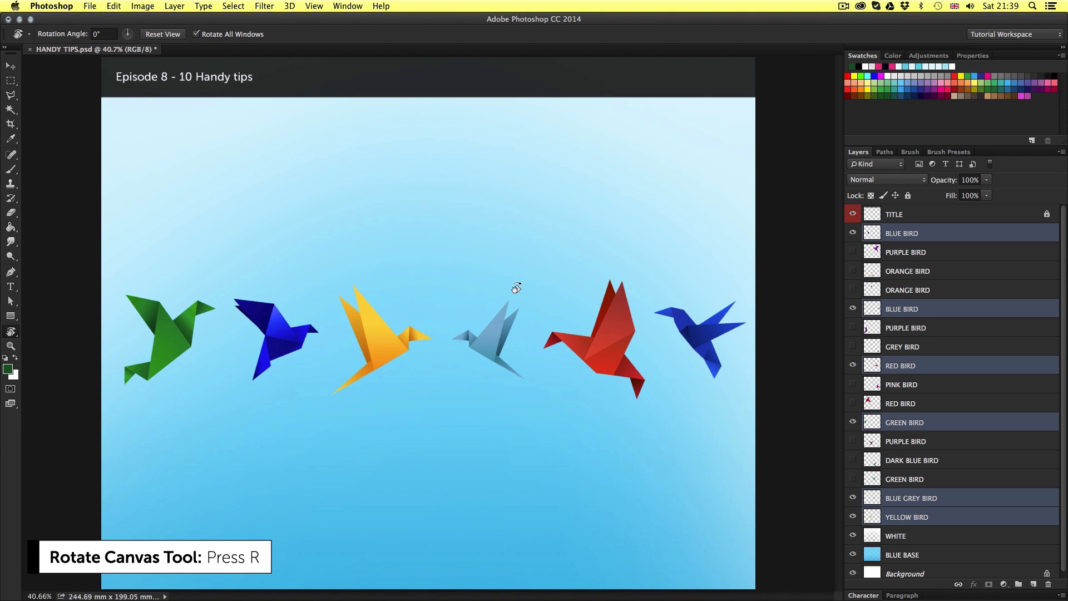
left_click_drag(516, 287, 537, 327)
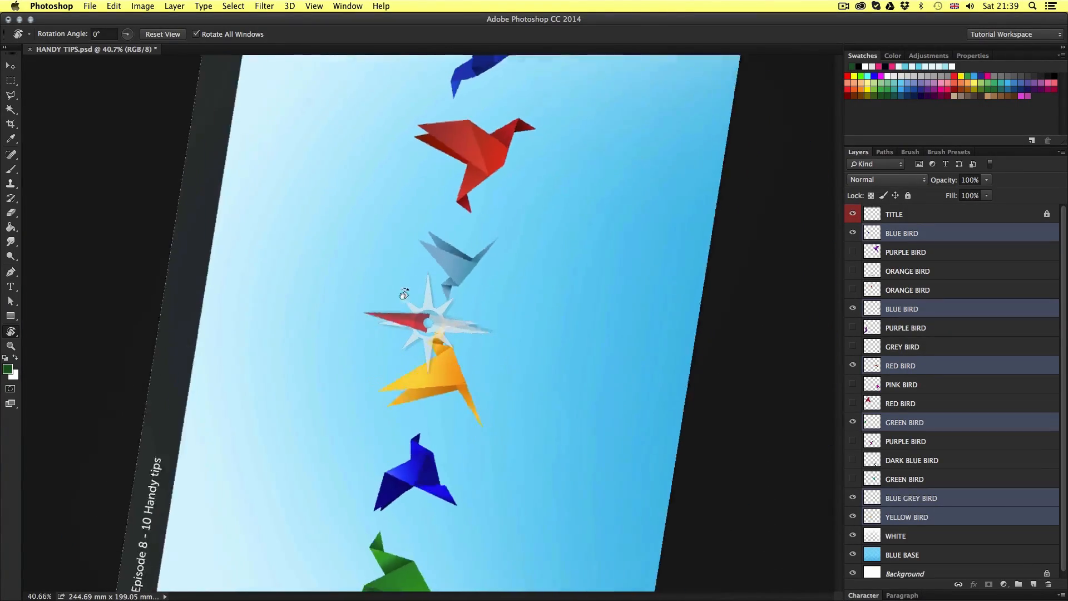
left_click(162, 33)
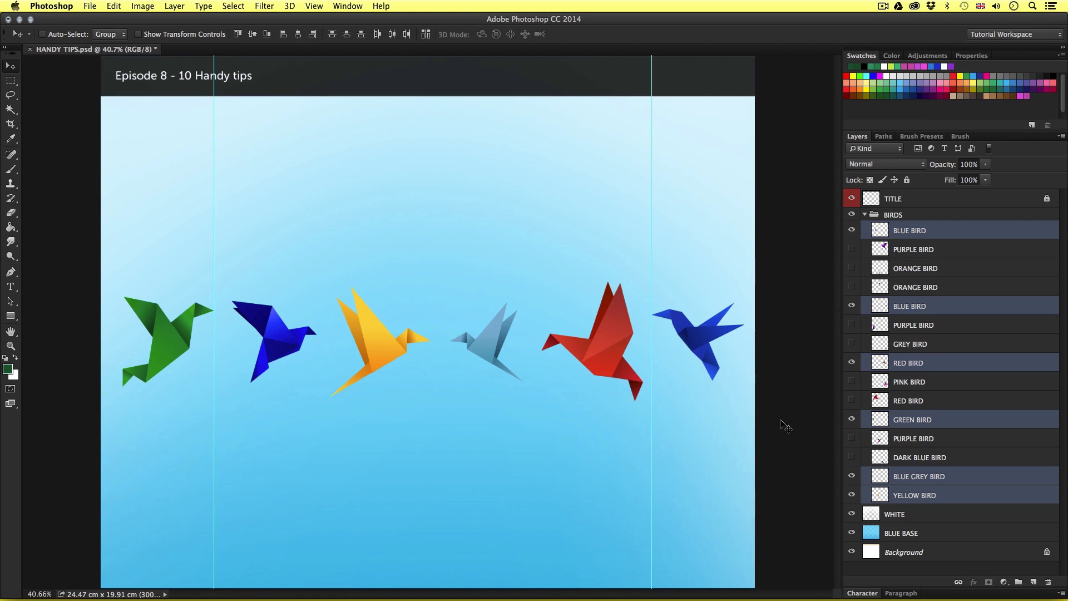
mouse_move(786, 429)
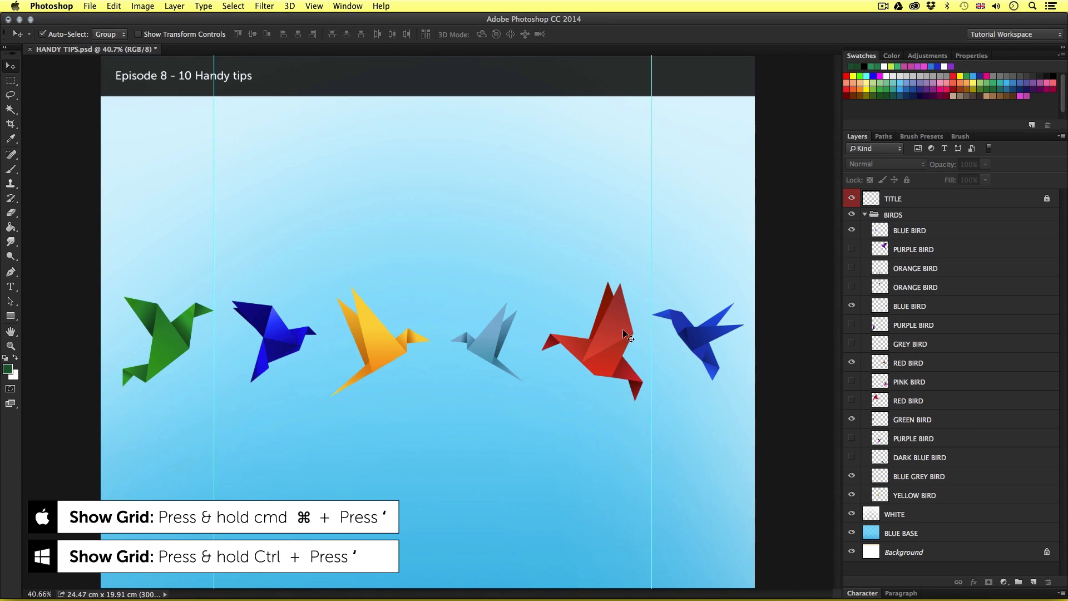
mouse_move(591, 240)
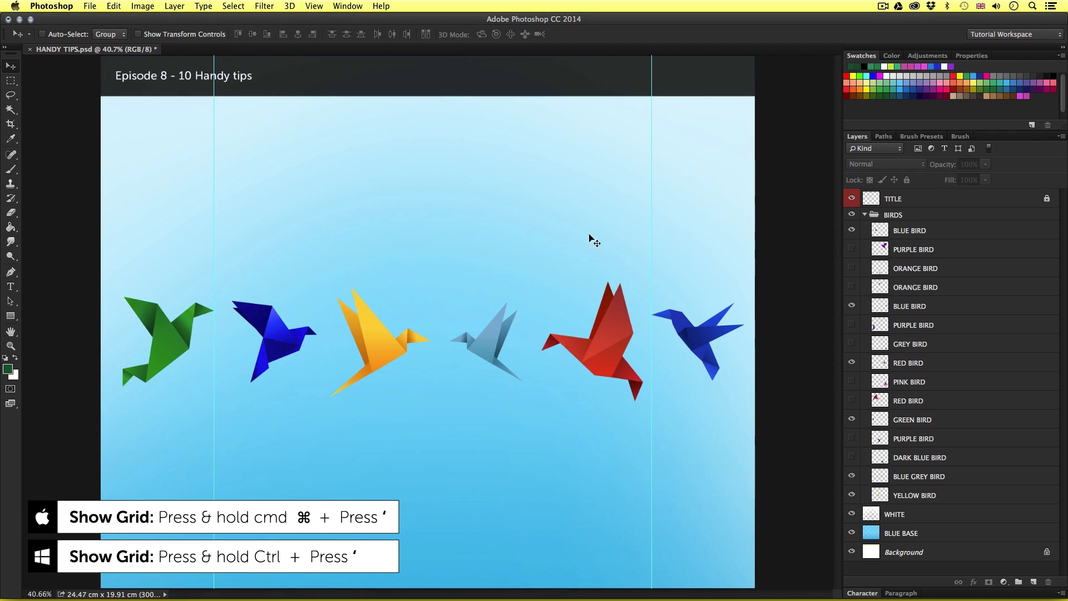
- Show the grid over the bird artwork via View > Show > Grid
left_click(314, 6)
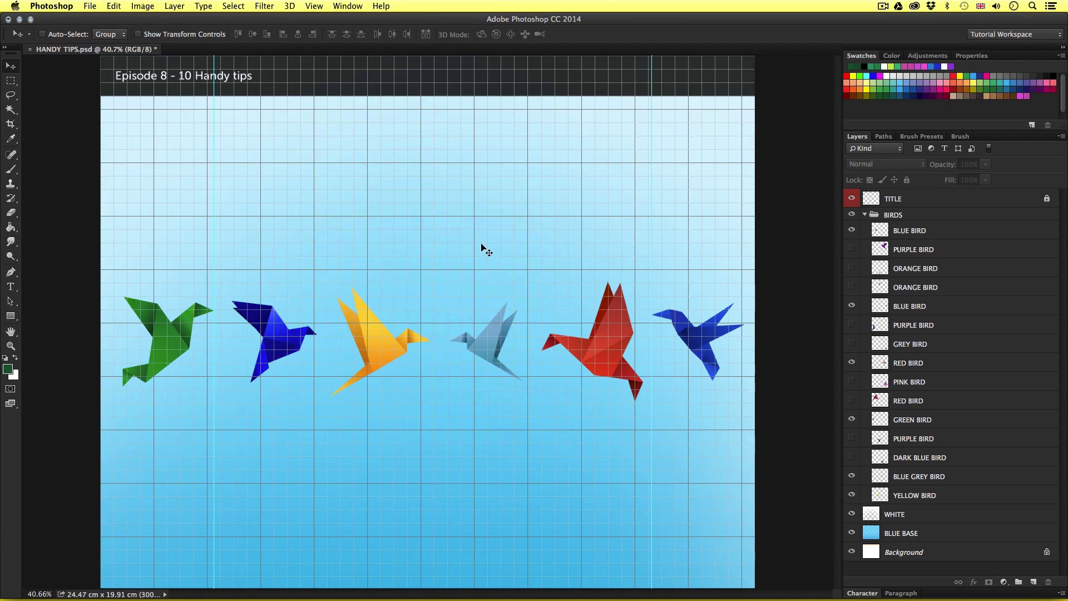
mouse_move(409, 330)
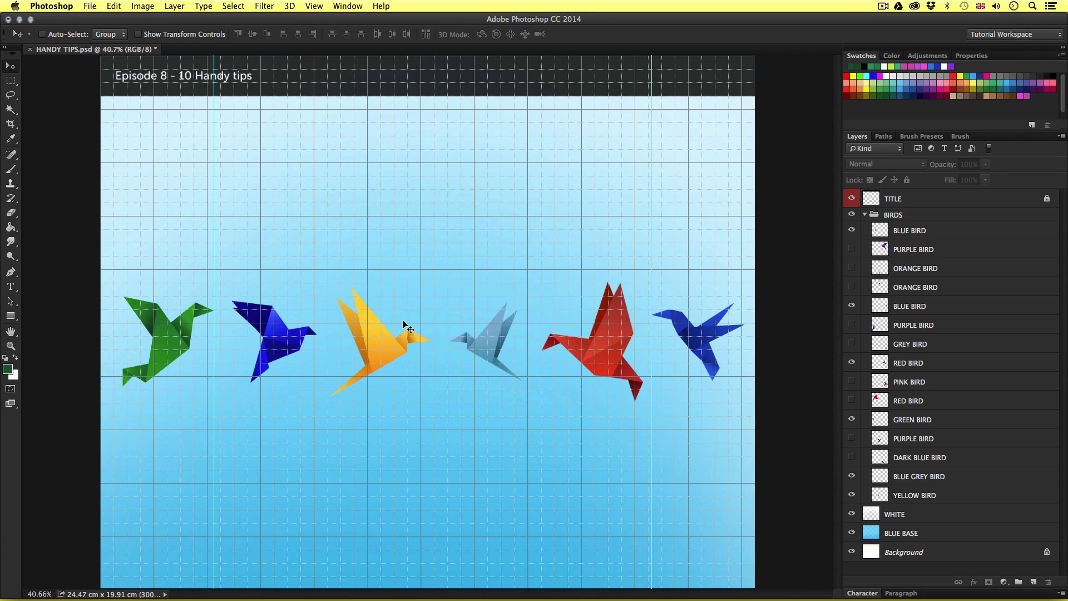
mouse_move(402, 329)
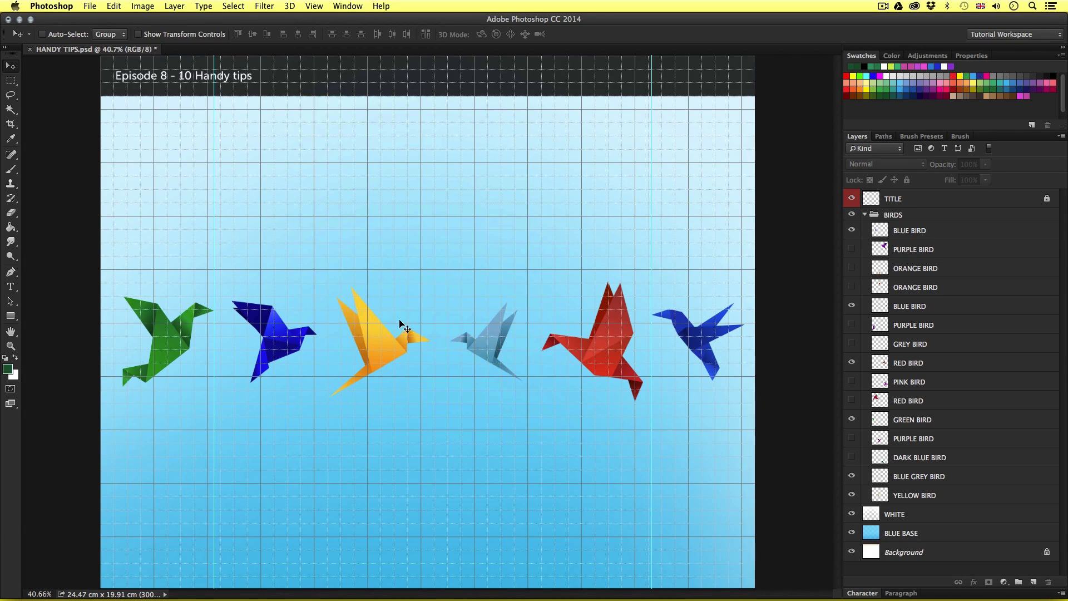
left_click(49, 6)
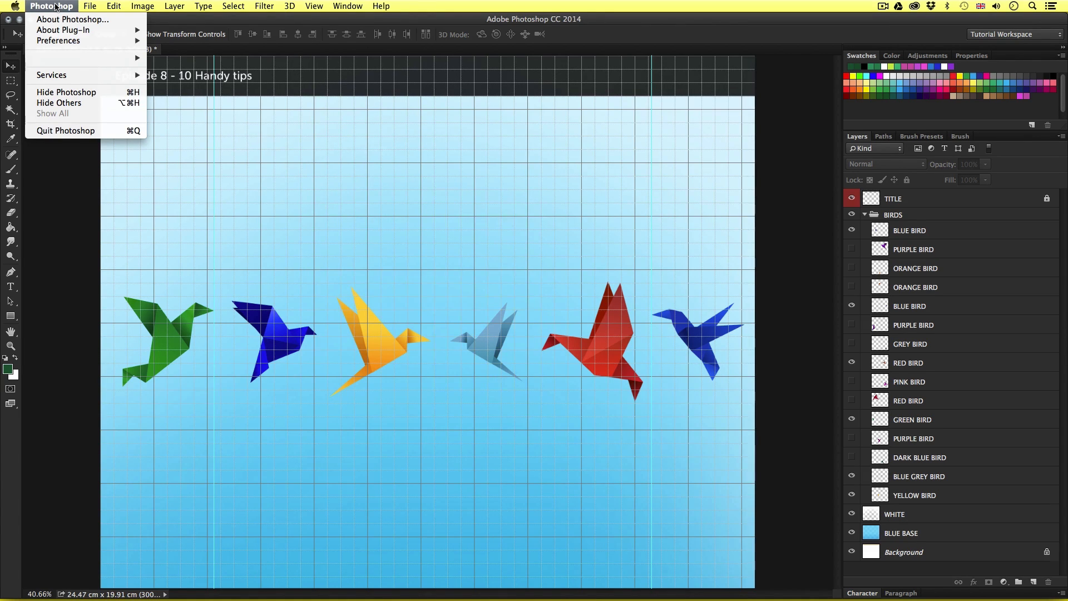
mouse_move(62, 44)
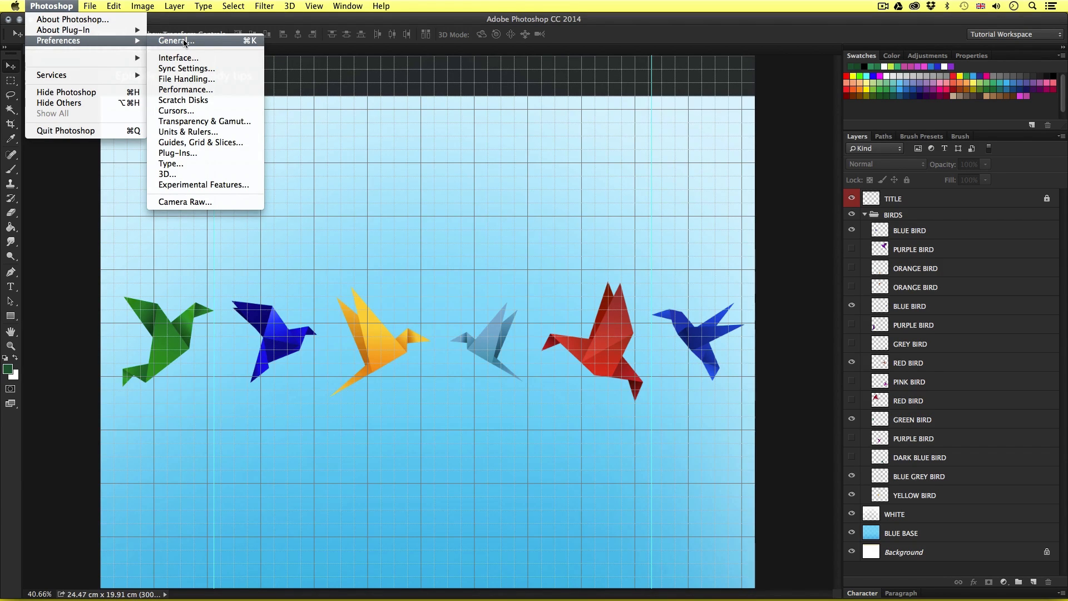
mouse_move(186, 149)
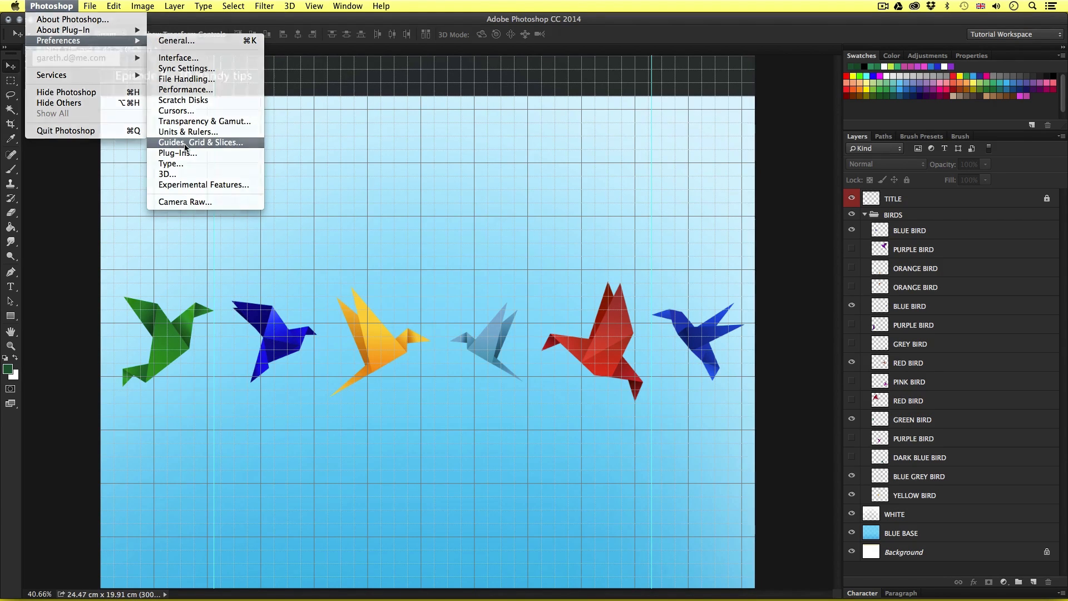
- In Guides, Grid & Slices preferences set a gridline every 1 cm with 10 subdivisions
left_click(197, 143)
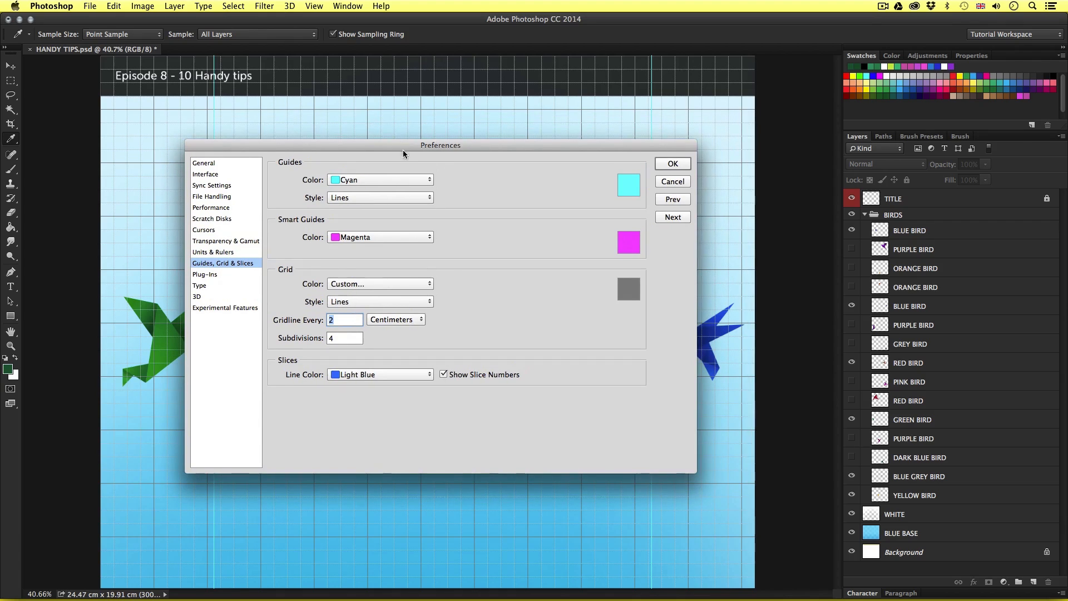
mouse_move(461, 286)
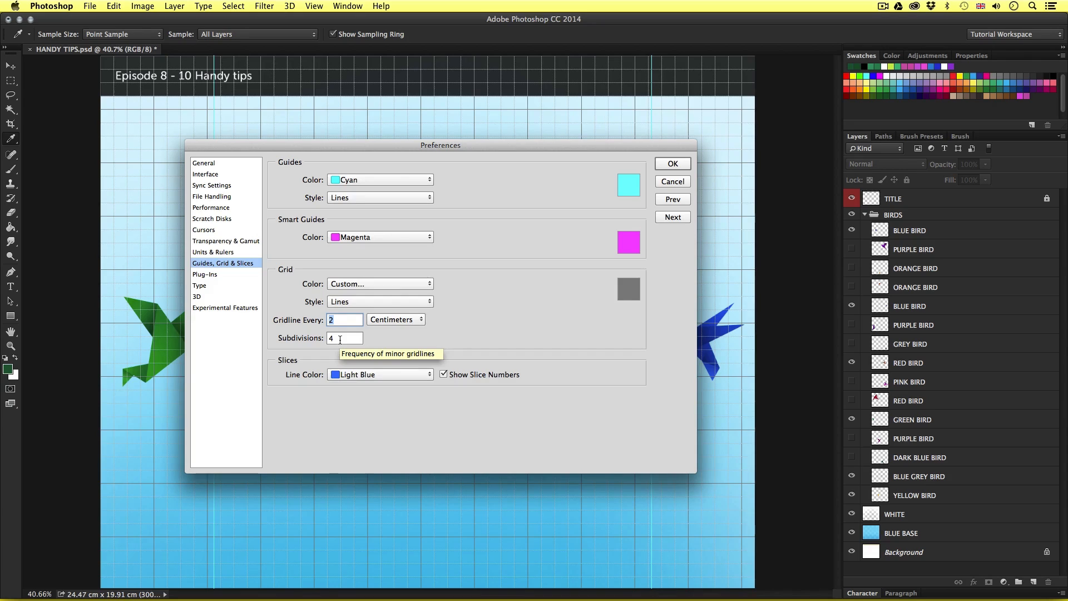
mouse_move(337, 338)
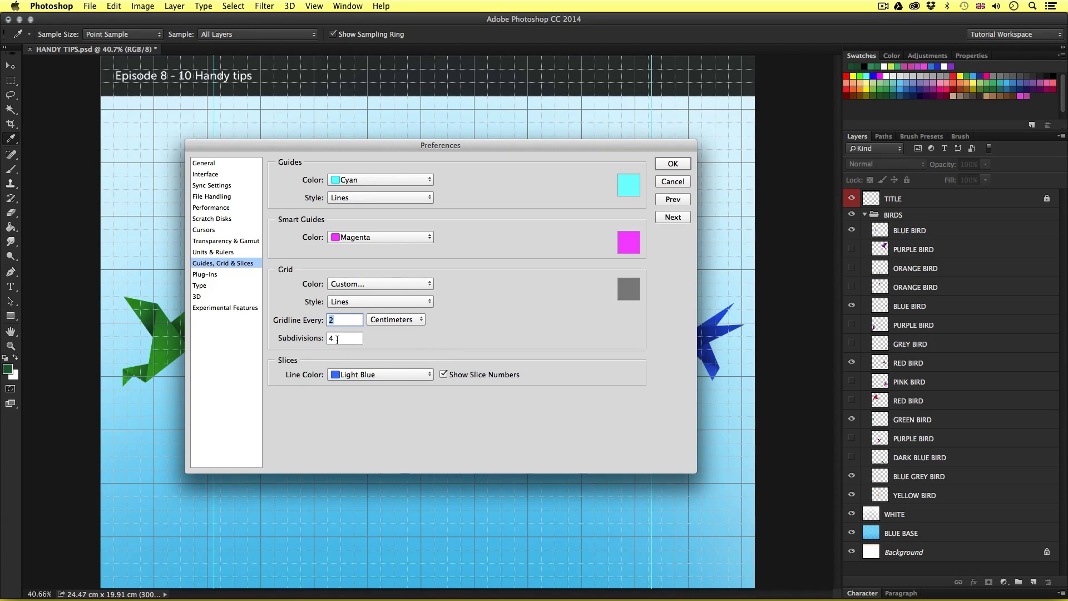
mouse_move(339, 338)
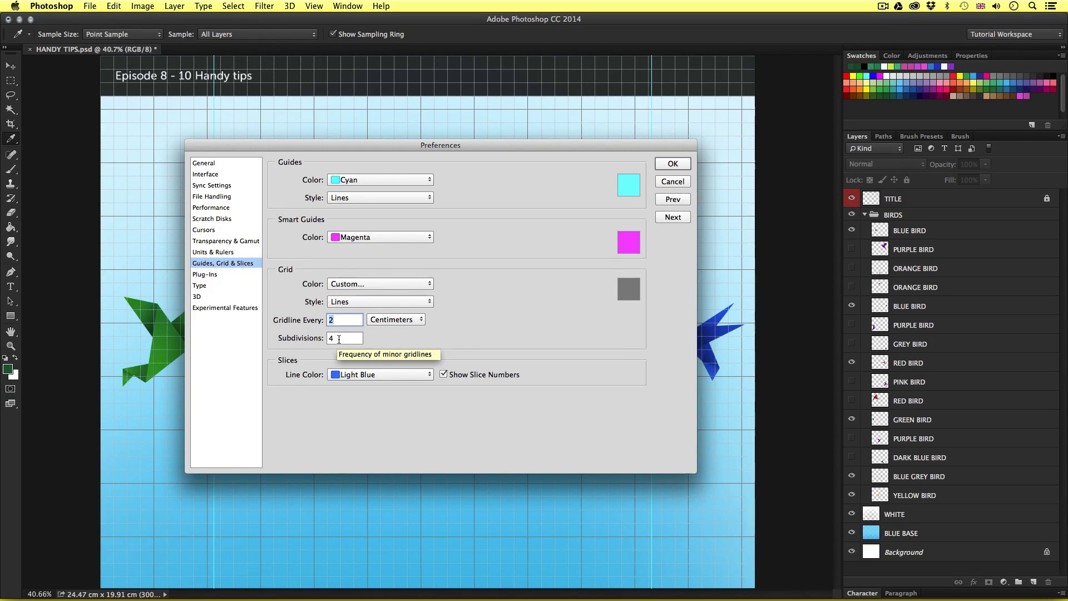
mouse_move(348, 320)
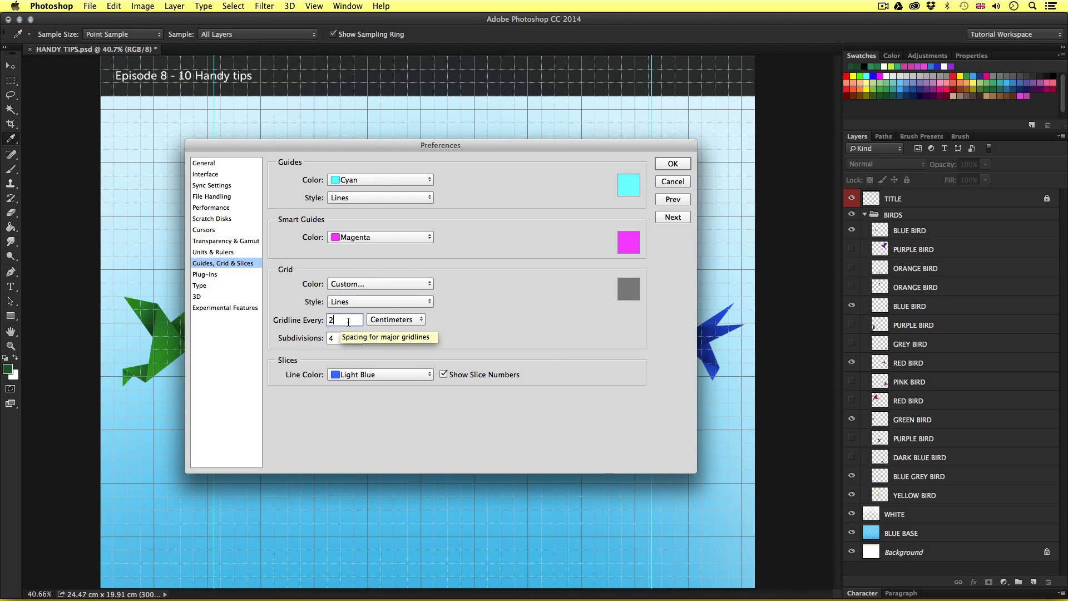
type("1")
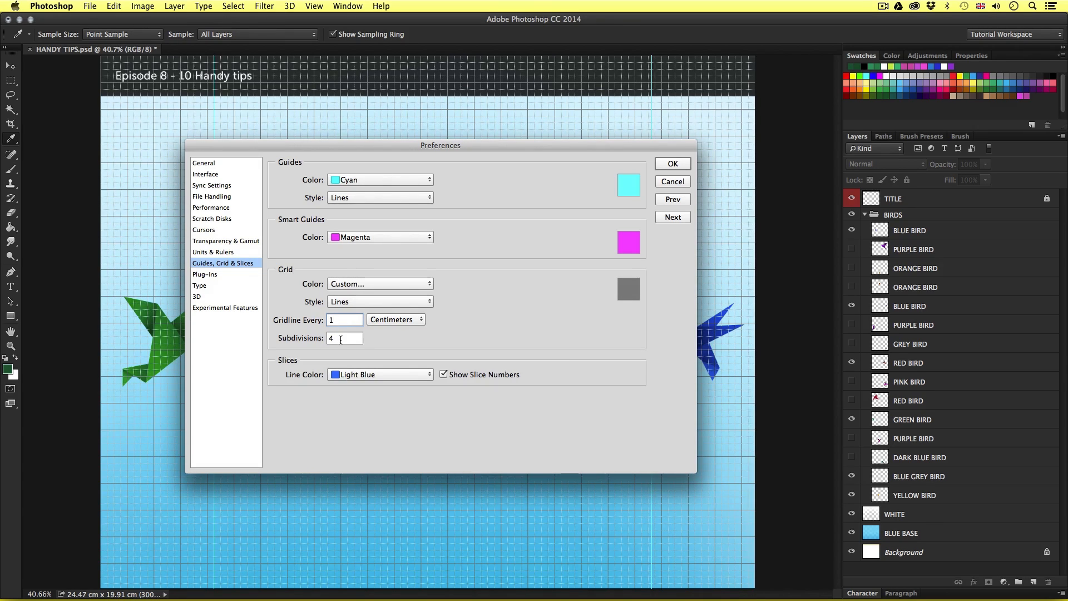
type("10")
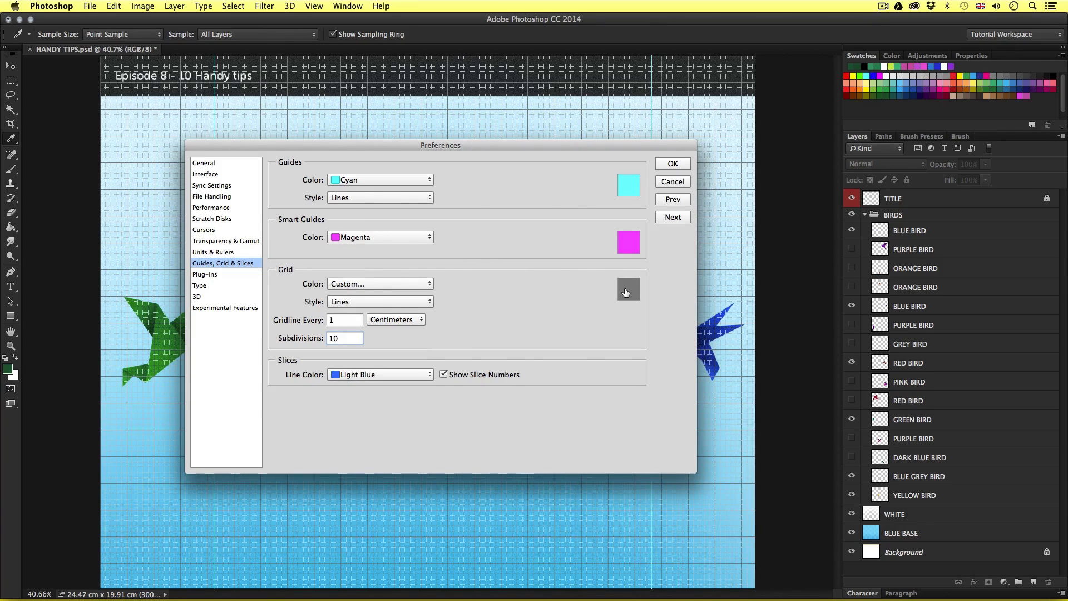
left_click(627, 289)
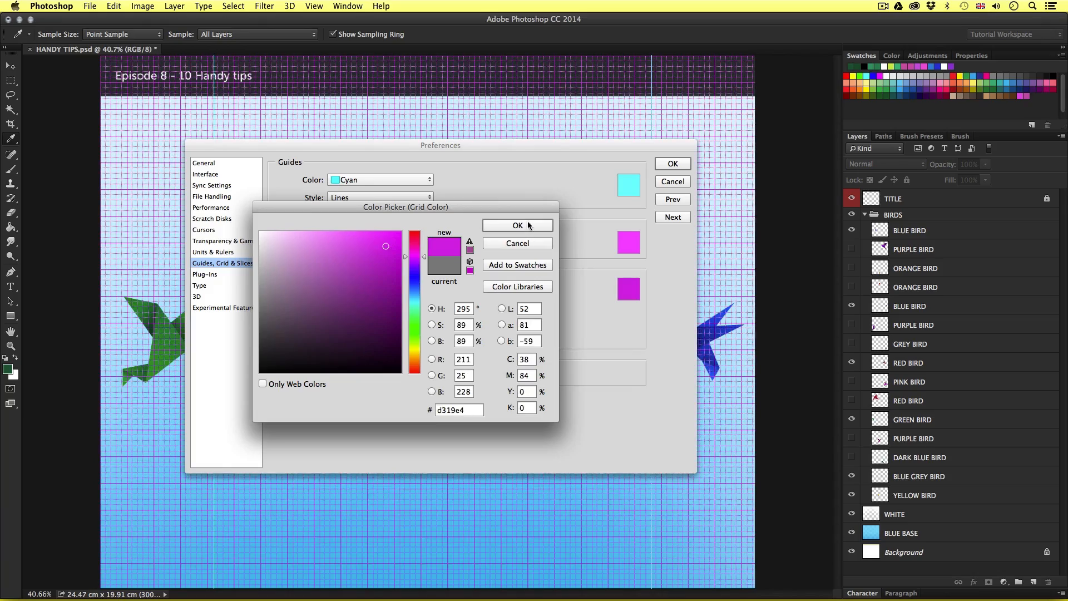
- Confirm a magenta grid colour and apply the grid preferences to the document
left_click(516, 225)
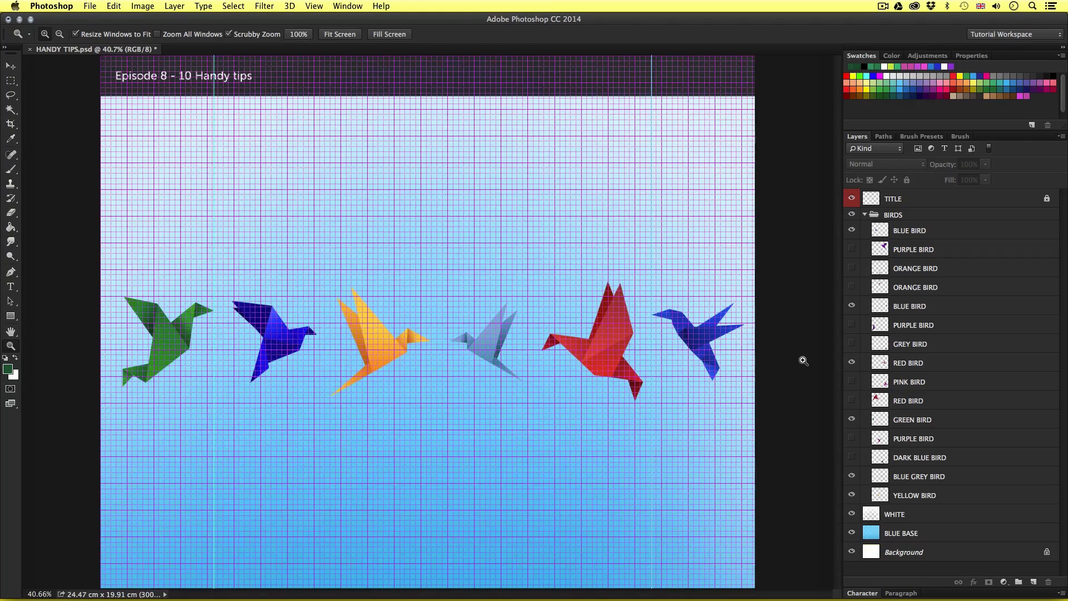
left_click(7, 67)
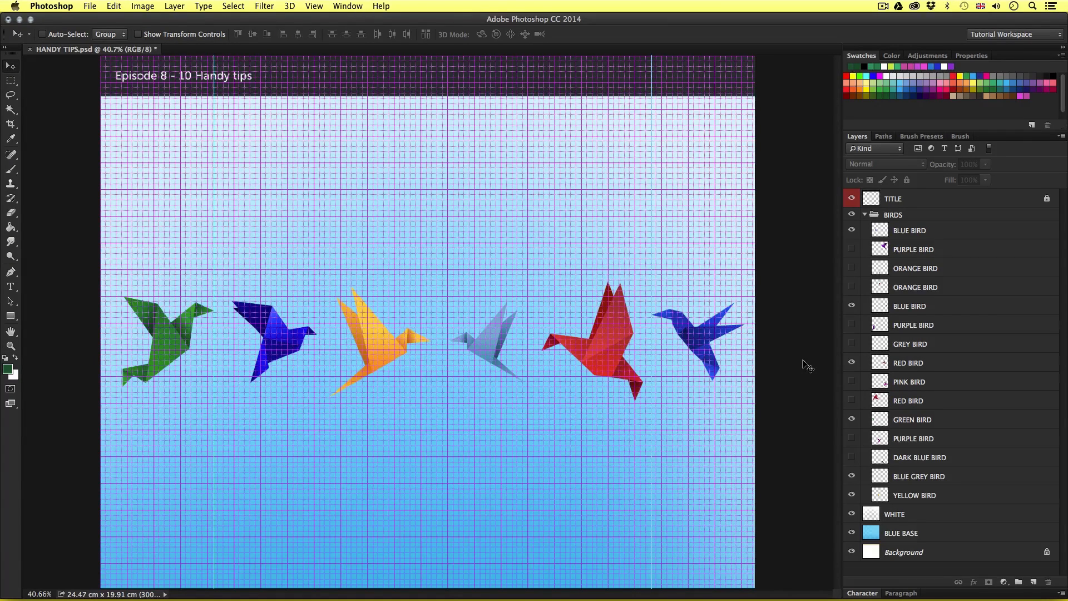